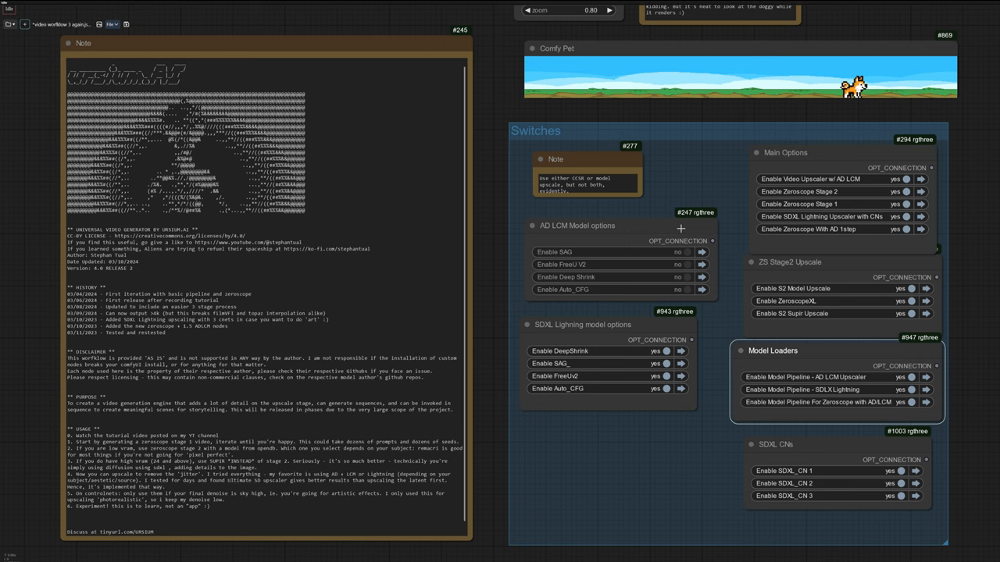
- Read through the ComfyUI_ModelScopeT2V README setup instructions
click(897, 178)
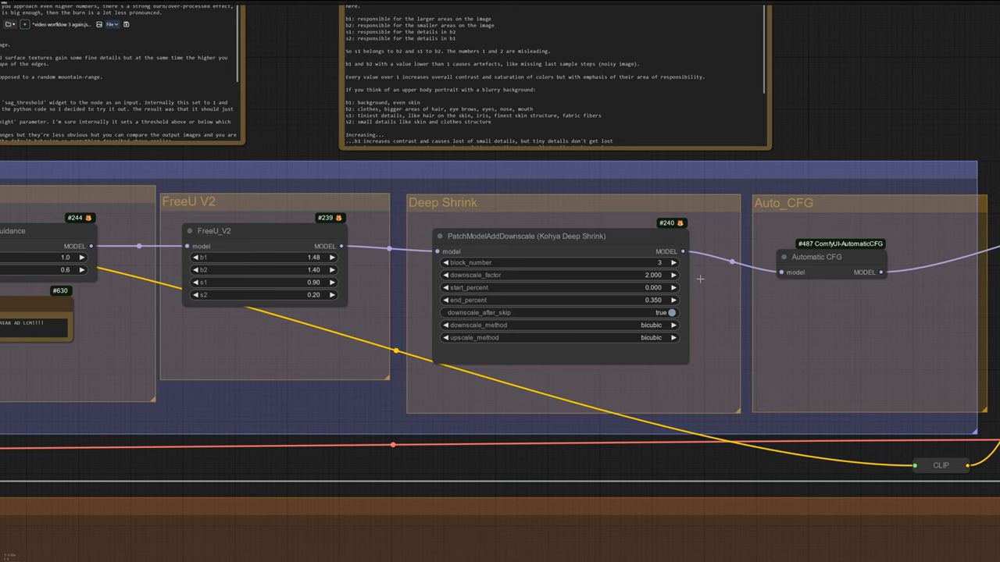
scroll(down, 3)
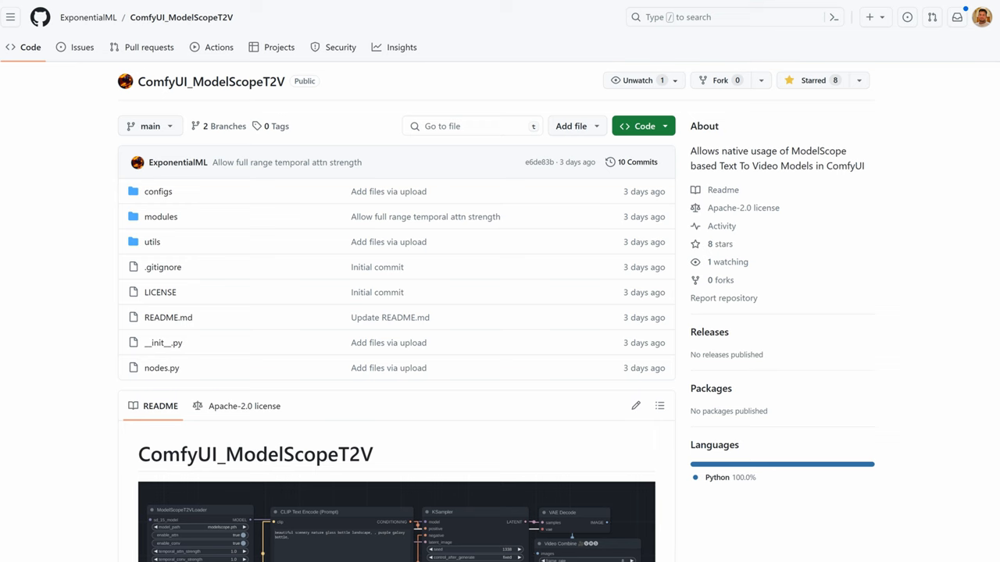
scroll(down, 3)
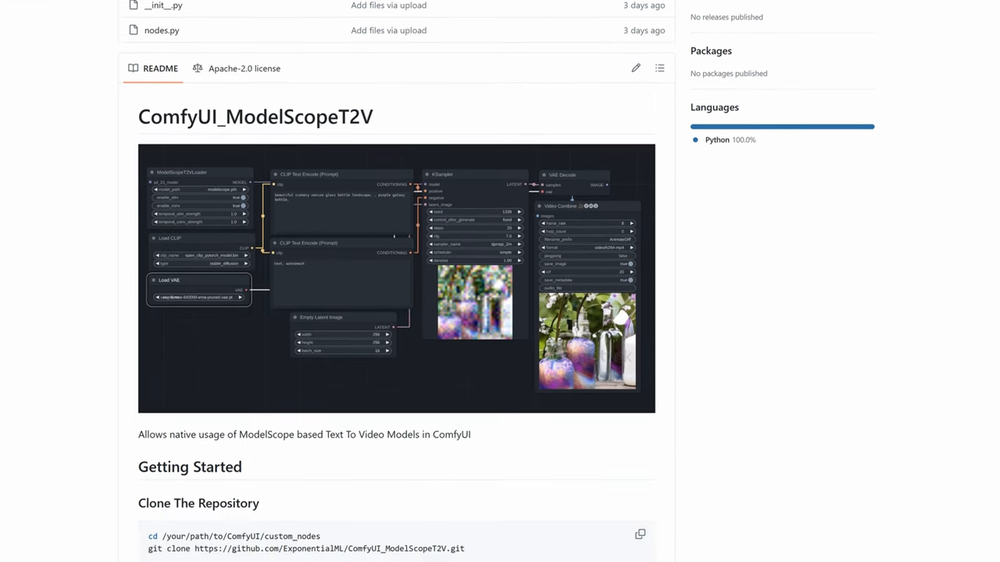
scroll(down, 3)
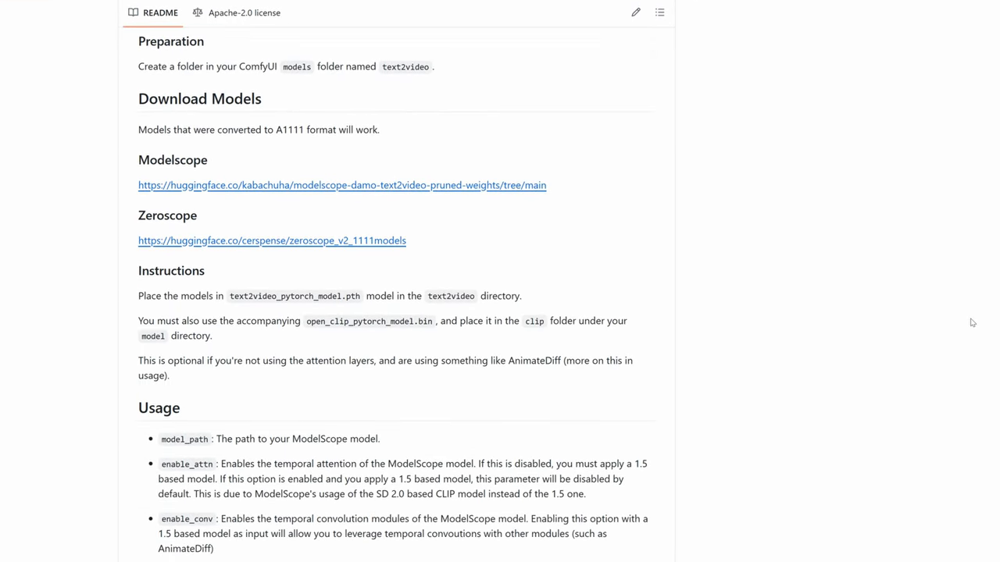
scroll(down, 3)
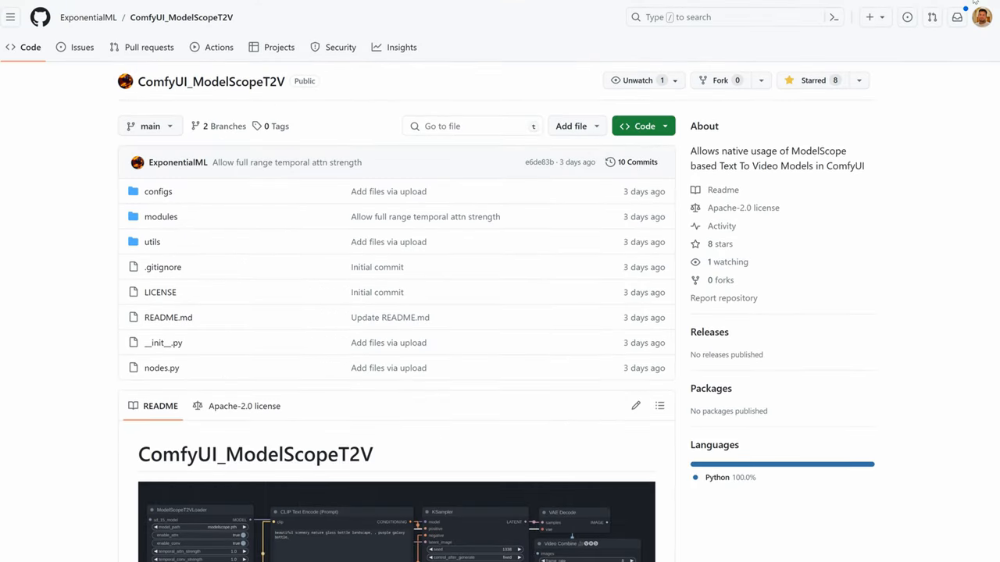
- Copy the repository's HTTPS clone address from the Code menu
click(643, 125)
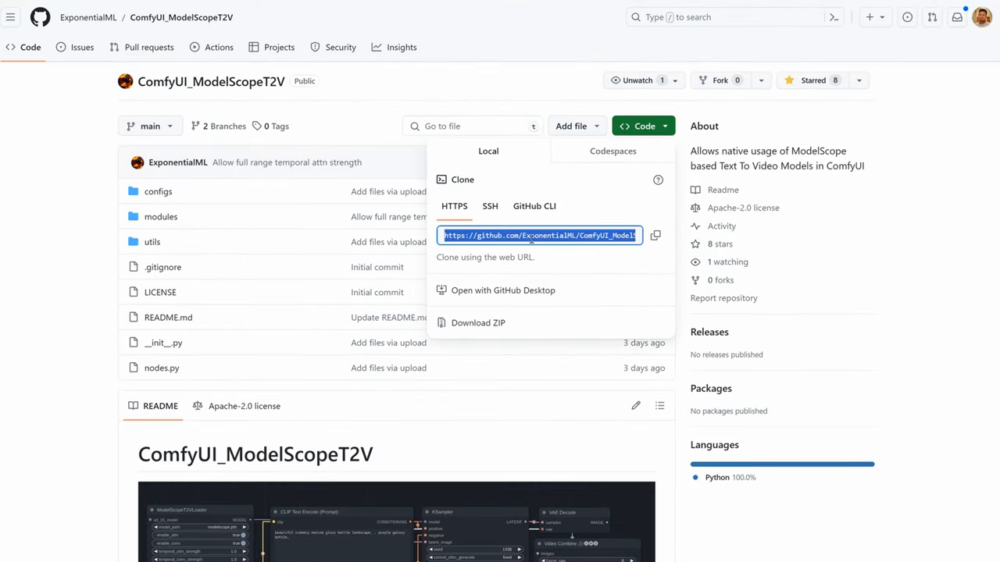
click(655, 235)
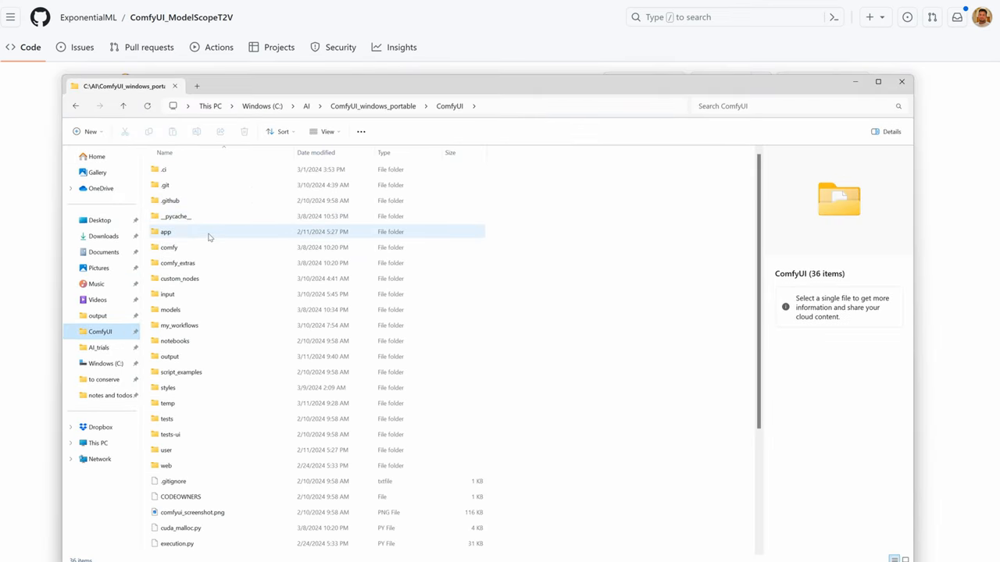
click(180, 278)
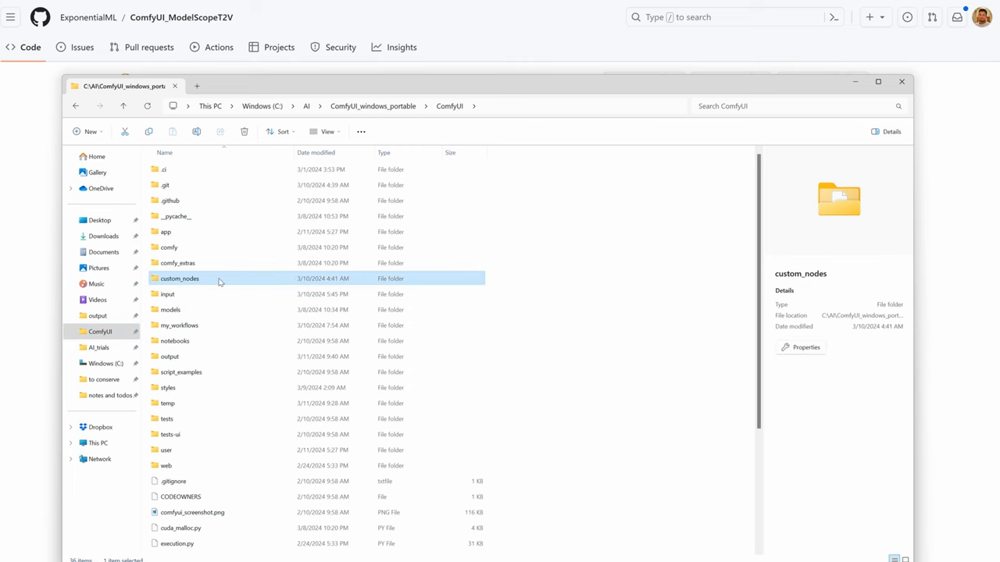
double_click(178, 278)
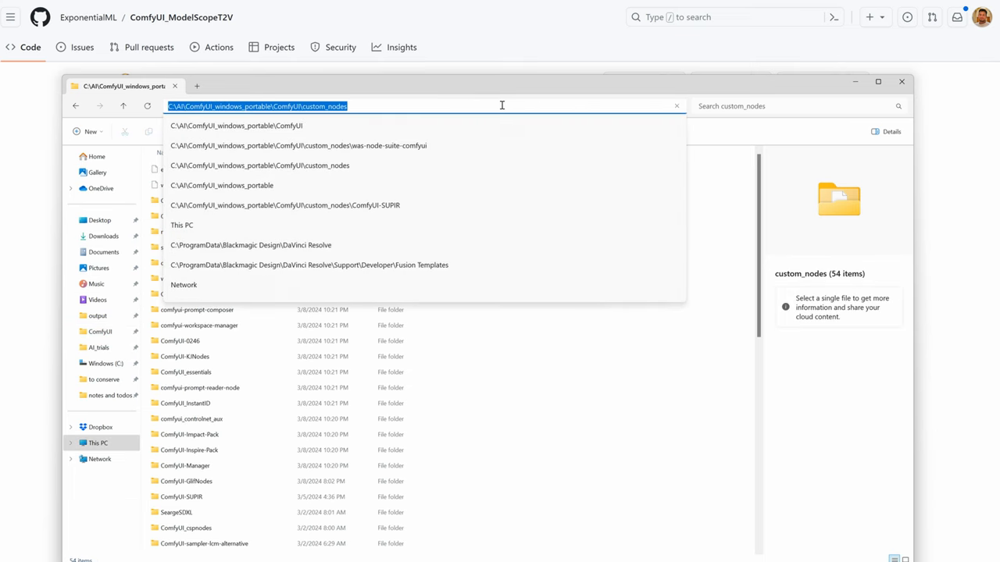
text(cmd)
text(git)
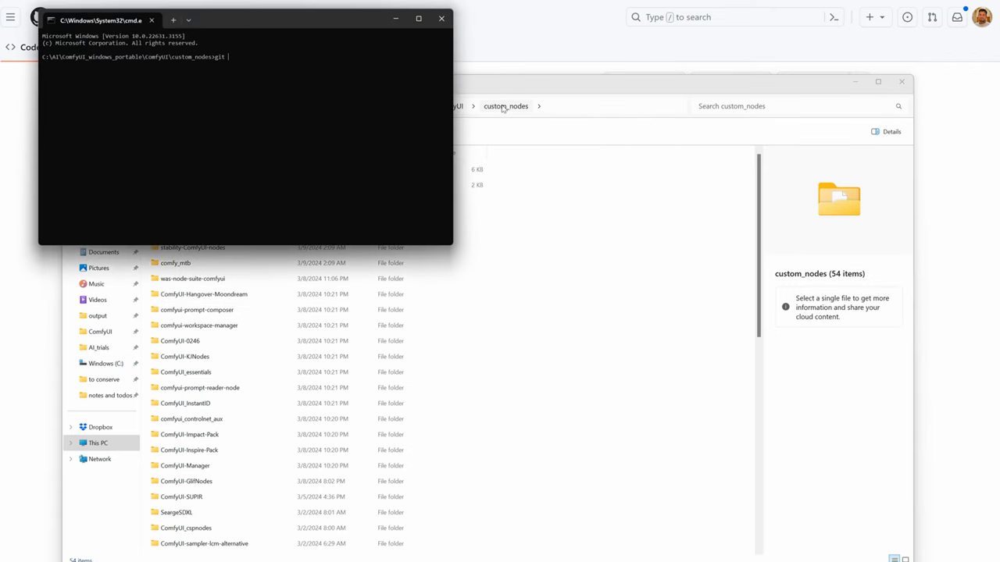
text(clone)
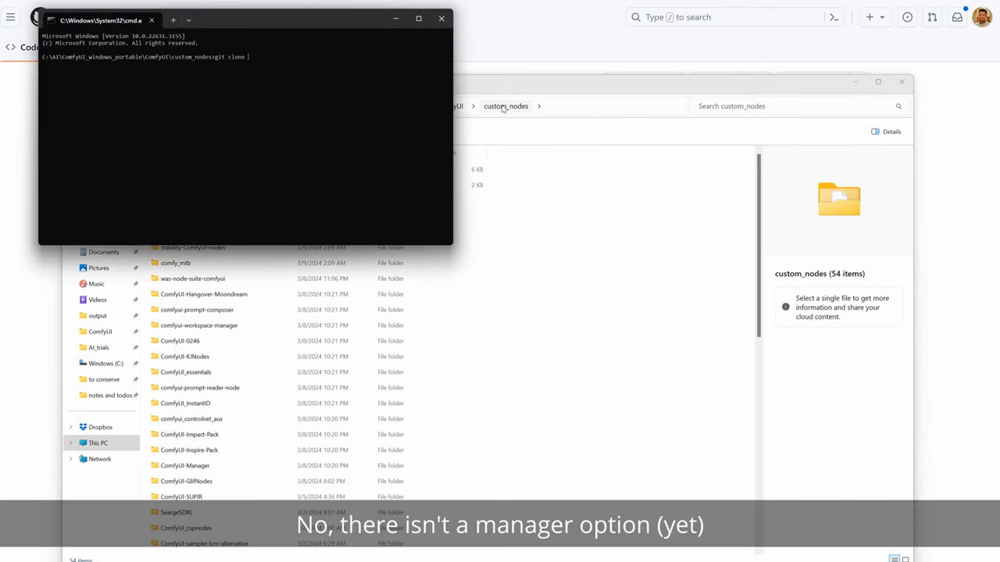
text(https://github.com/ExponentialML/ComfyUI_ModelScopeT2V.git)
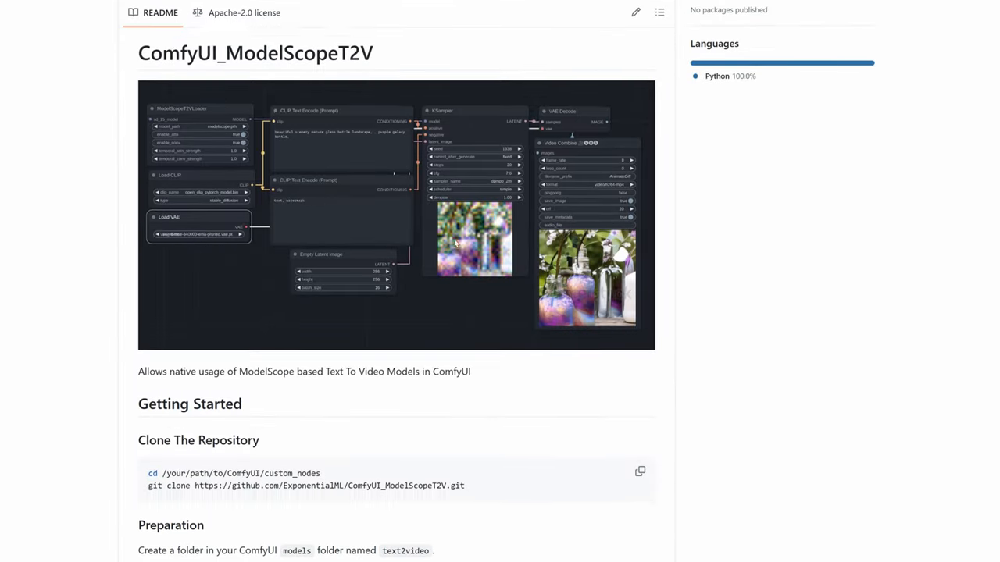
- Follow the README's Zeroscope link to Hugging Face and browse its files into the zs2_576w folder
scroll(down, 3)
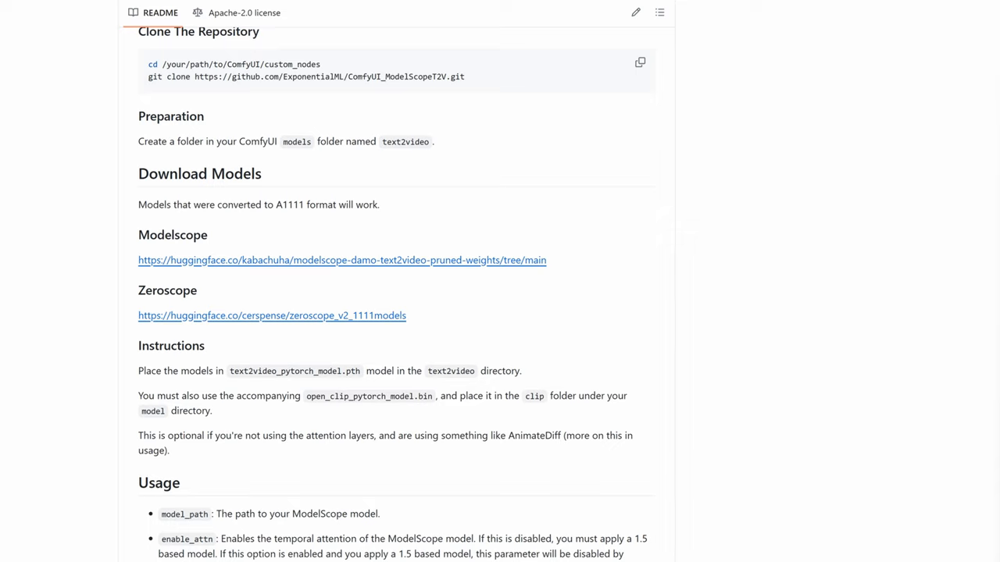
scroll(down, 3)
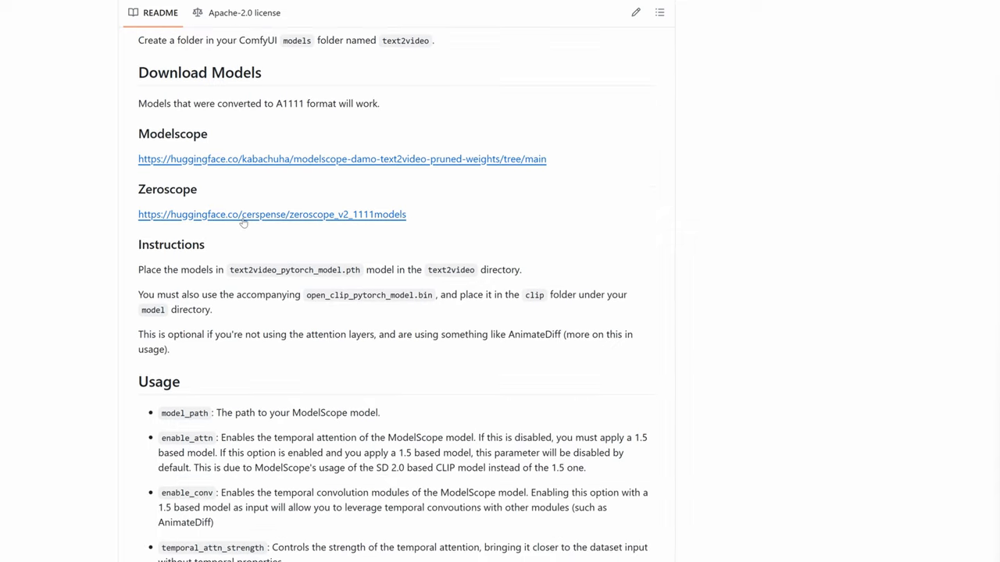
click(272, 214)
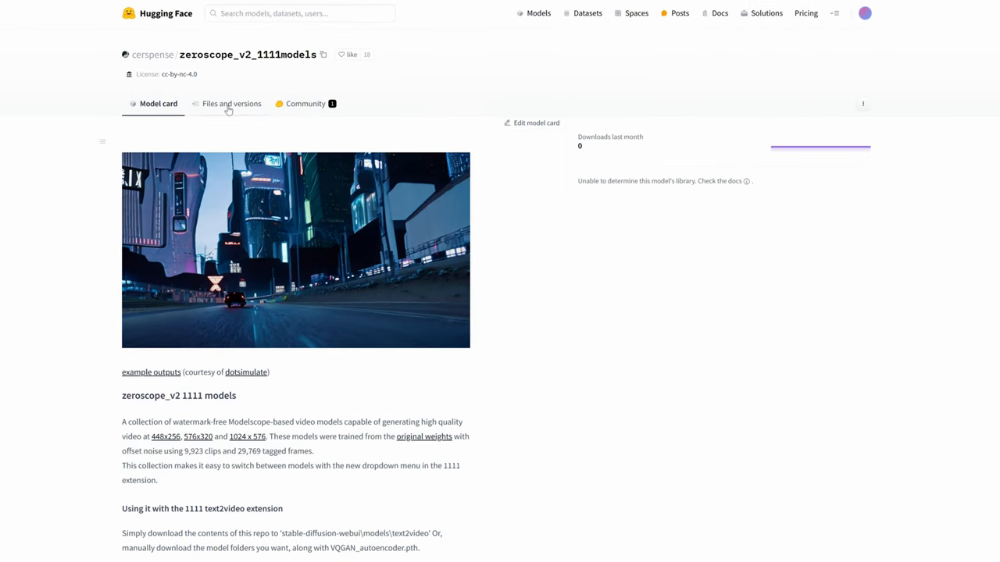
click(232, 103)
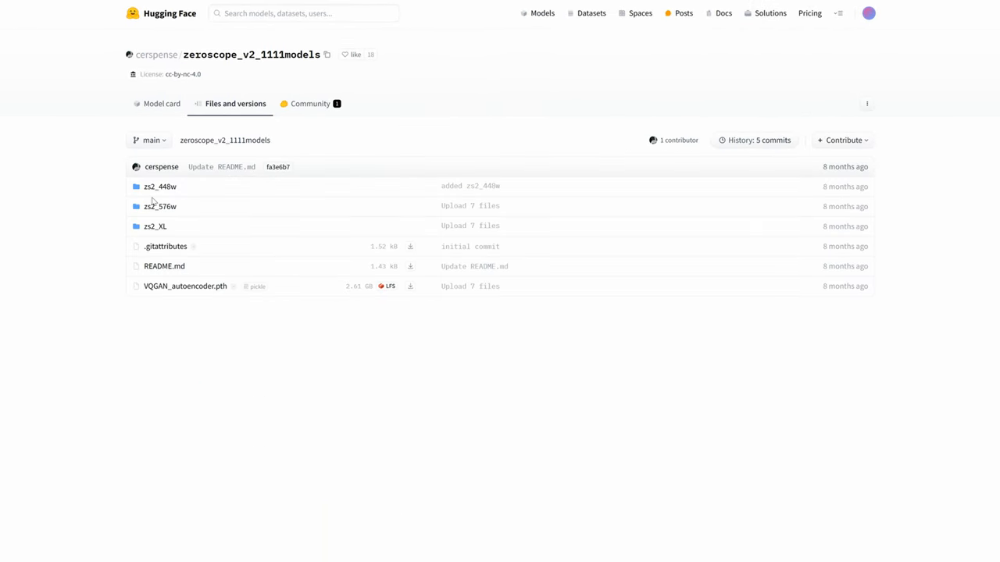
click(159, 206)
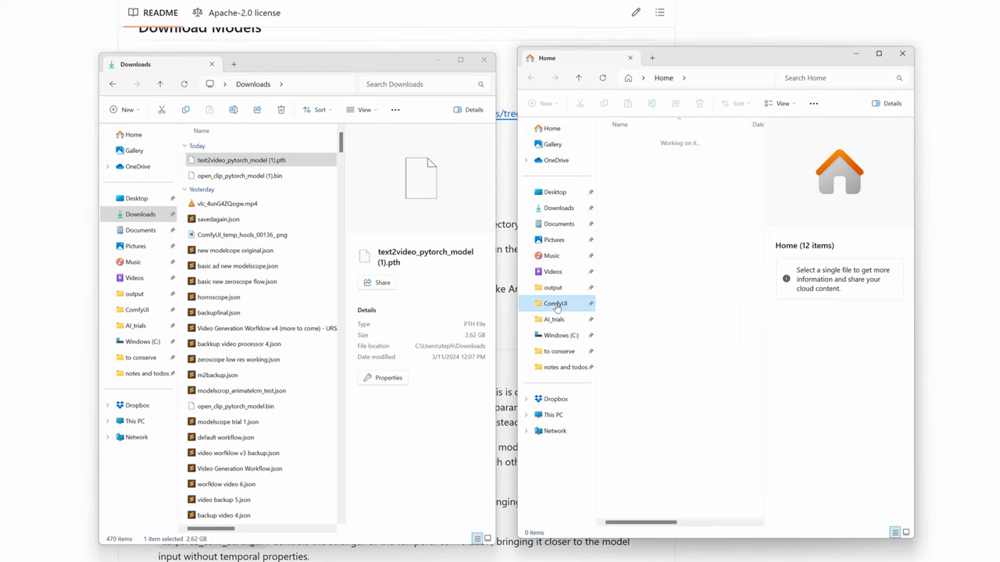
- Navigate to ComfyUI\models\clip and rename the copied open_clip model with a 576.bin suffix
double_click(556, 303)
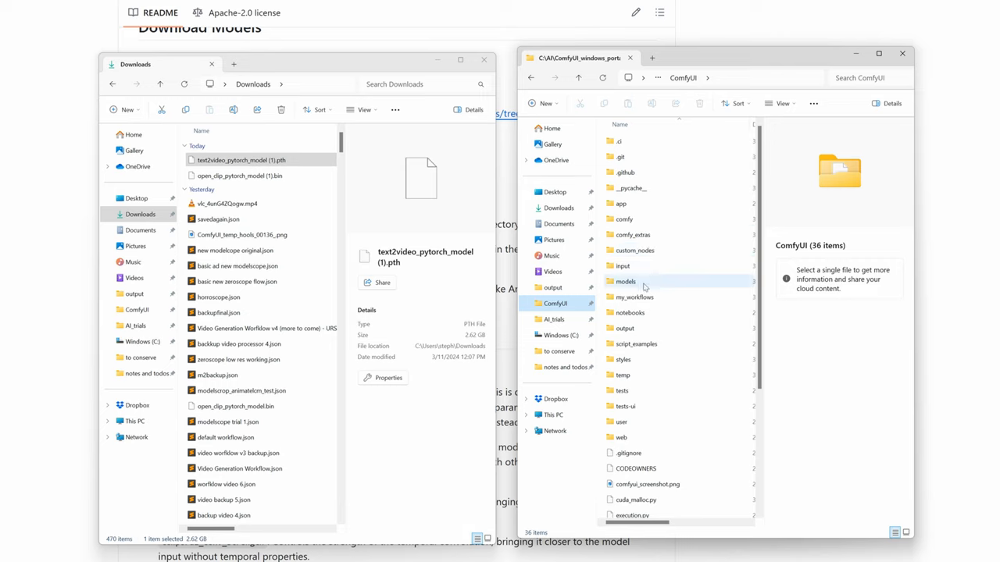
double_click(625, 281)
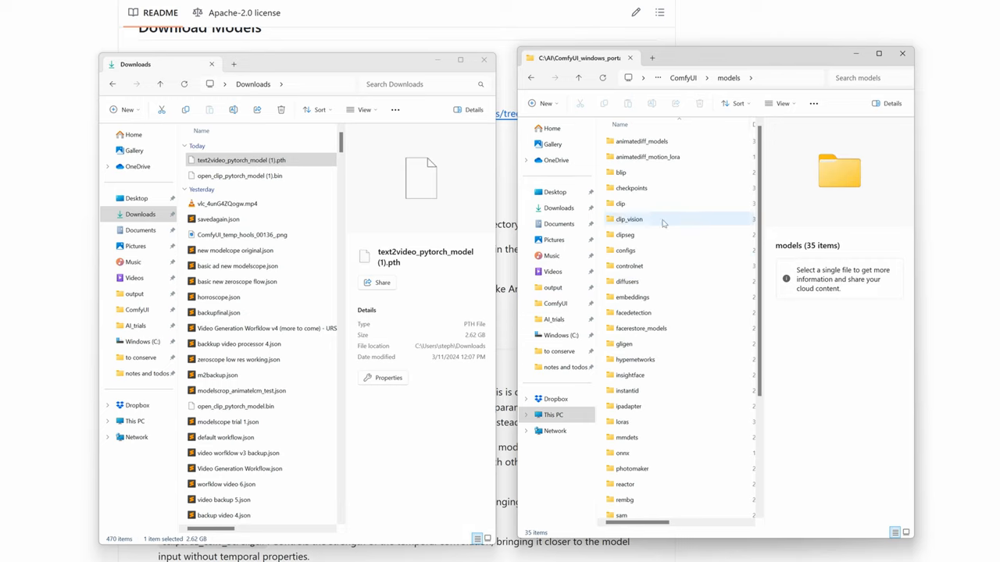
double_click(620, 203)
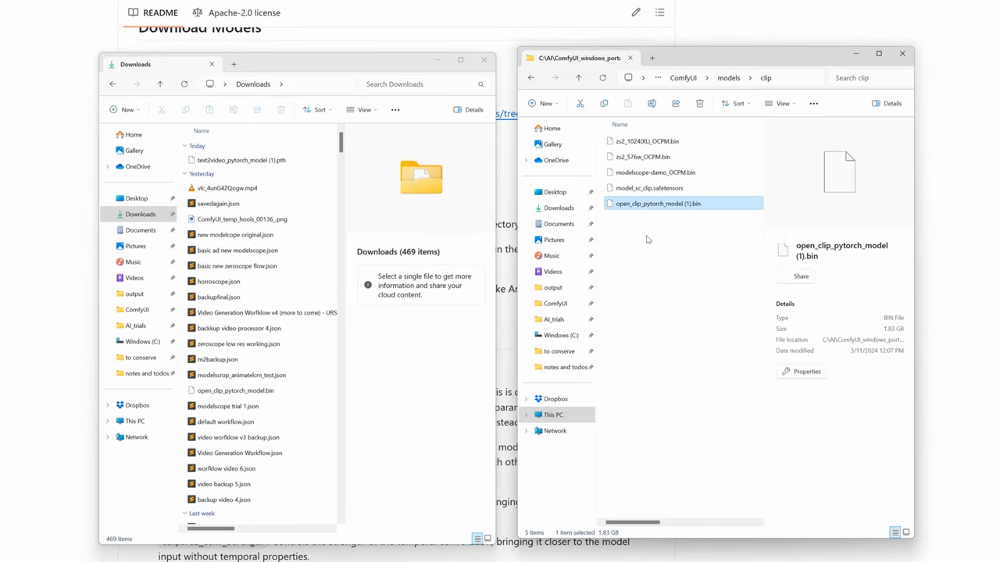
mouse_move(669, 210)
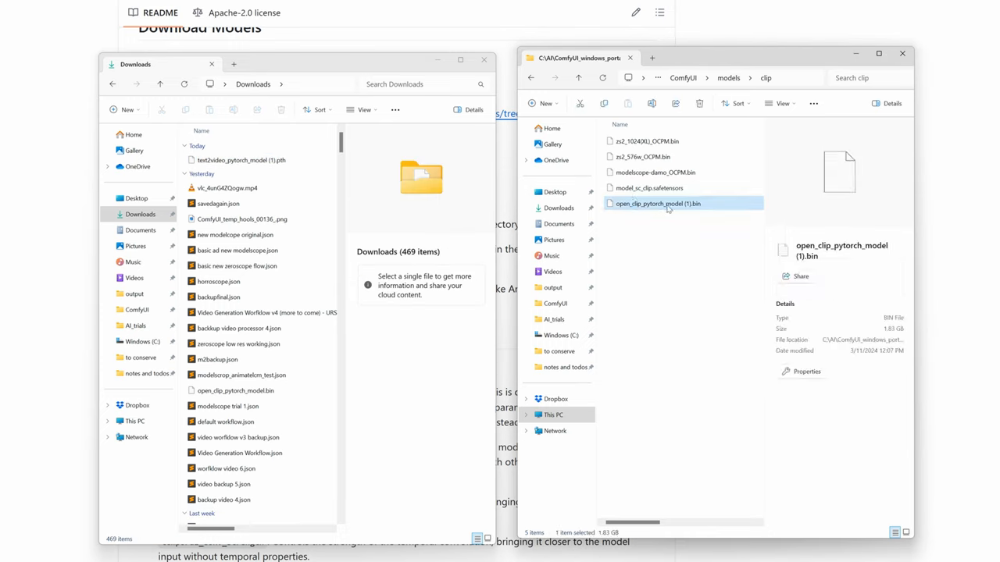
double_click(658, 203)
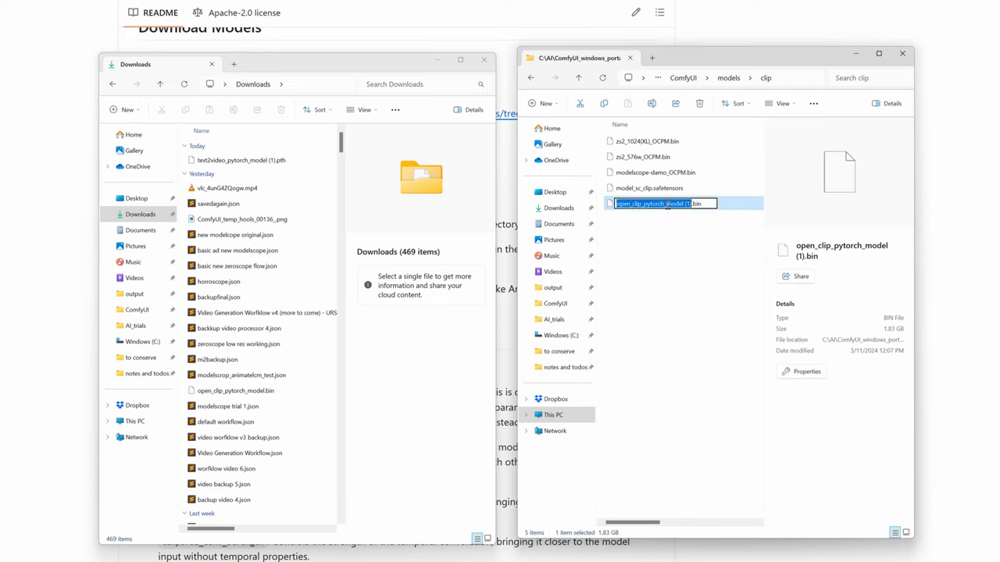
text(576.bin)
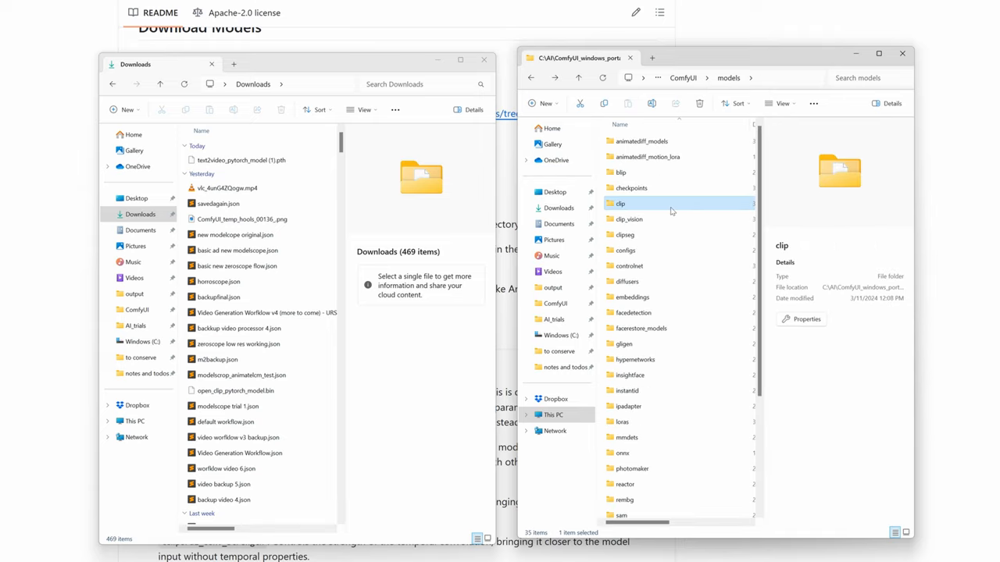
- Move the downloaded text2video model into models\text2video, then go to the modelscope LoRA folder
scroll(down, 3)
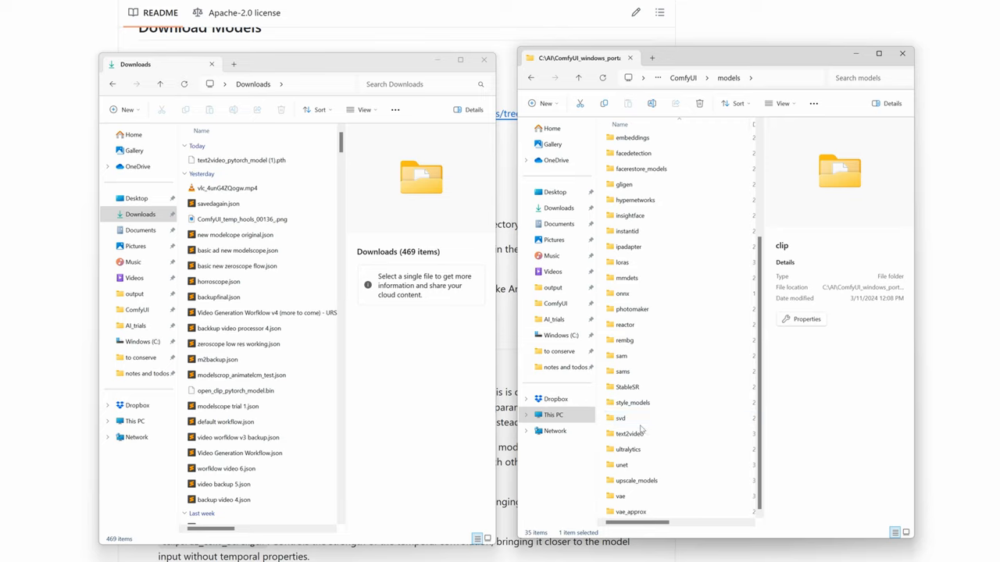
click(628, 435)
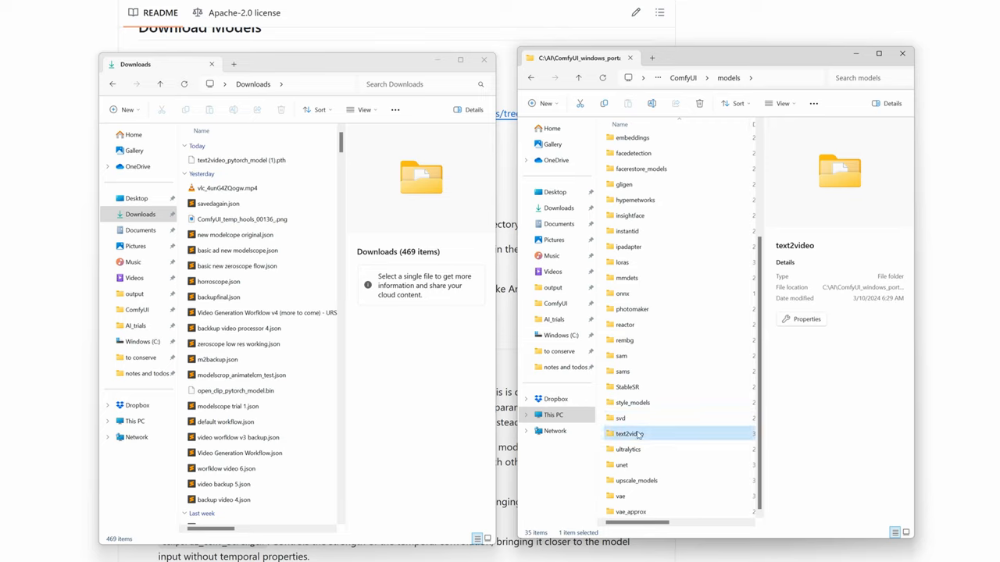
double_click(628, 434)
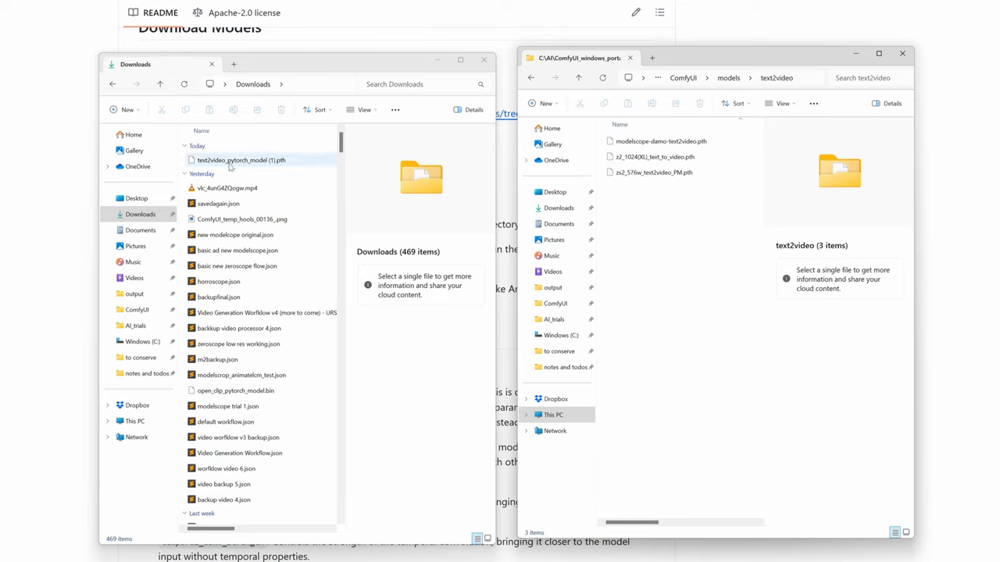
click(242, 160)
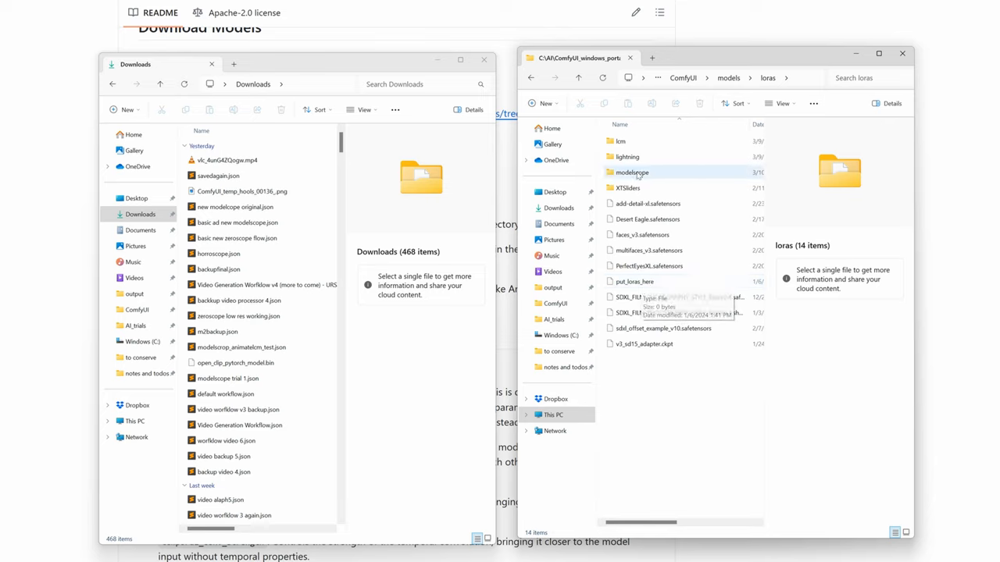
double_click(632, 171)
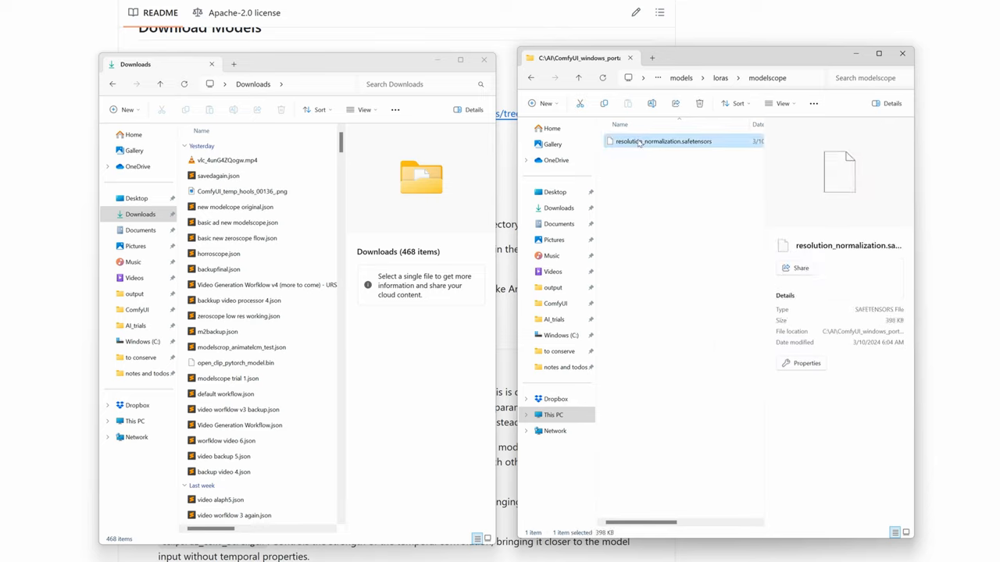
mouse_move(734, 150)
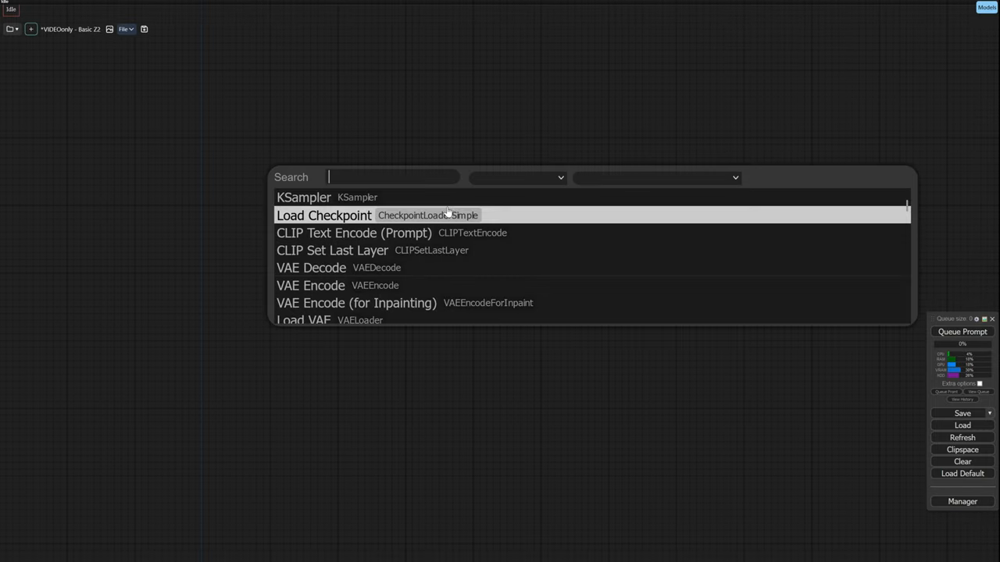
- Add a ModelScopeT2VLoader node loading zs2_576w_text2video_PM.pth
text(modelsc)
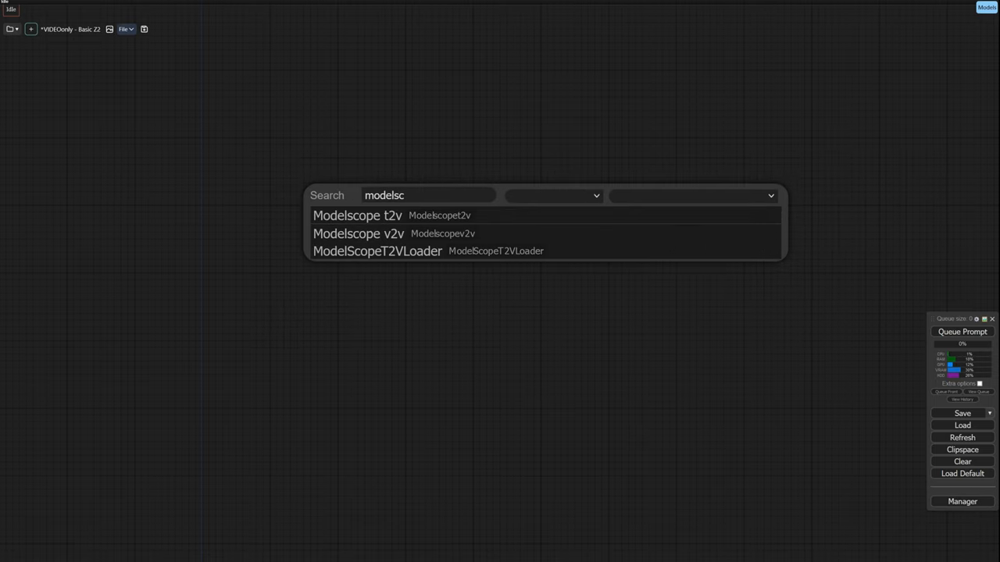
text(ope)
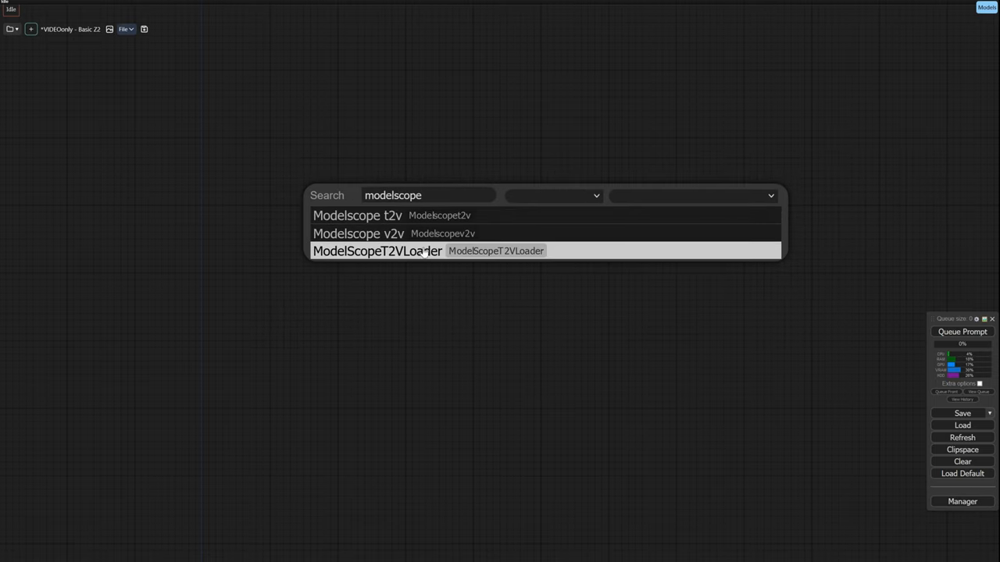
click(378, 250)
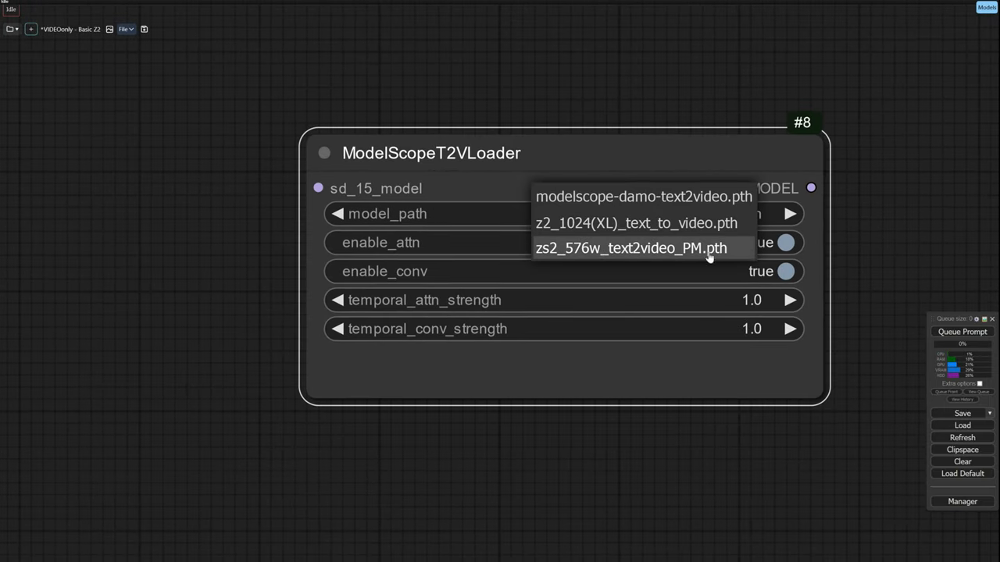
click(629, 247)
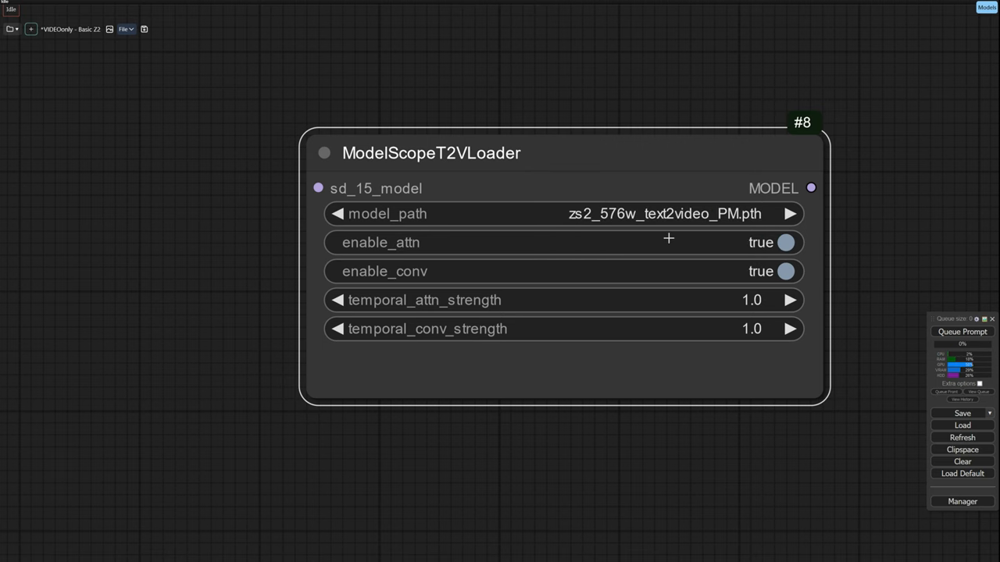
- Add a Load CLIP node loading zs2_576w_OCPM.bin
text(cliop)
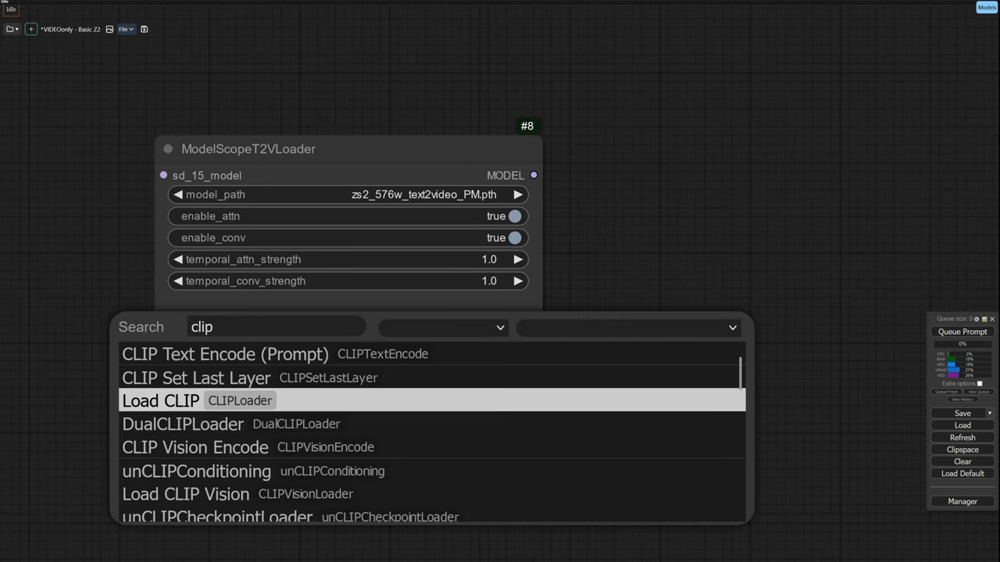
click(160, 400)
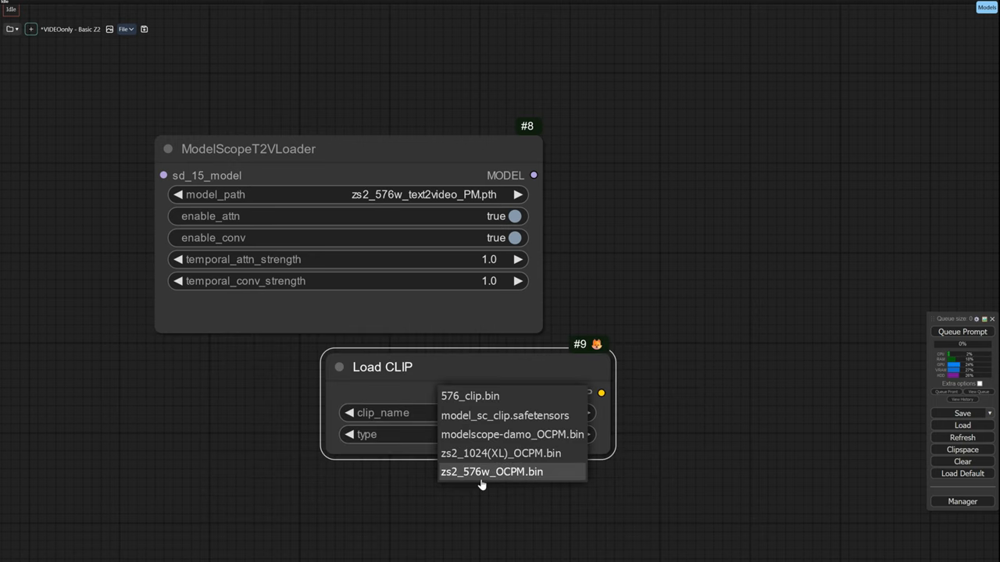
click(490, 472)
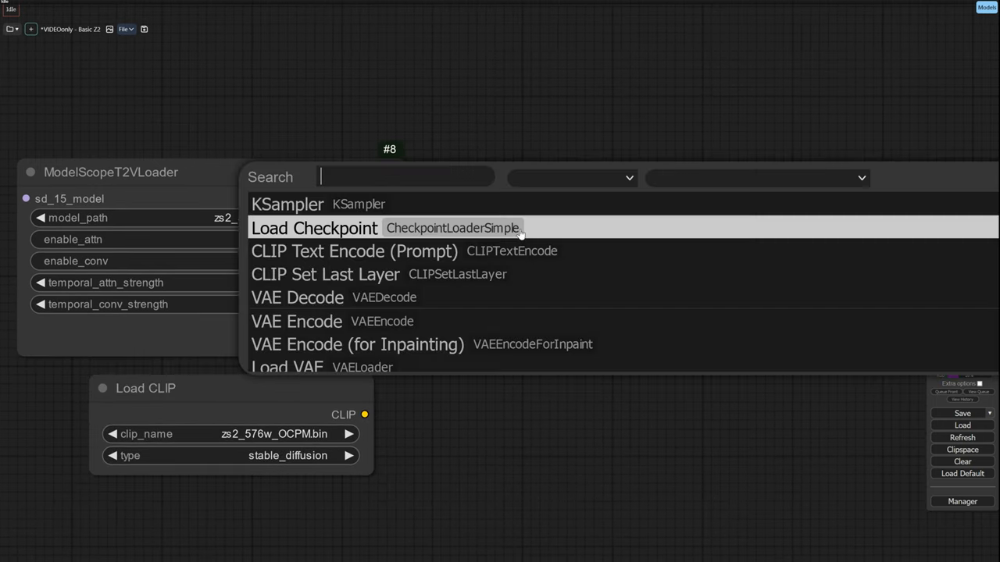
- Add a Load LoRA fed by the ModelScope model, set to modelscope\resolution_normalization.safetensors
text(load r)
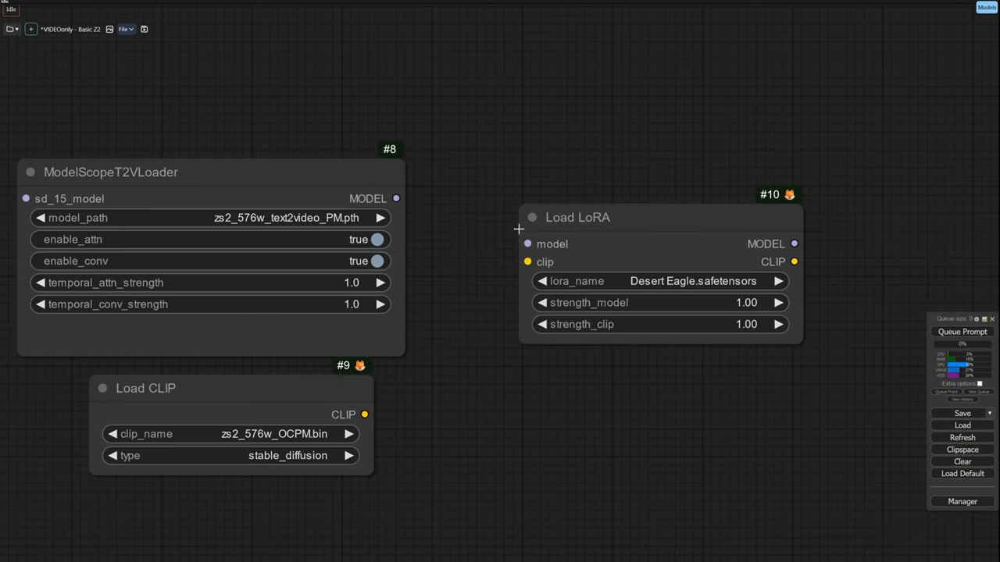
drag(397, 199, 528, 244)
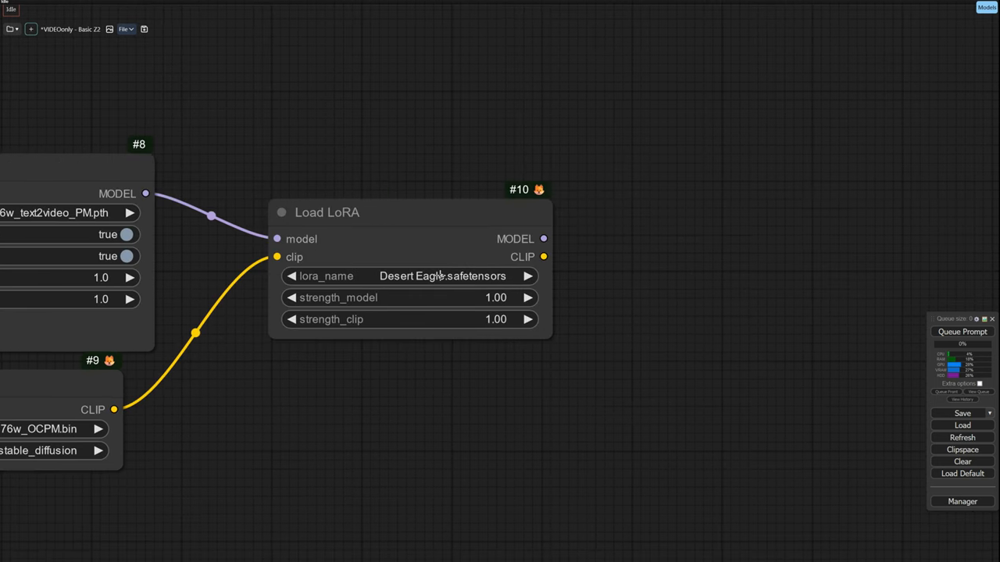
scroll(down, 3)
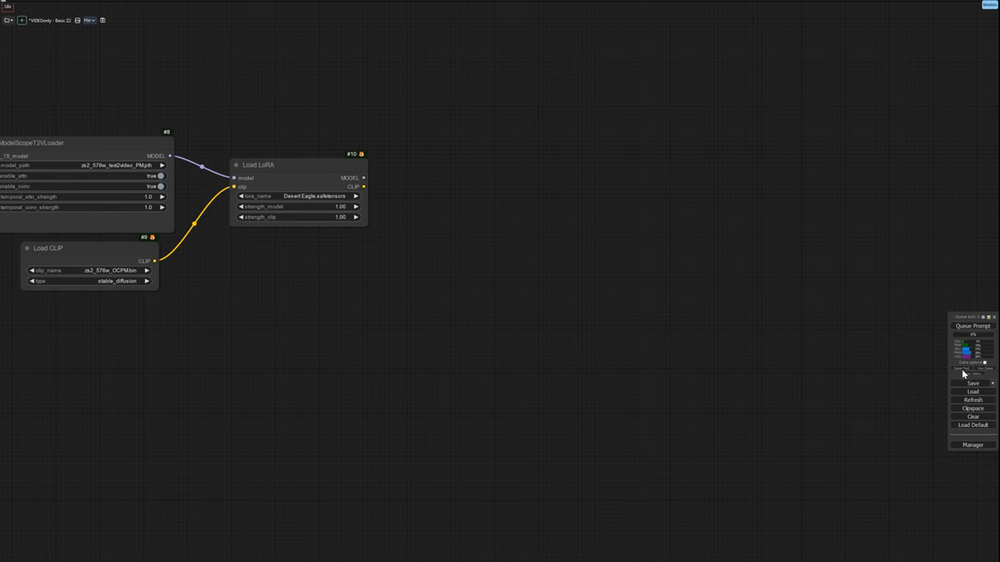
click(313, 197)
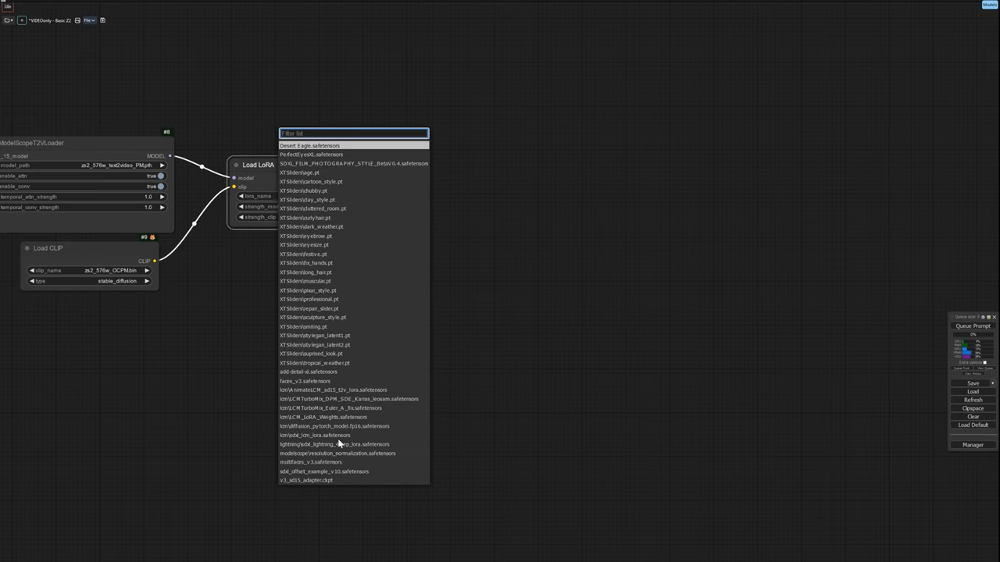
mouse_move(340, 453)
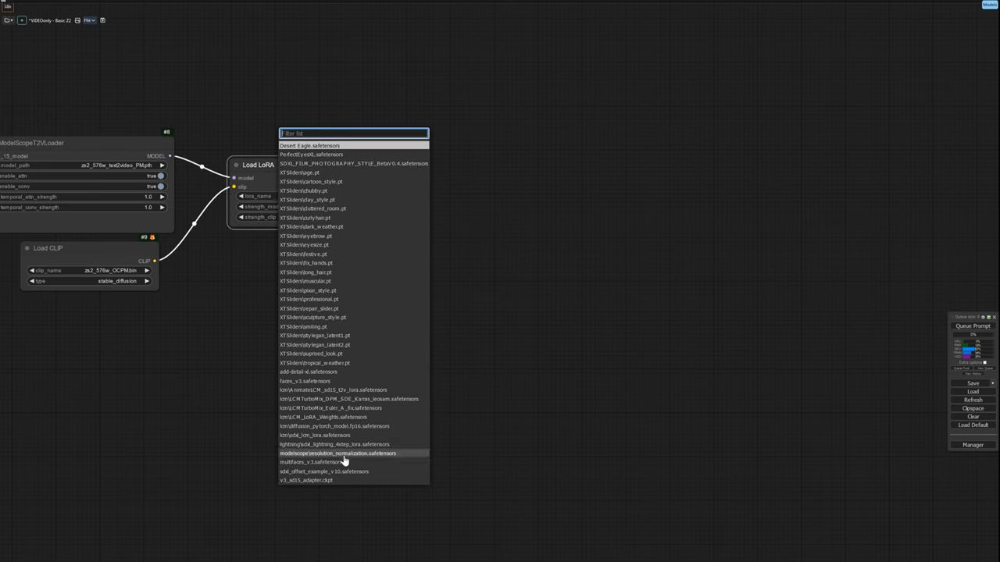
click(337, 453)
text(clip)
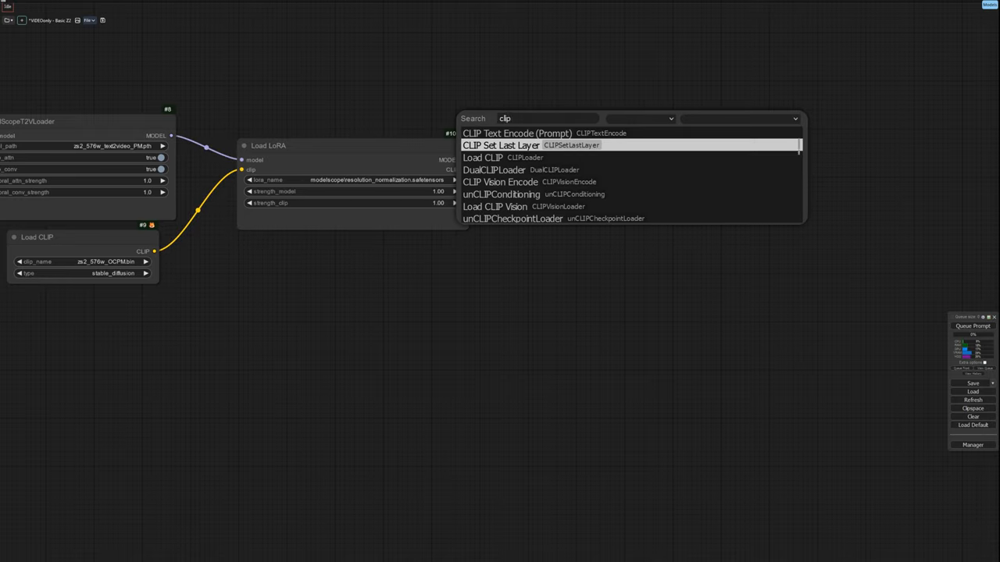
- Add a CLIP Text Encode prompt node fed by the LoRA's CLIP output
click(517, 132)
text(empty)
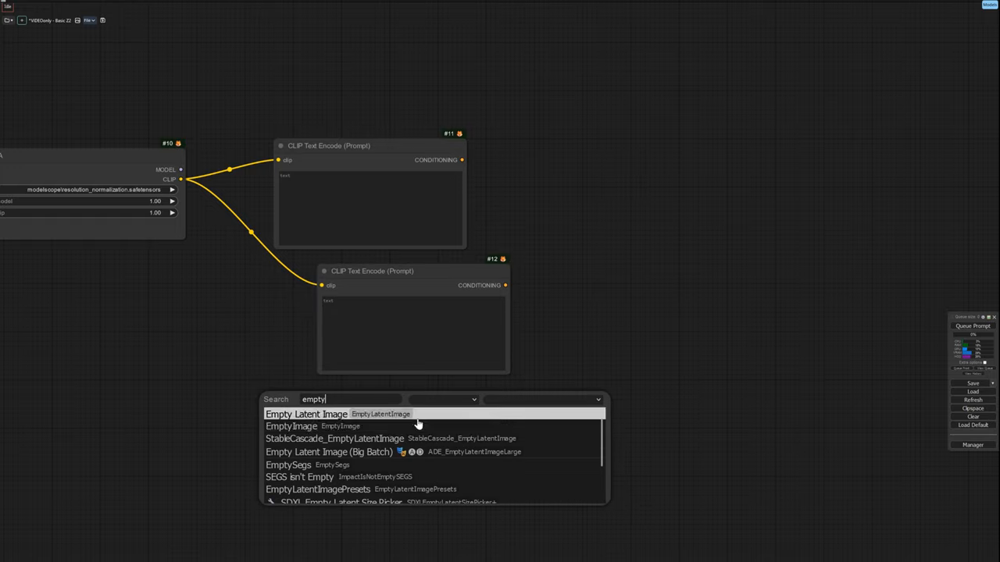
- Add an Empty Latent Image of 576 by 320 with batch_size 24
click(306, 414)
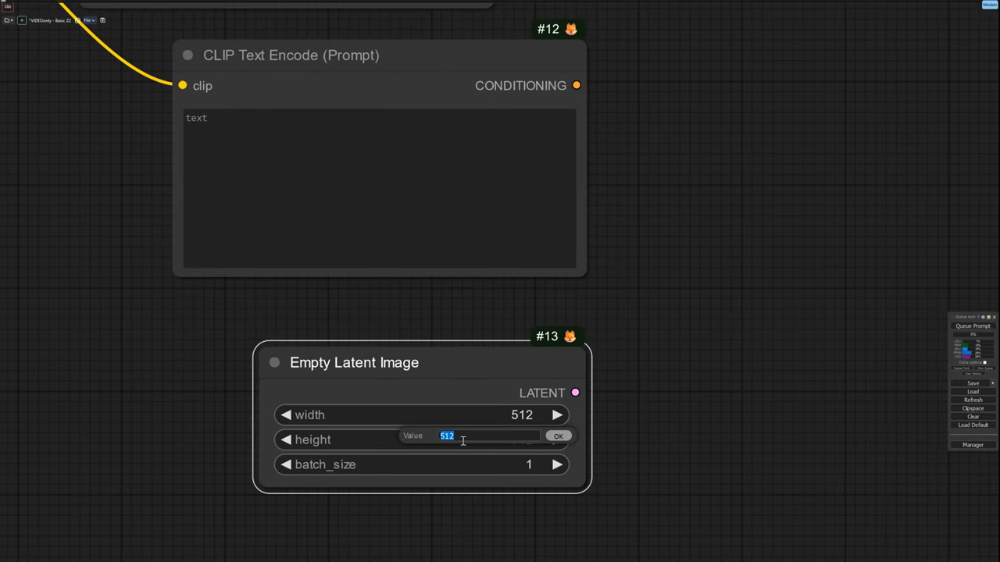
click(557, 436)
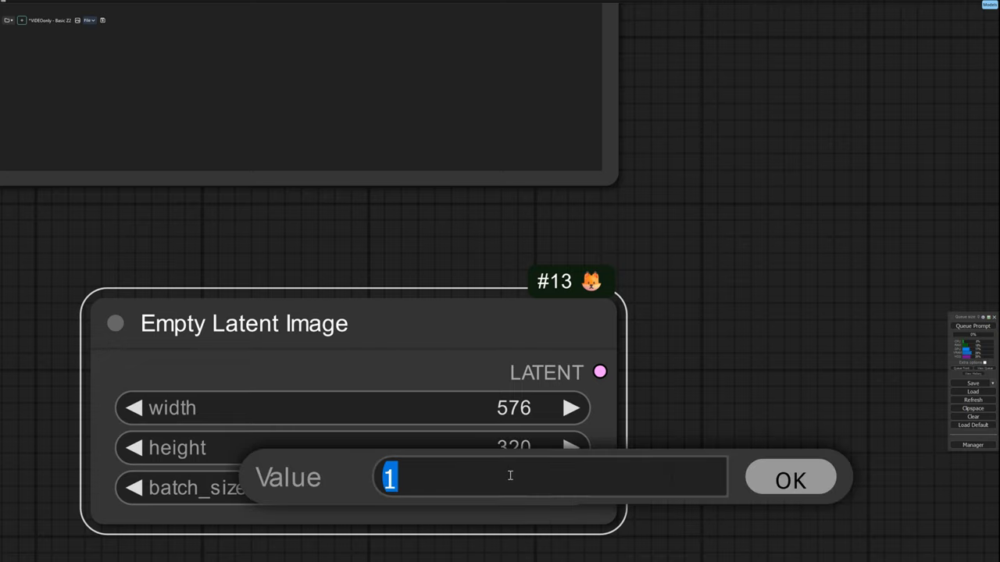
text(24)
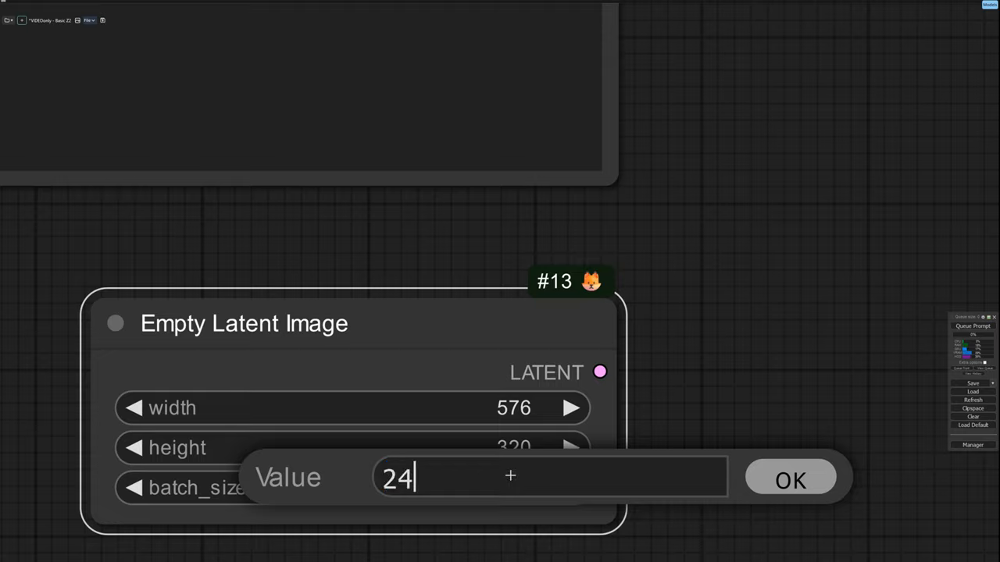
click(791, 479)
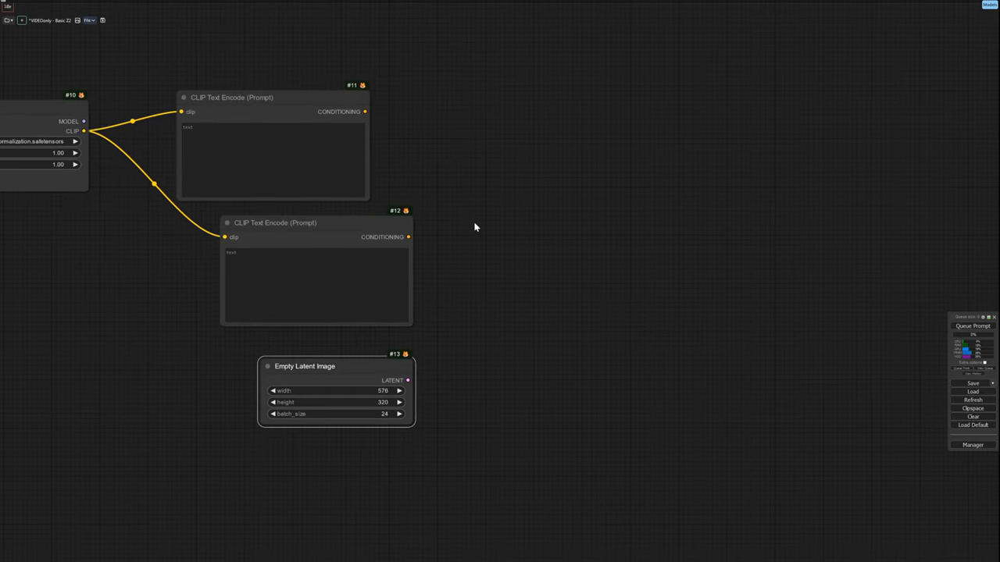
- Add a Load VAE node using vae-ft-mse-840000-ema-pruned.safetensors
drag(475, 228, 289, 323)
text(vae)
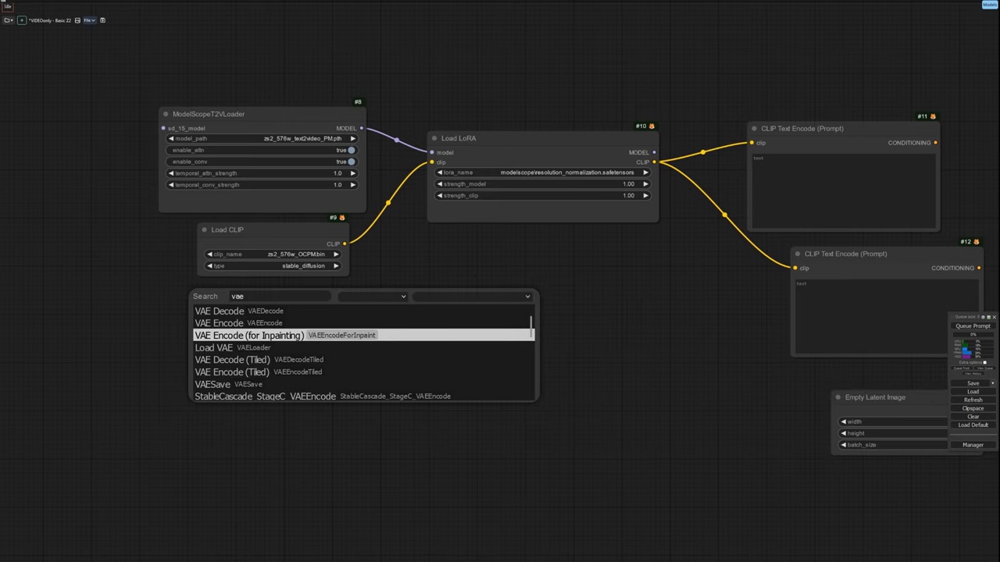
click(212, 347)
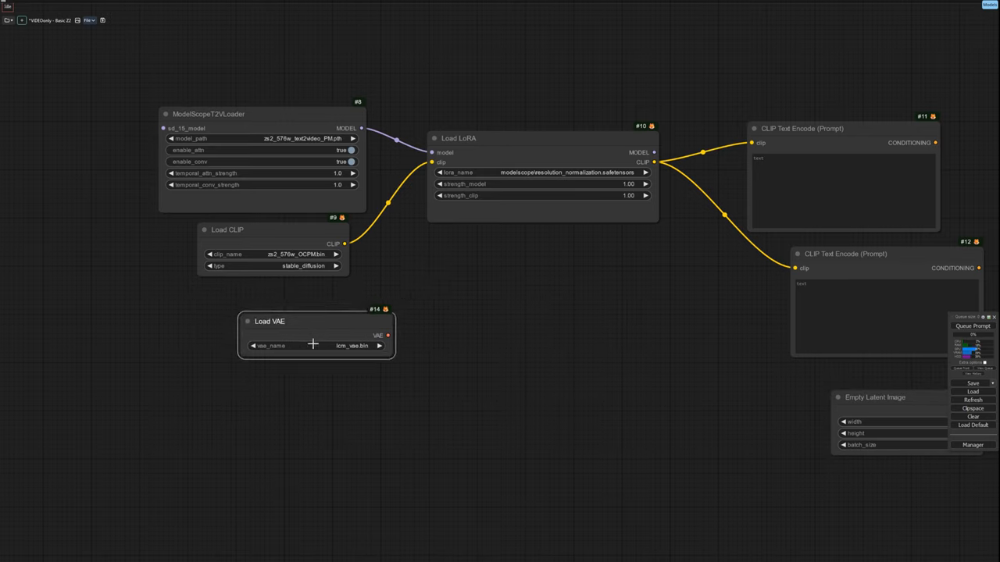
click(313, 345)
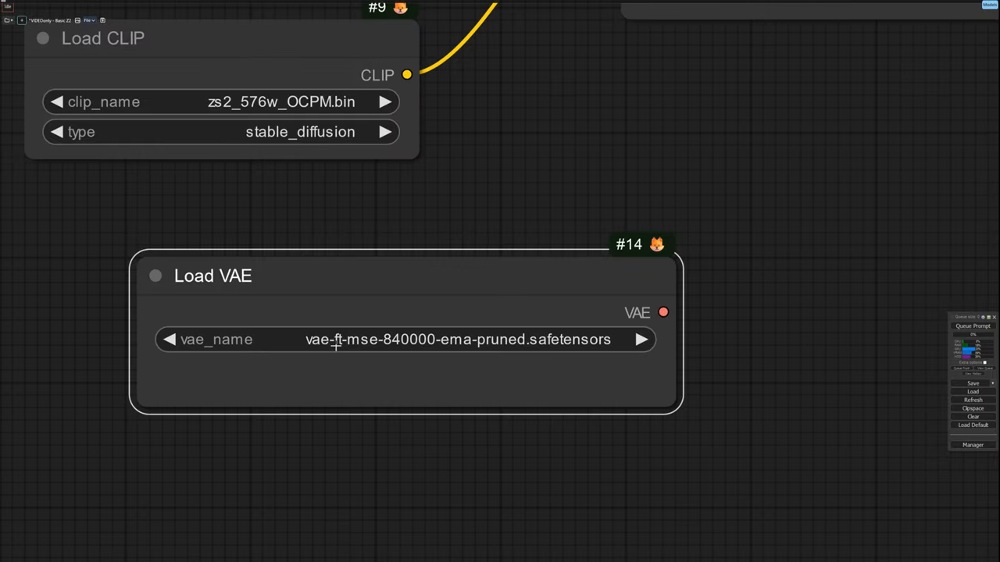
scroll(down, 3)
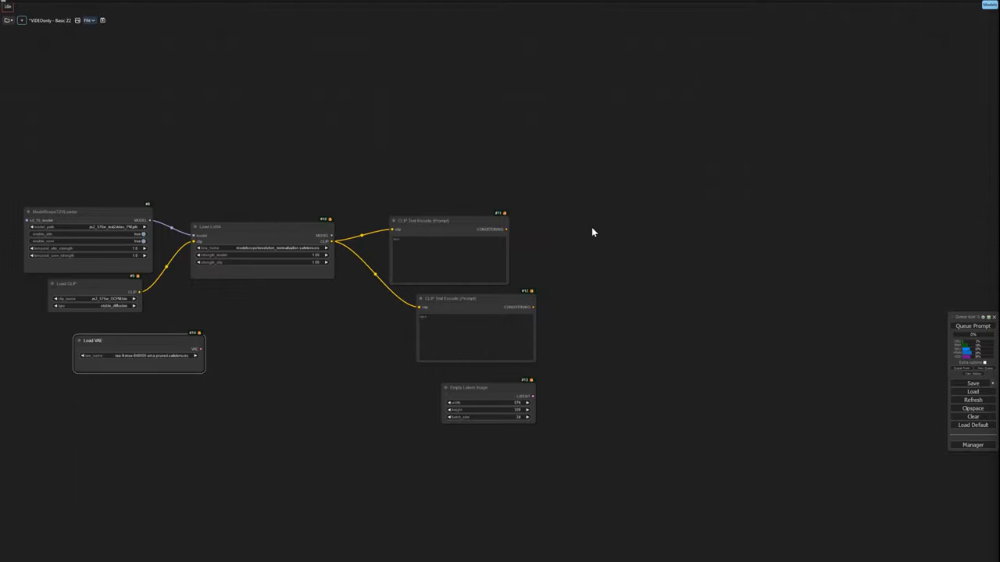
- Add a KSampler and give it seed 777, control set to fixed, and 30 steps
text(ksam)
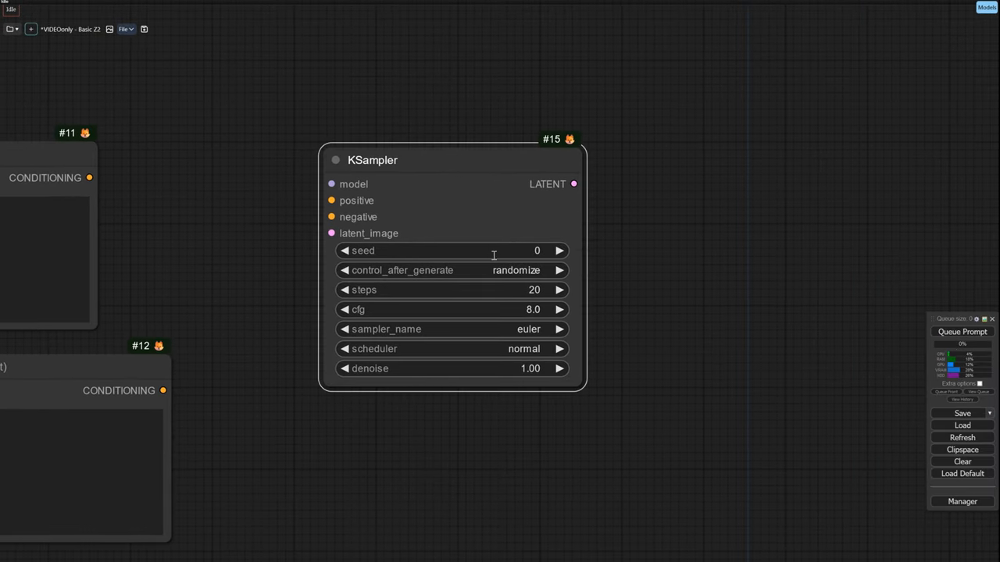
text(777)
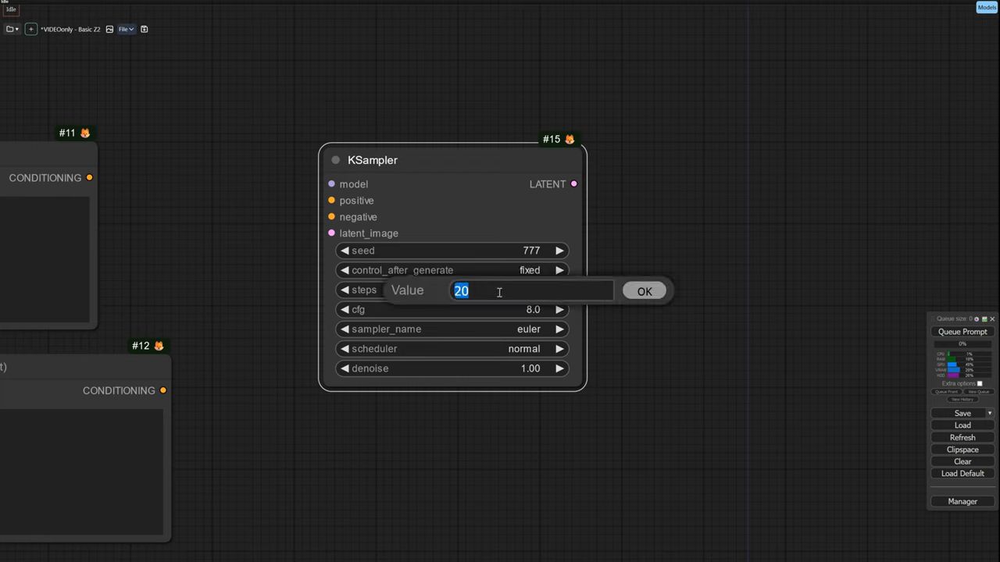
text(30)
click(46, 259)
text(a b)
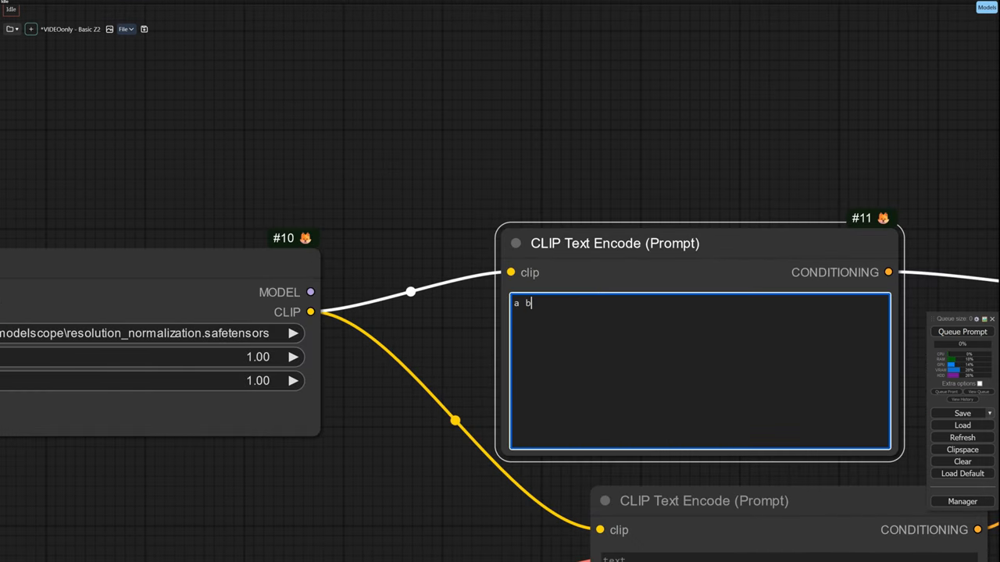
- Fill the first CLIP Text Encode with 'a beautiful beach at dusk with a gorgeous sunset' and move to the second prompt
text(eautifulk)
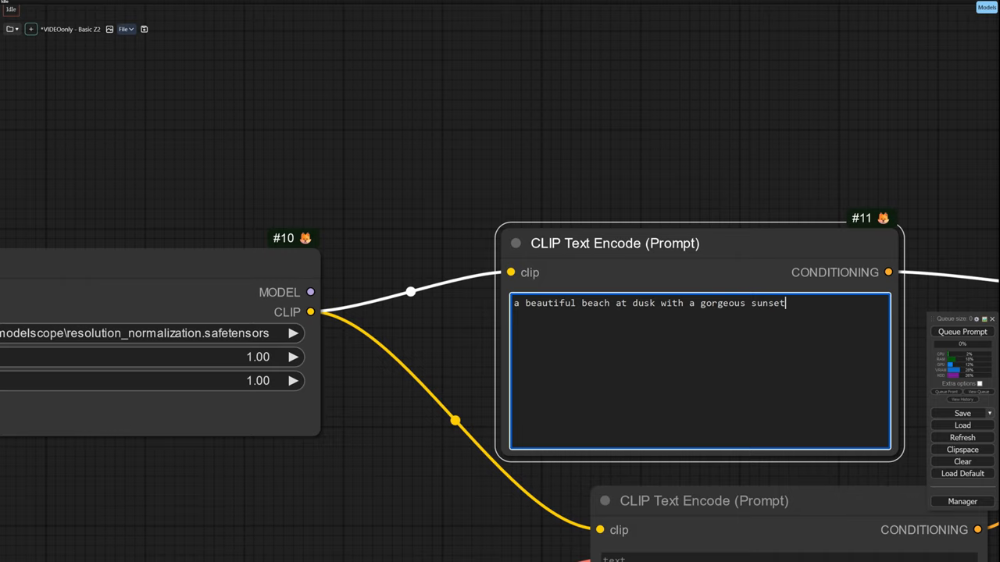
click(762, 459)
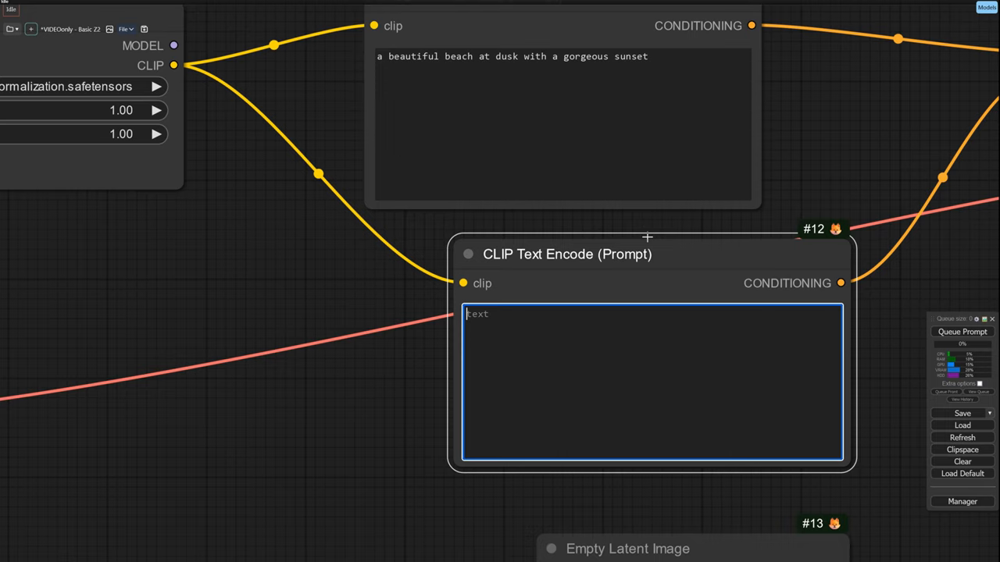
- Add a Video Combine node as the workflow's output
scroll(down, 3)
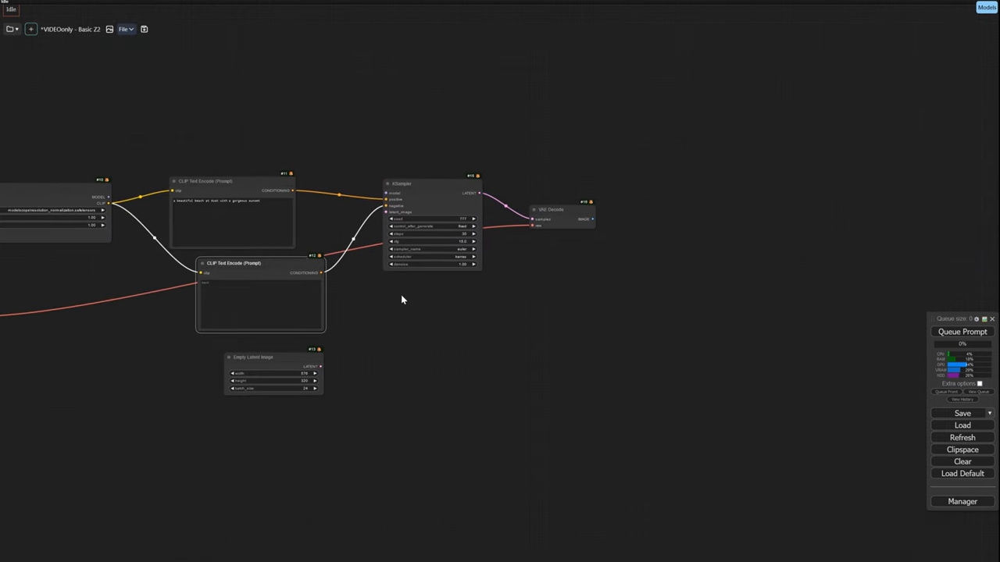
text(video)
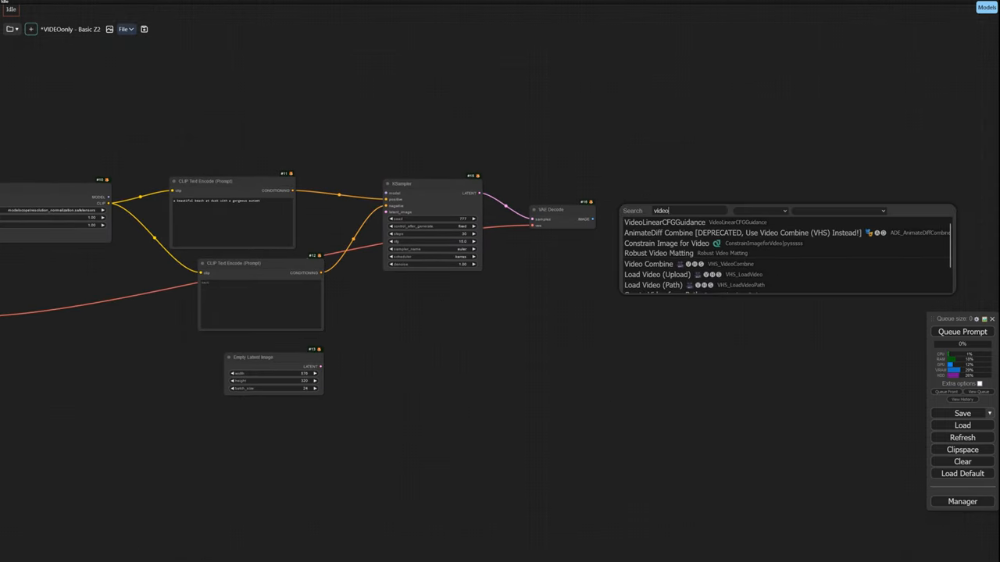
click(648, 262)
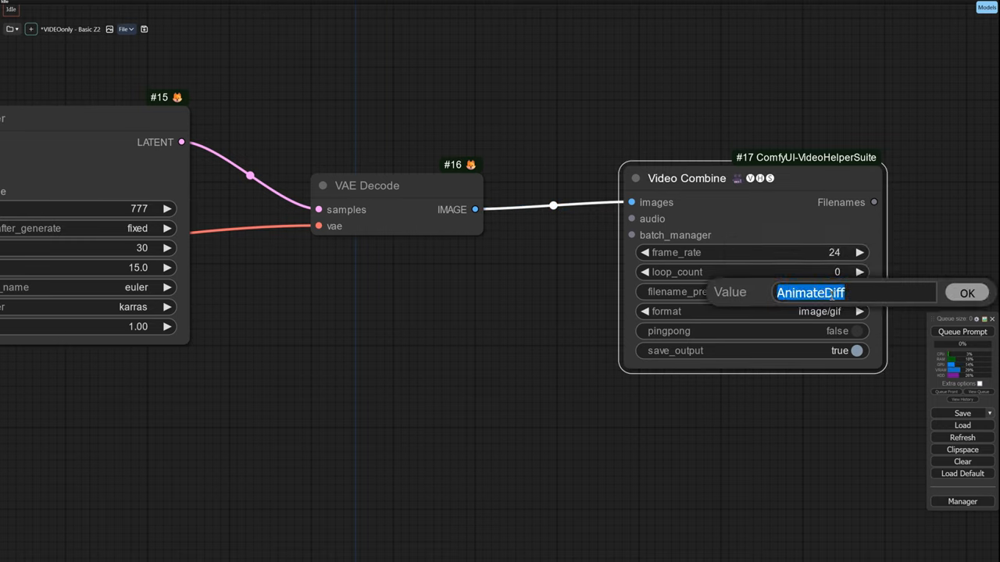
- Set its filename_prefix to modelscope_576_tuto and its format to video/h264-mp4
text(m)
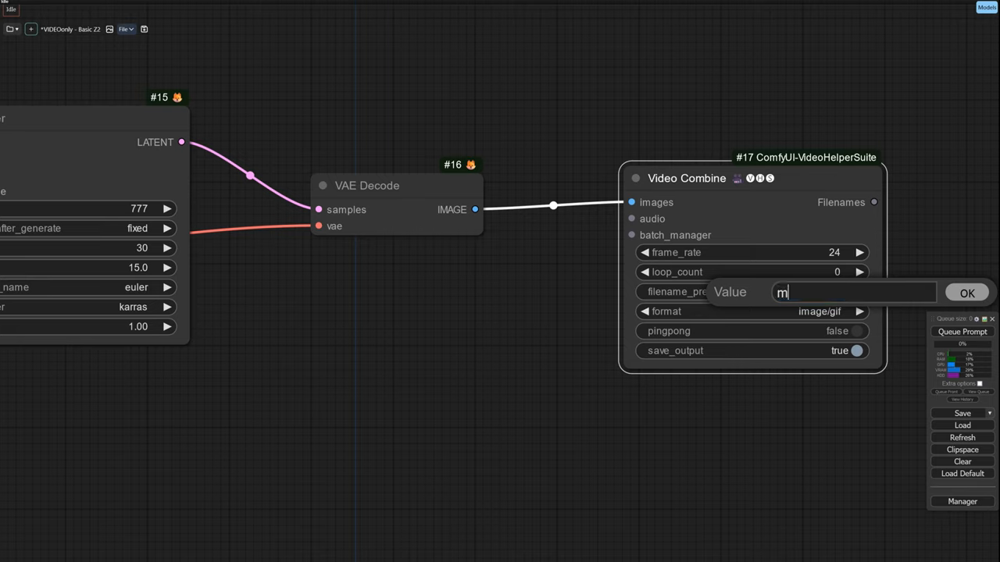
text(odelscope_)
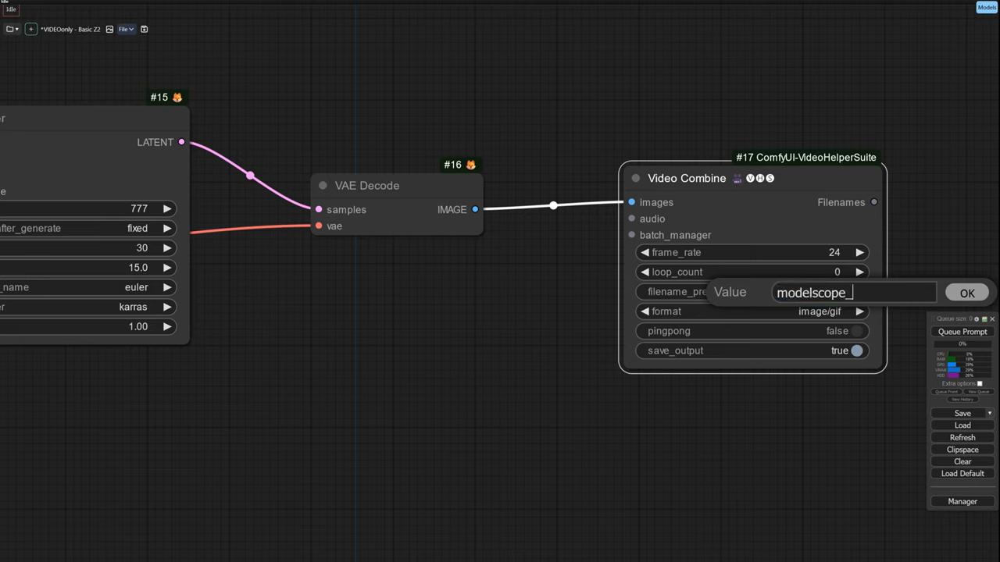
text(576_)
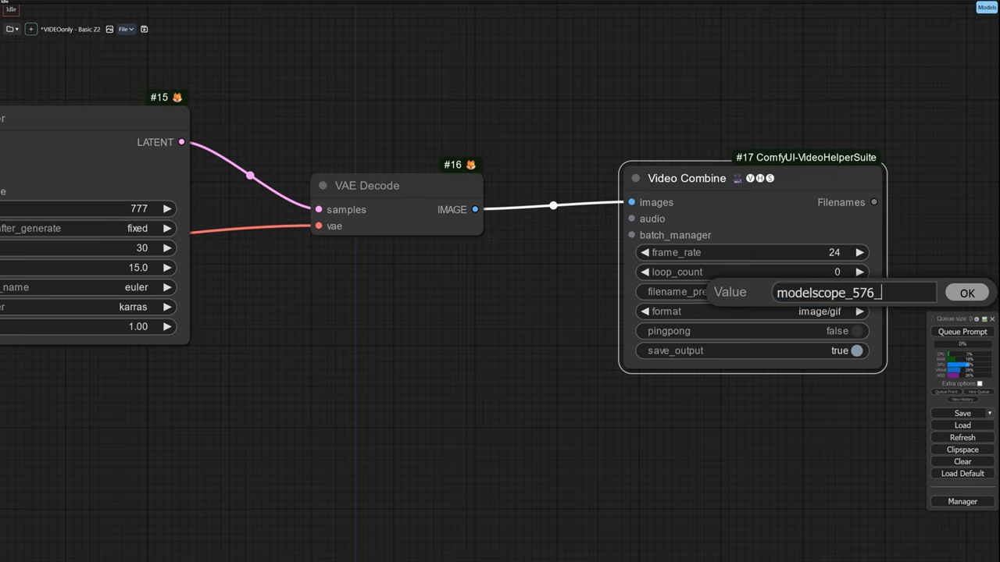
click(967, 293)
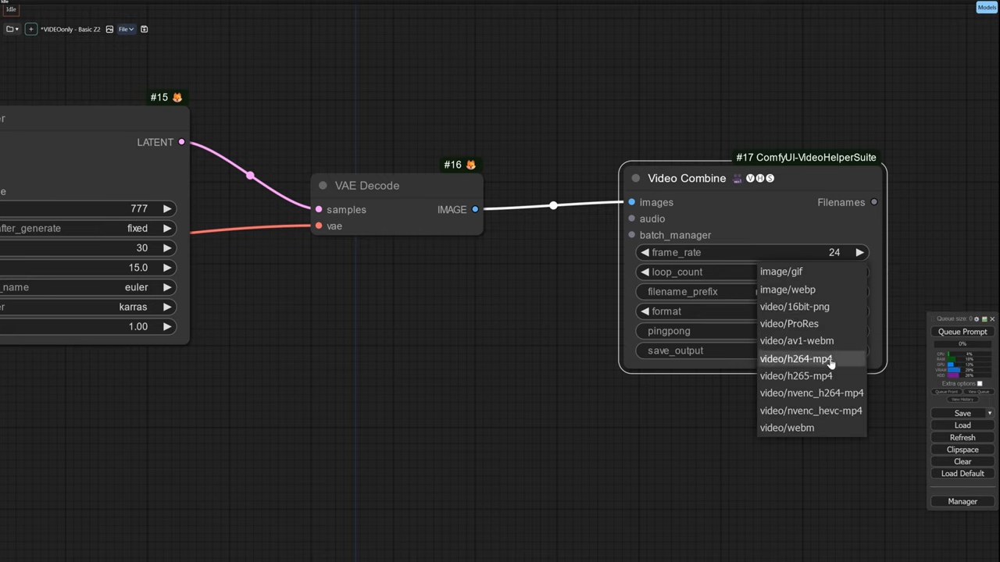
click(793, 357)
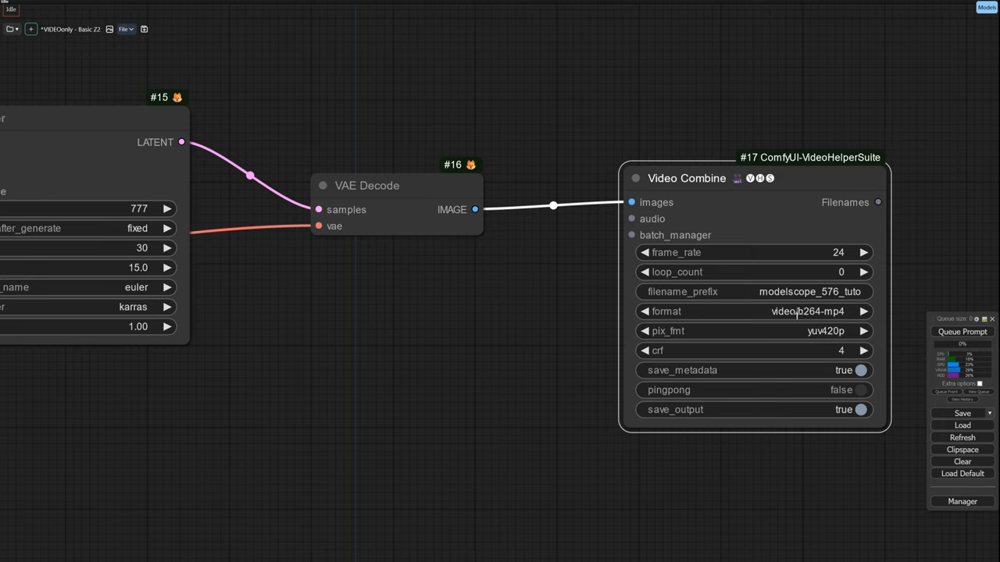
scroll(down, 3)
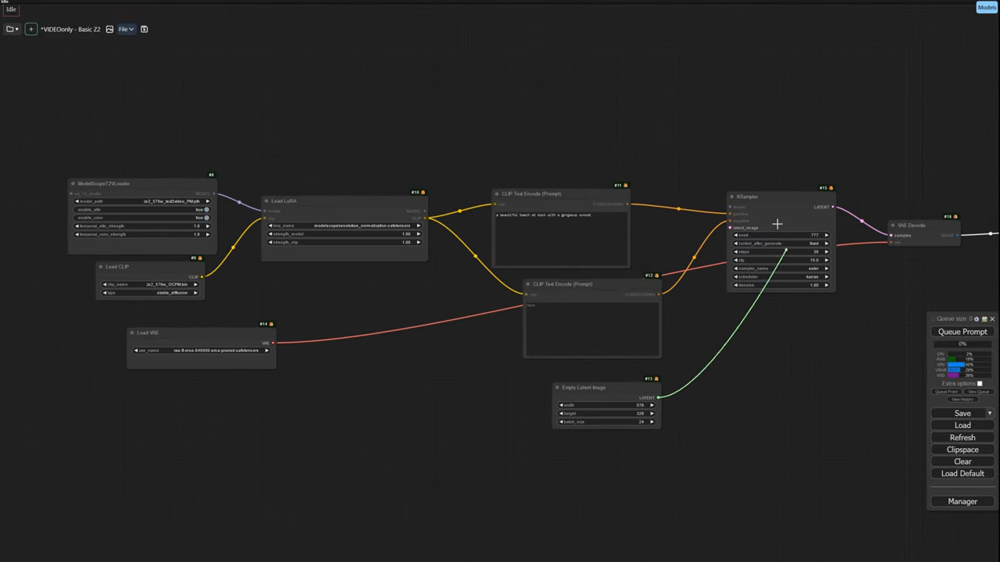
- Queue the prompt so the KSampler starts generating the video
click(962, 331)
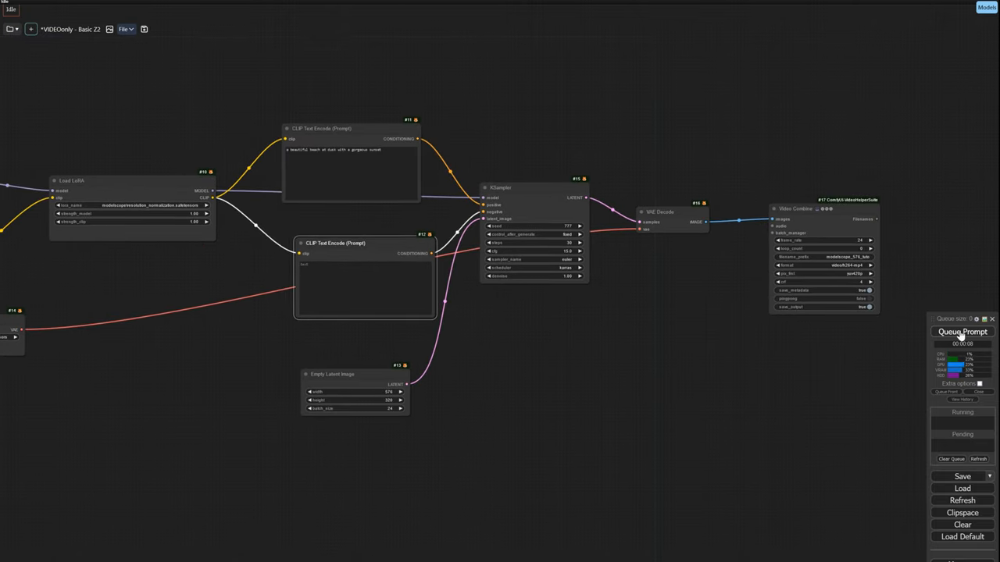
click(962, 332)
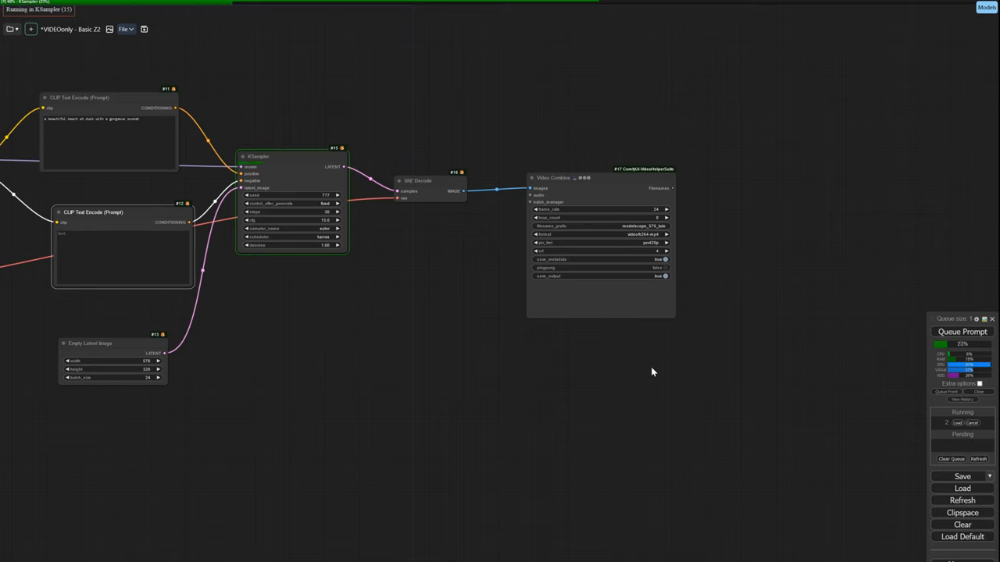
mouse_move(659, 359)
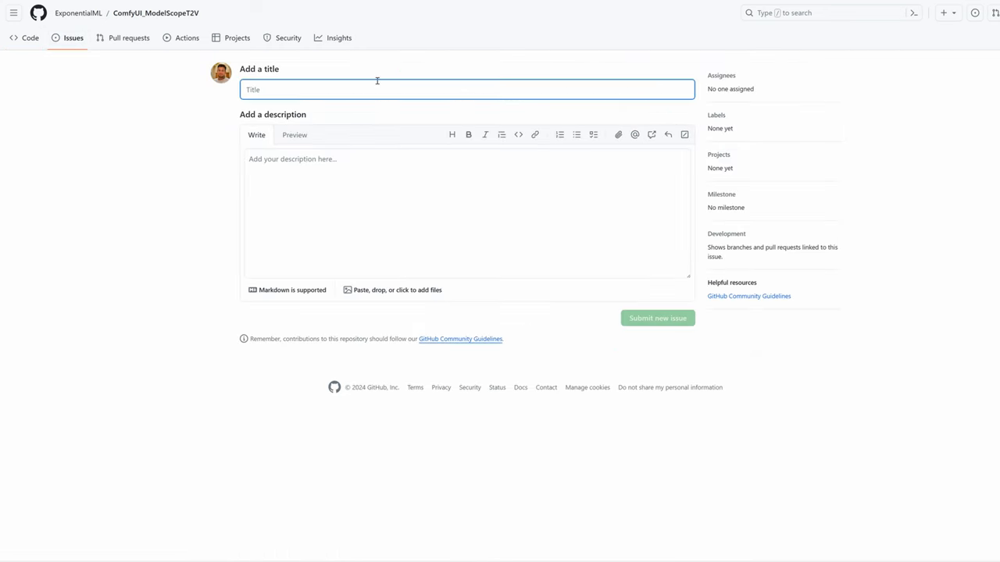
- Draft a GitHub issue titled about the crash with a polite description in the body
text(It crashes when I use s)
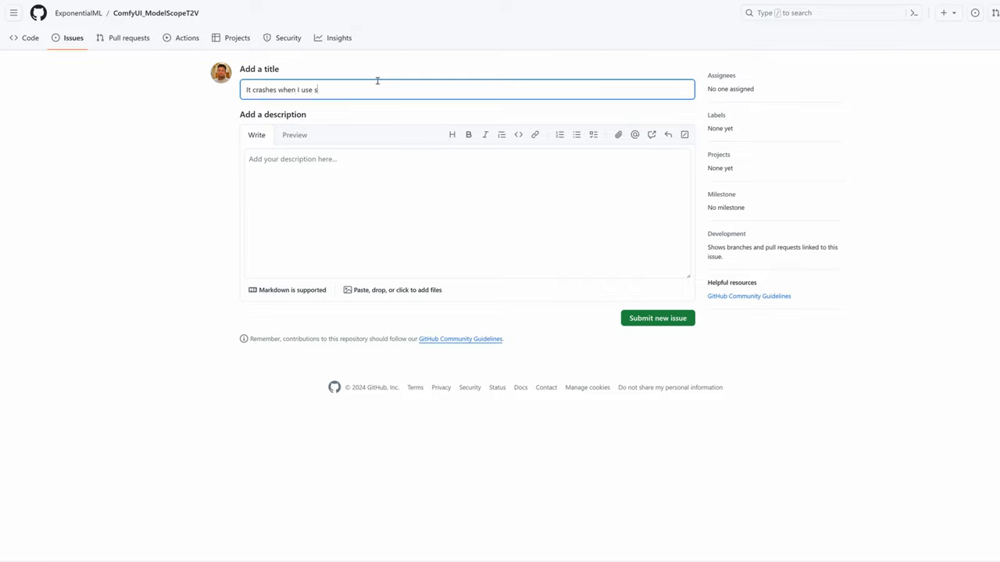
text(A polite description o)
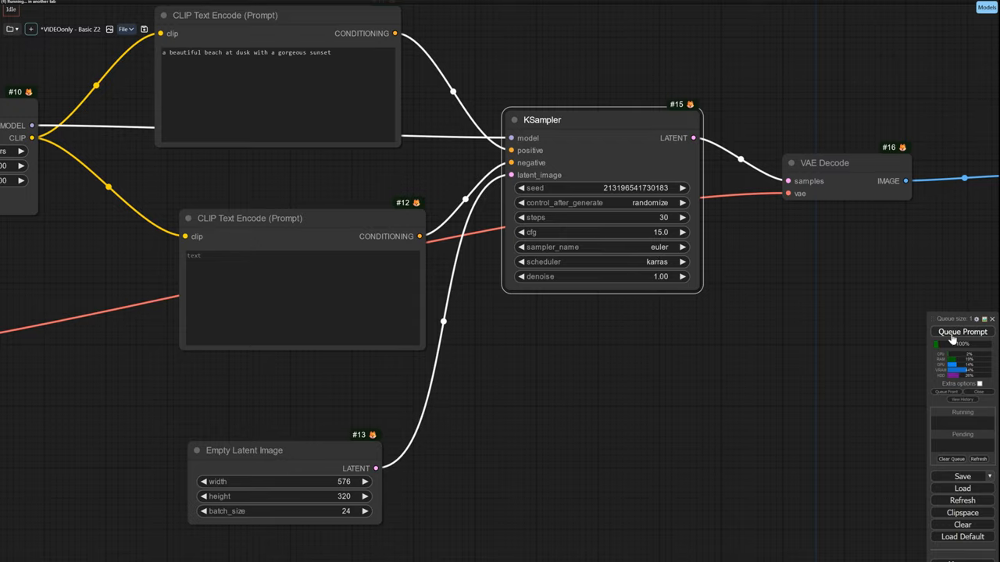
- Queue the beach-at-sunset generation, review the Video Combine preview, and start entering a new denoise value
click(962, 331)
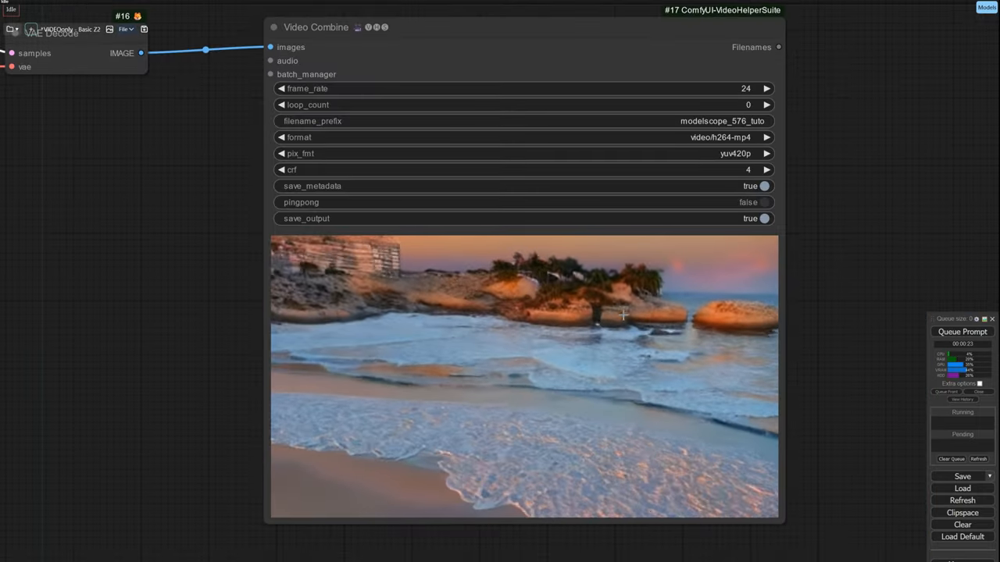
scroll(down, 3)
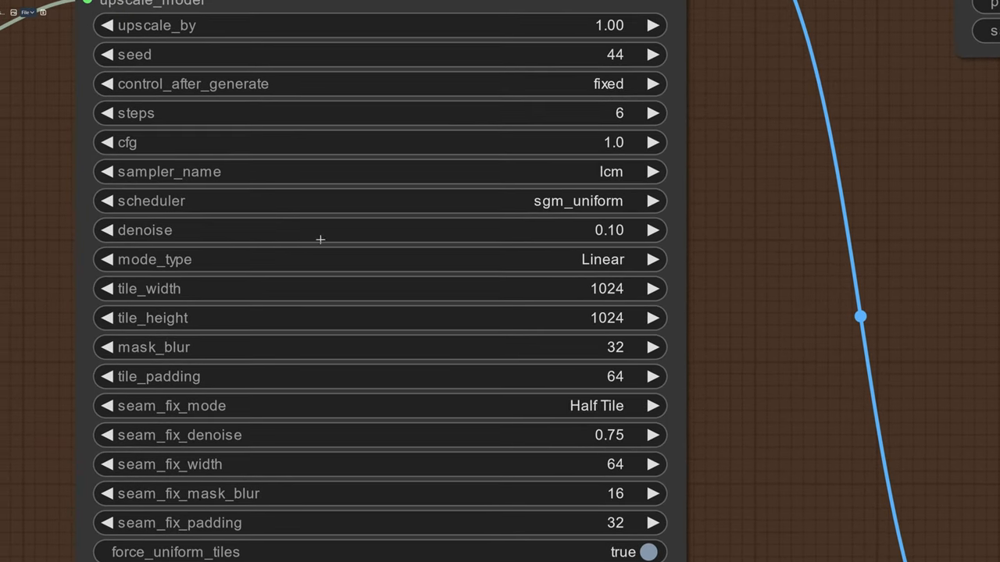
mouse_move(581, 289)
text(0)
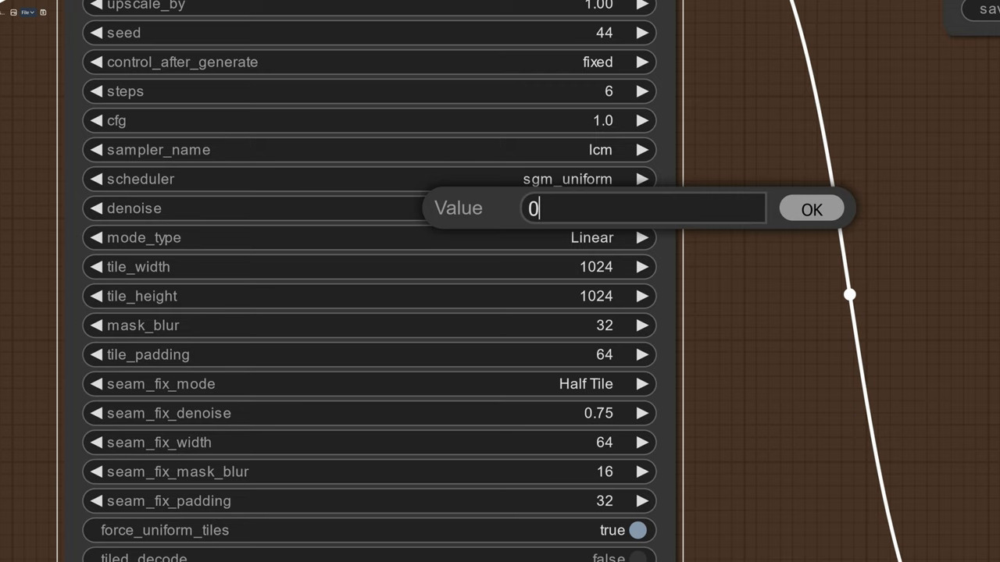
text(.)
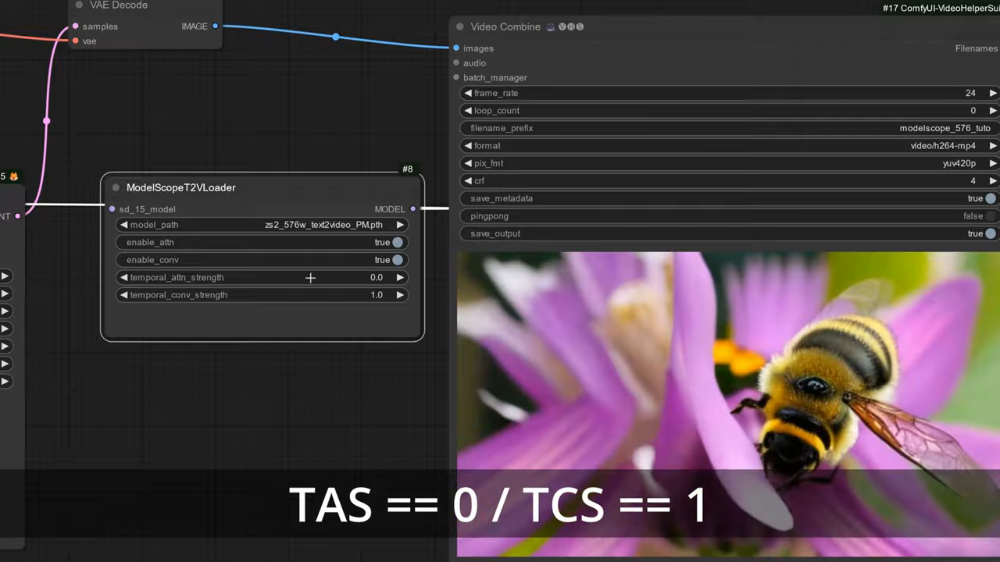
- Raise the ModelScopeT2VLoader temporal_attn_strength from 0.0 back to 1.0
click(400, 278)
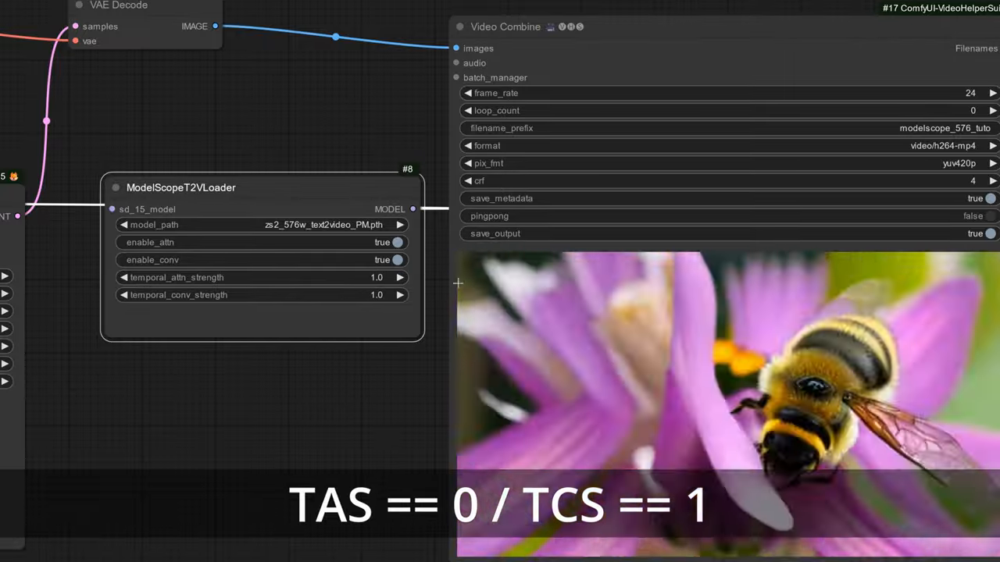
click(378, 294)
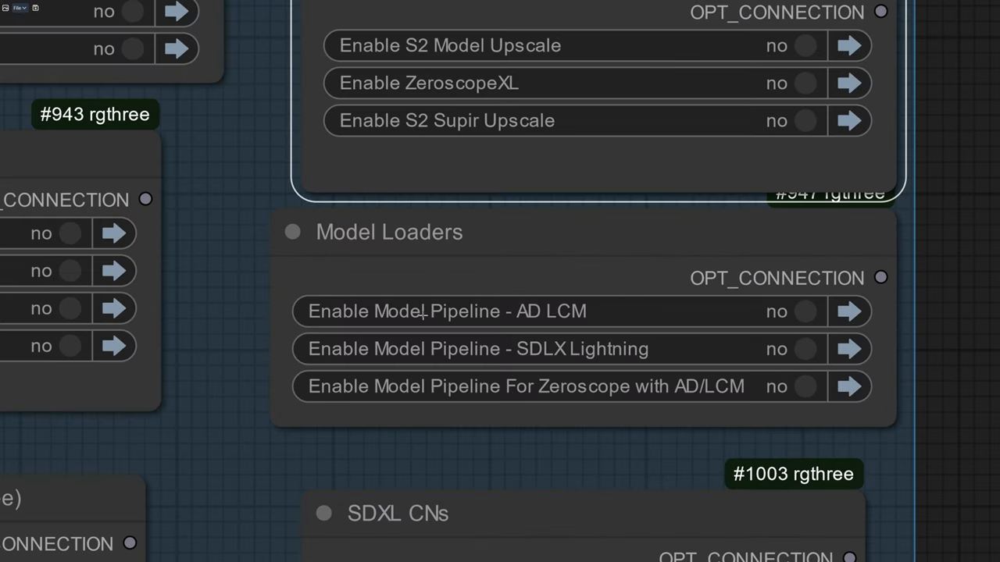
mouse_move(564, 312)
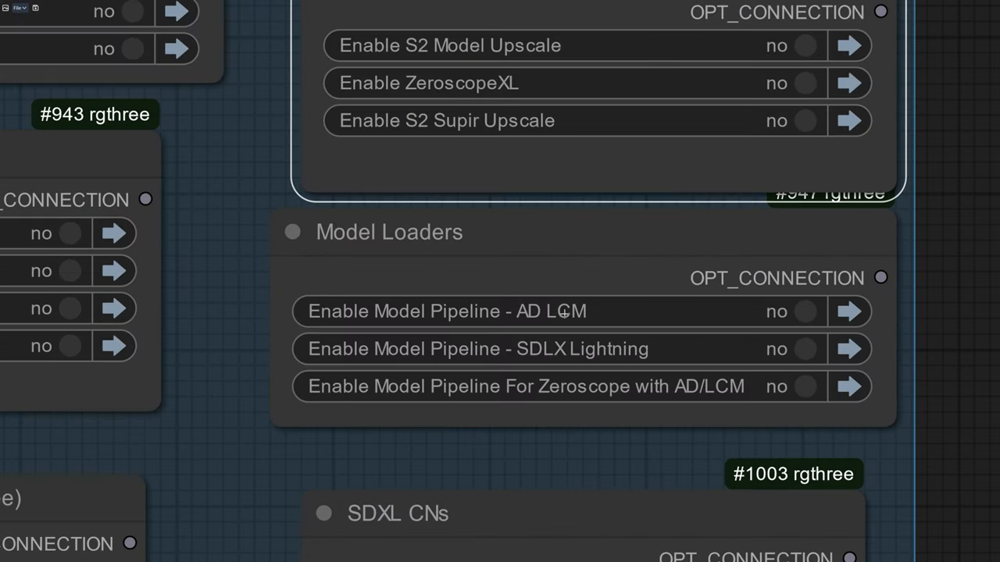
mouse_move(815, 380)
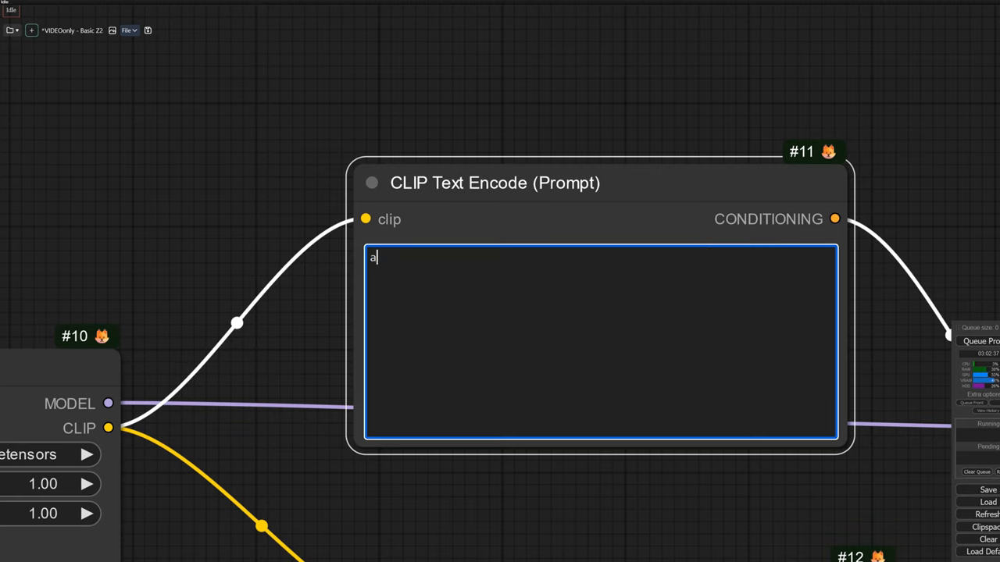
- Rewrite the positive prompt to 'a beautiful woman smiling'
text(beautiful)
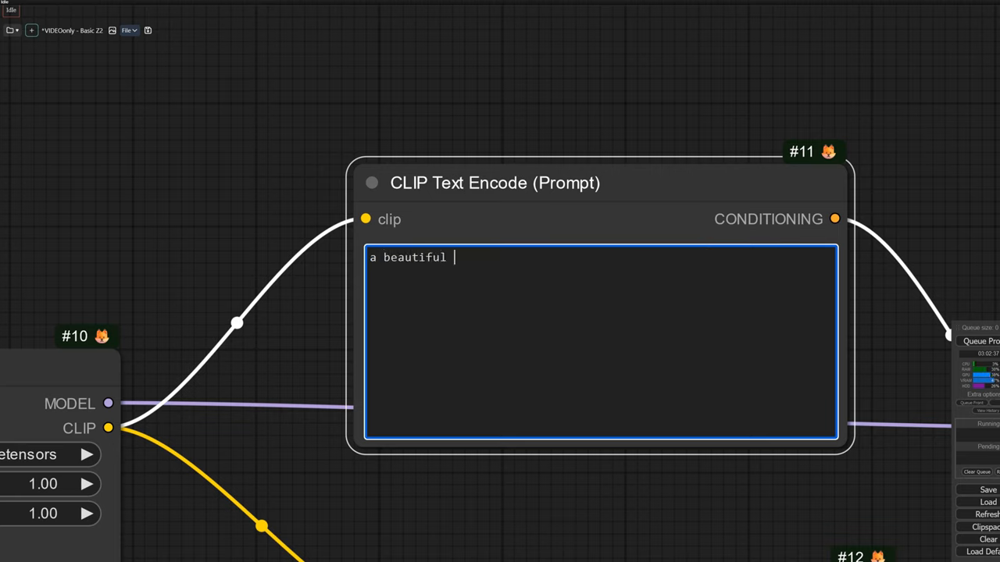
text(woman smilin)
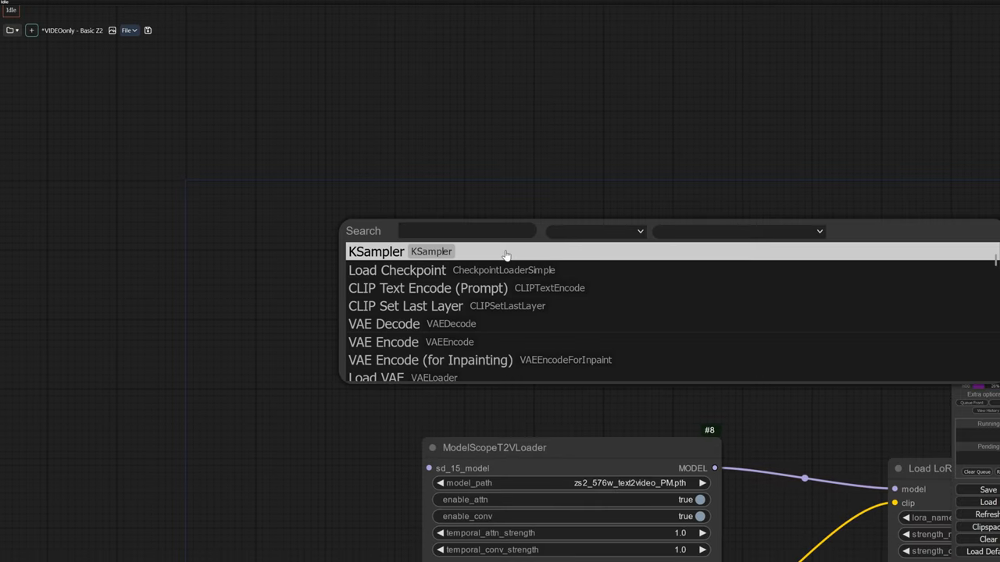
- Add a Load Checkpoint with epicphotogasm_amateurreallife feeding the ModelScope loader, temporal strengths at 0.5
click(396, 270)
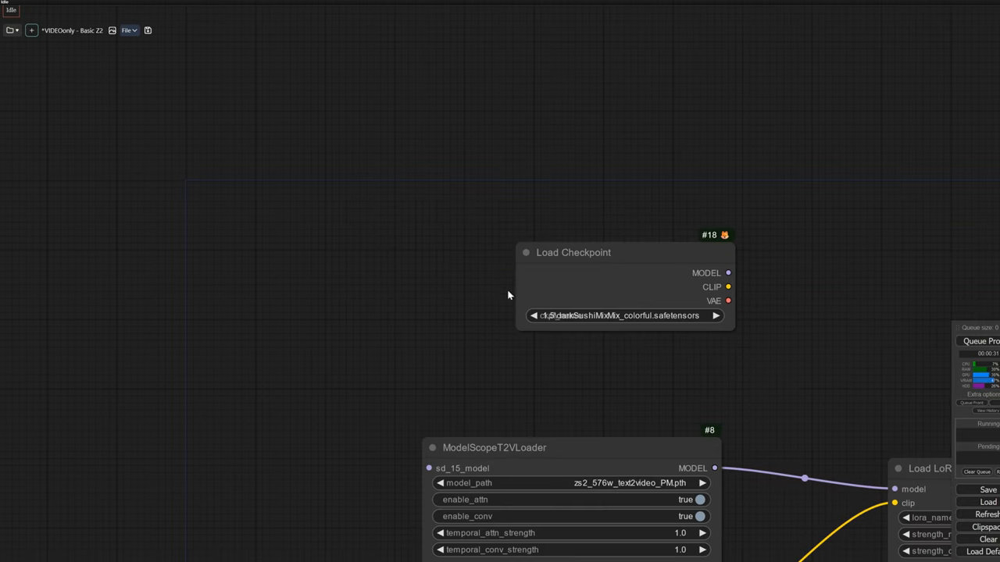
click(621, 315)
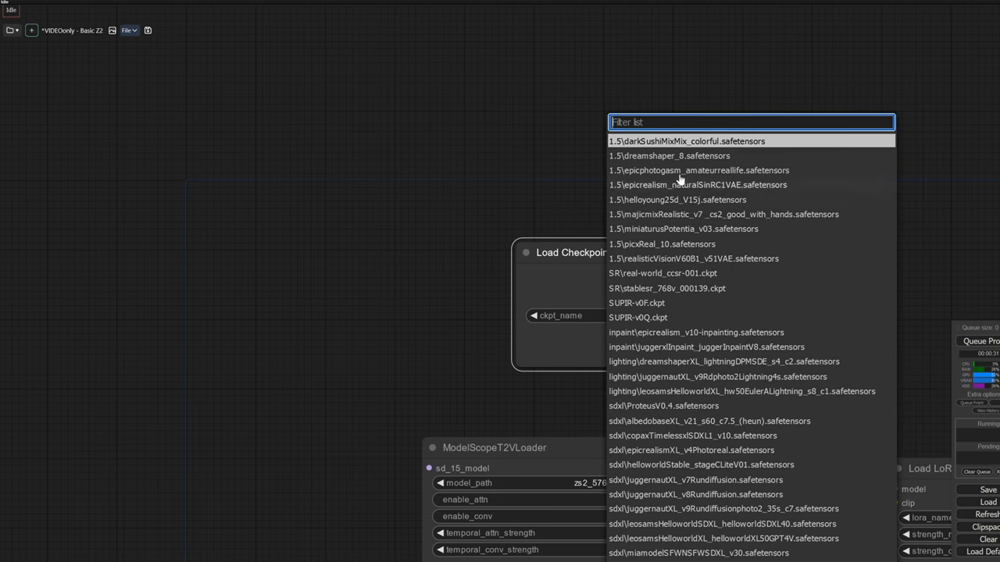
mouse_move(698, 171)
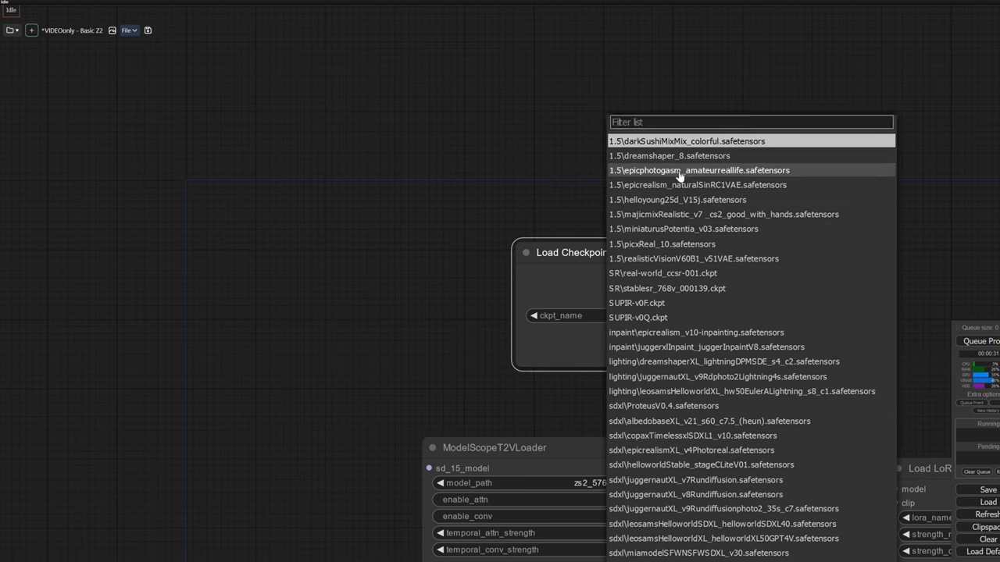
click(696, 170)
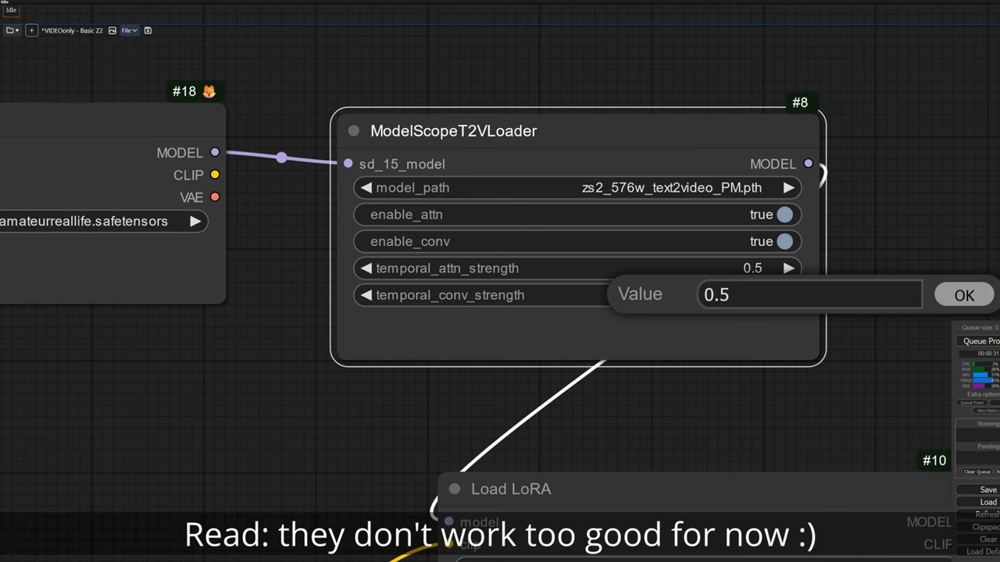
click(962, 294)
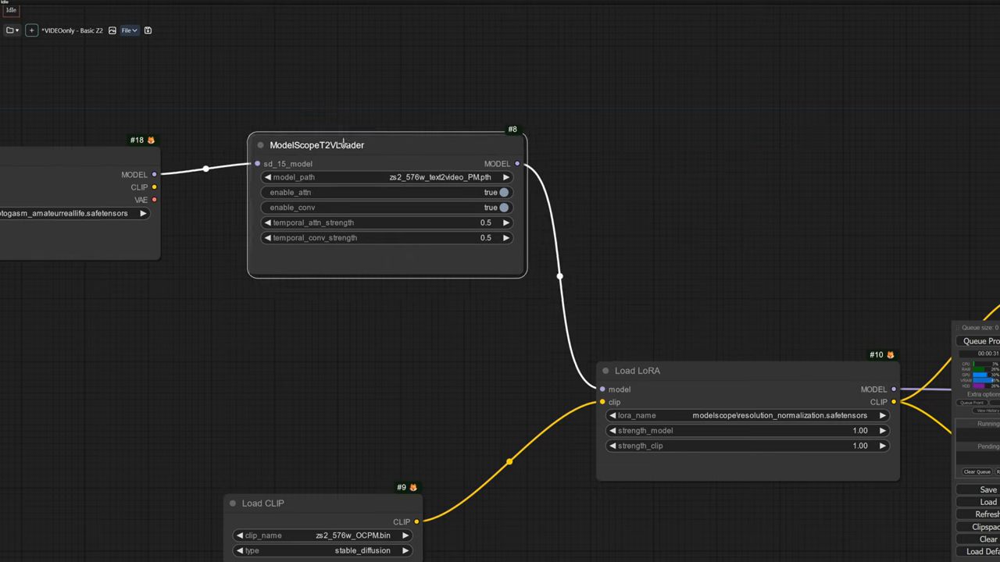
- Connect a LoraLoaderModelOnly to the ModelScope MODEL output using lcm\AnimateLCM_sd15_t2v_lora.safetensors
drag(637, 372, 650, 156)
text(loral)
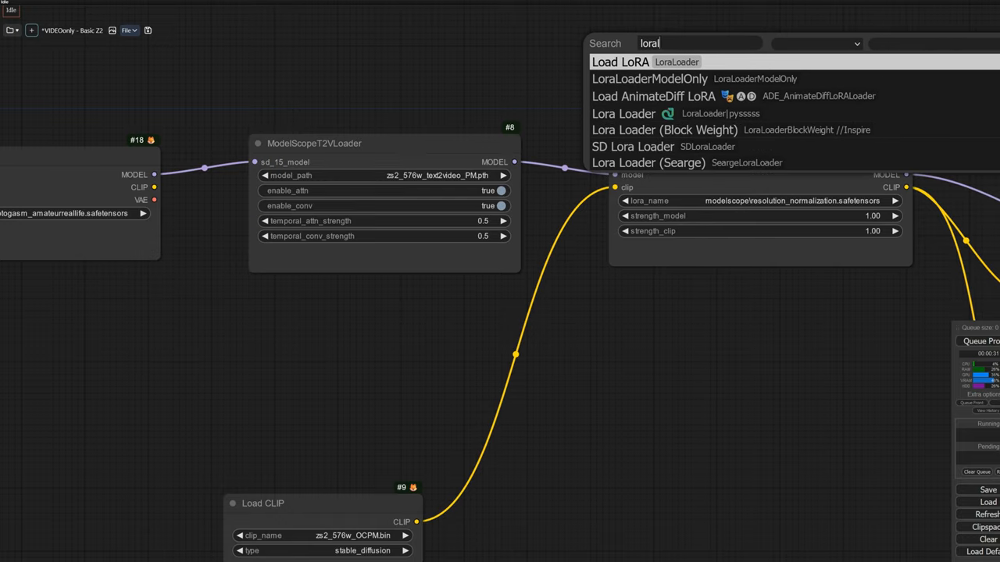
click(649, 78)
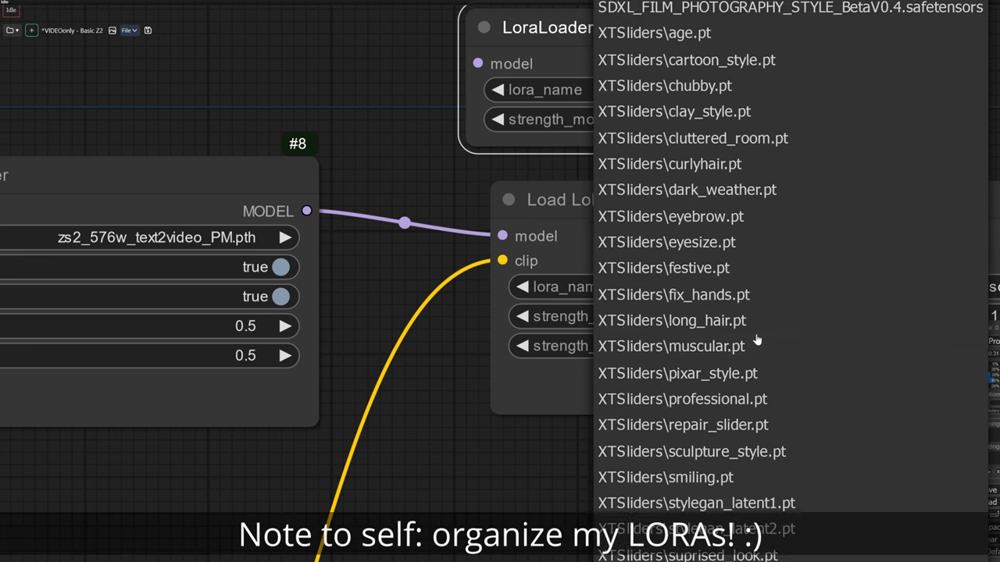
scroll(down, 3)
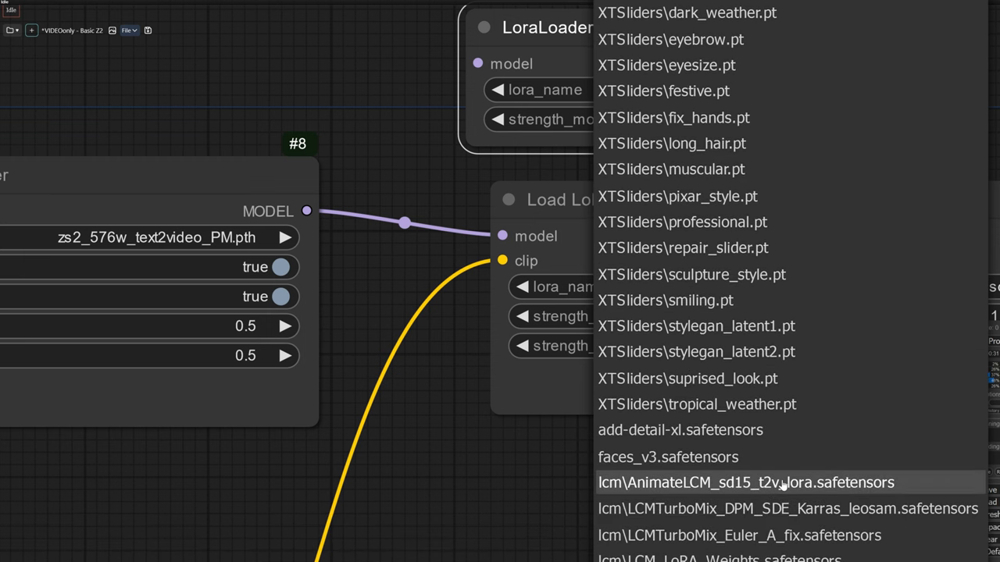
click(747, 482)
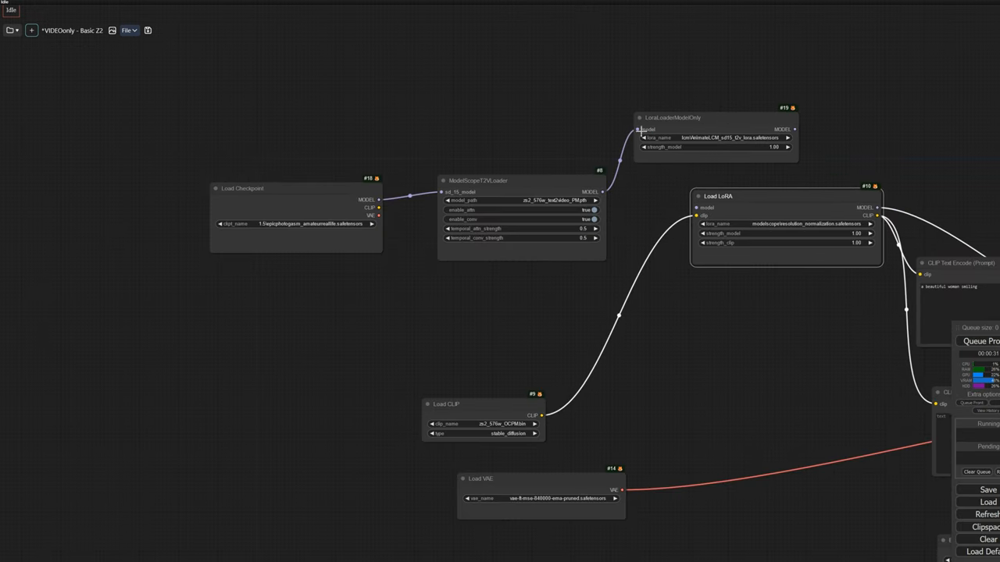
mouse_move(794, 130)
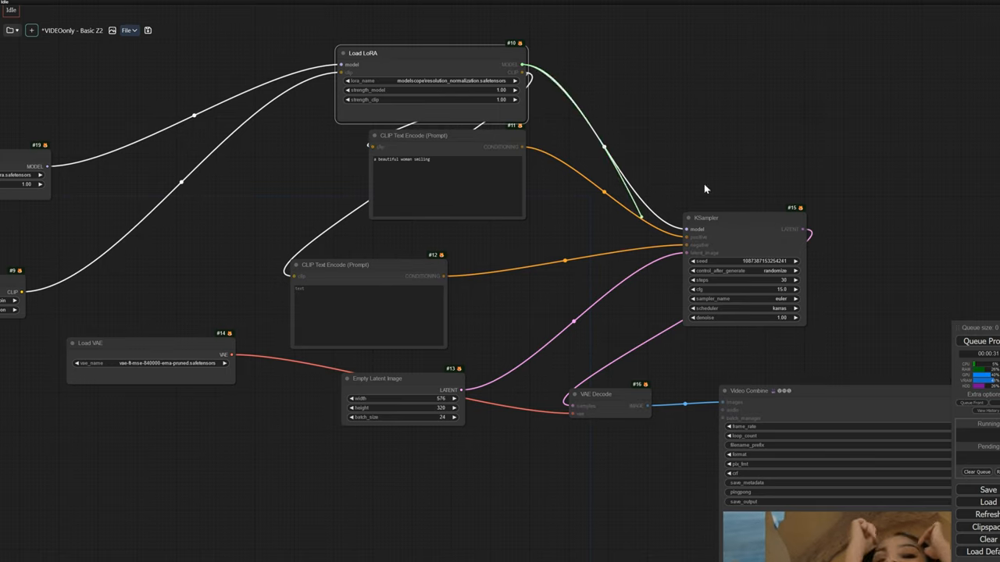
- Add a Use Evolved Sampling node with beta schedule lcm >> sqrt_linear, fed by the LoRA model output
double_click(706, 188)
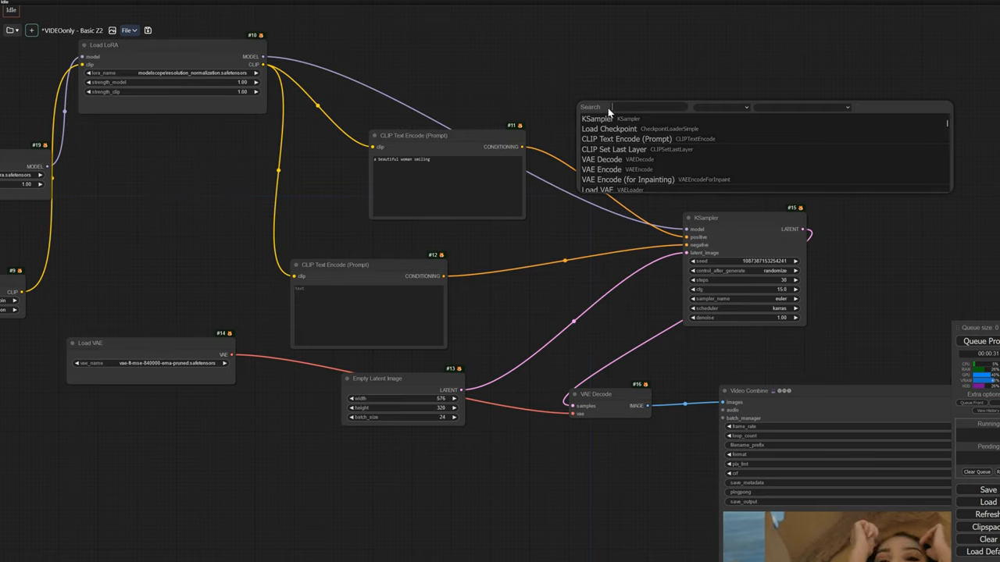
text(use evo)
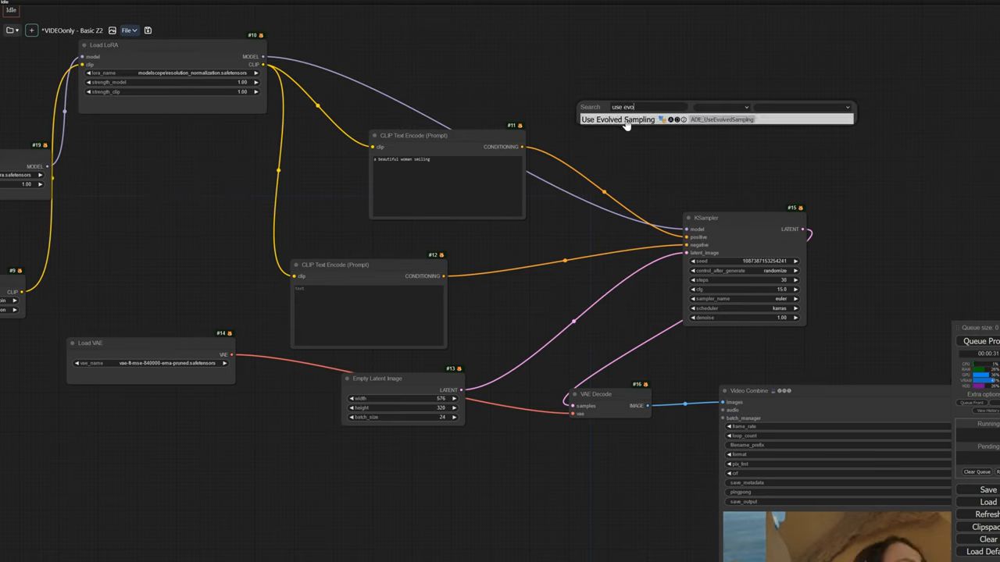
click(618, 119)
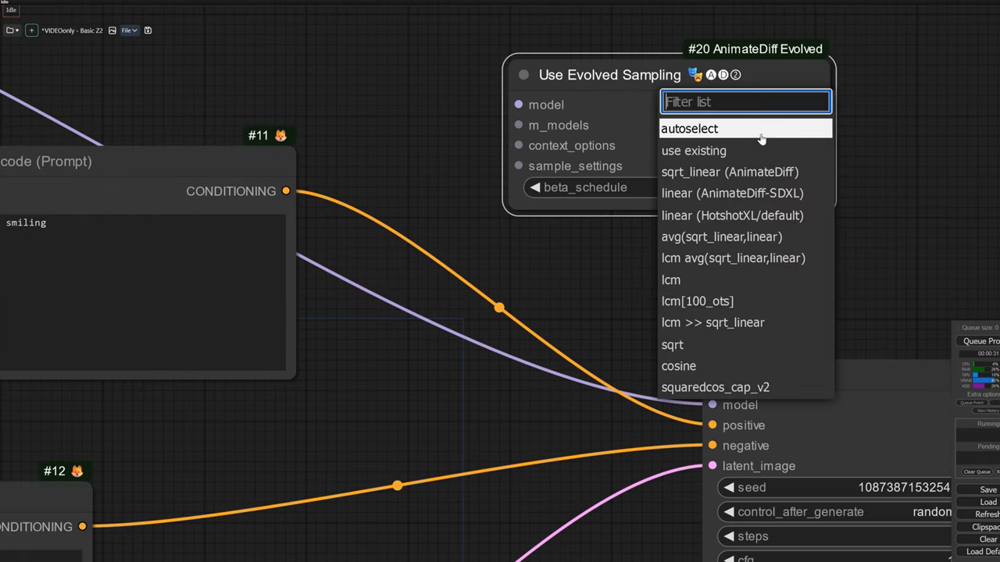
mouse_move(731, 258)
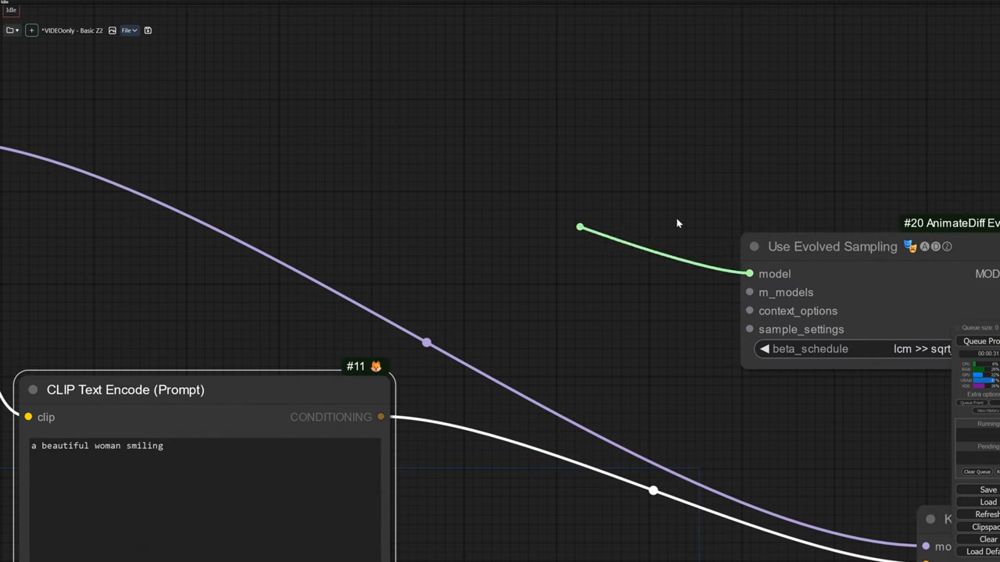
drag(578, 227, 625, 194)
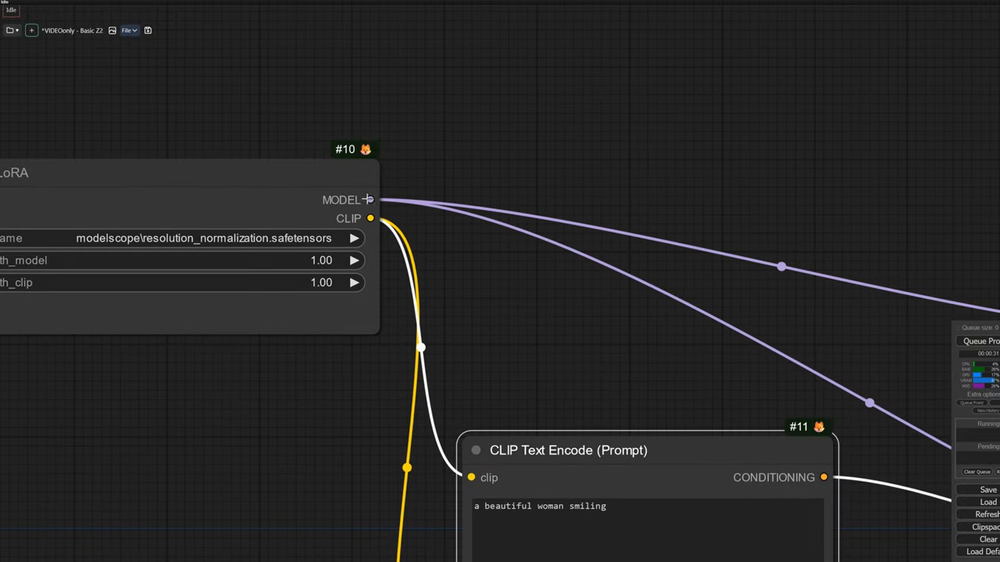
scroll(down, 3)
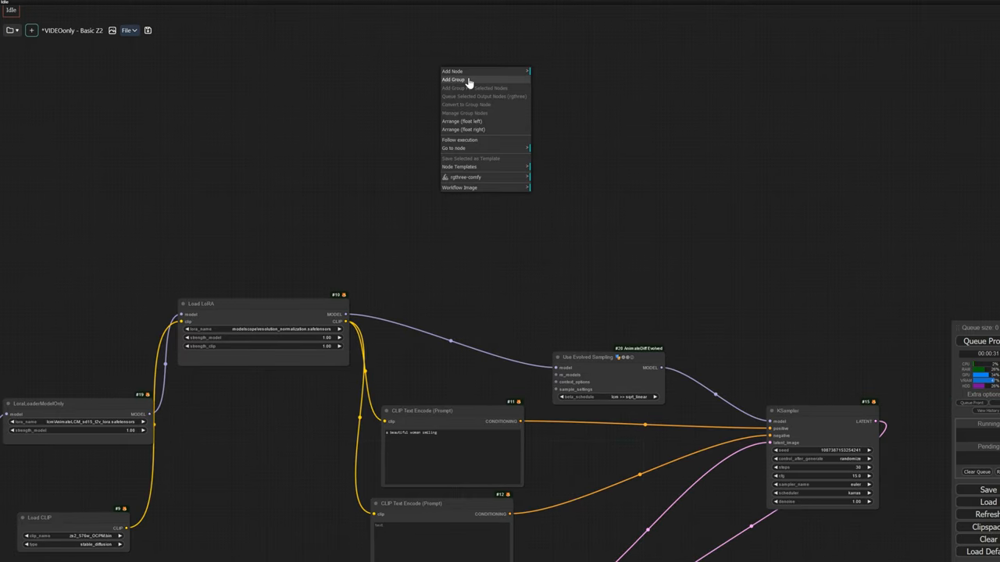
- Create an AD group with Apply AnimateDiff Model (Adv.) feeding M_MODELS into the sampling node
click(453, 78)
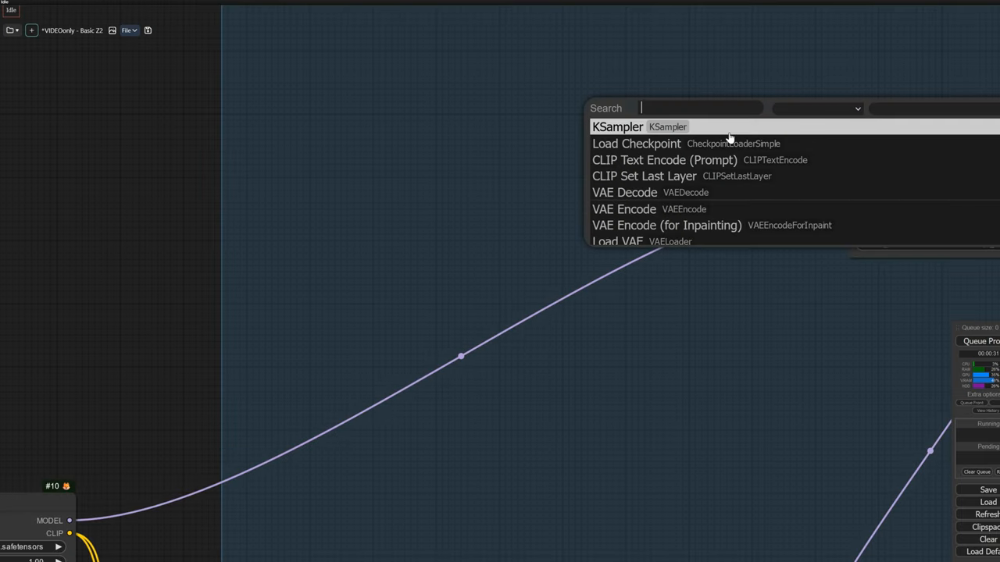
text(apply anim)
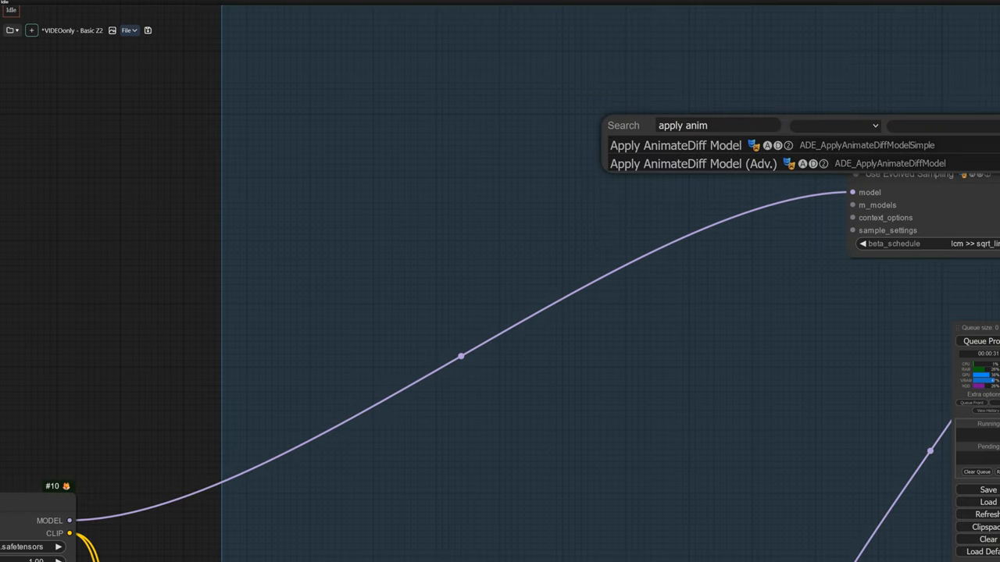
click(692, 164)
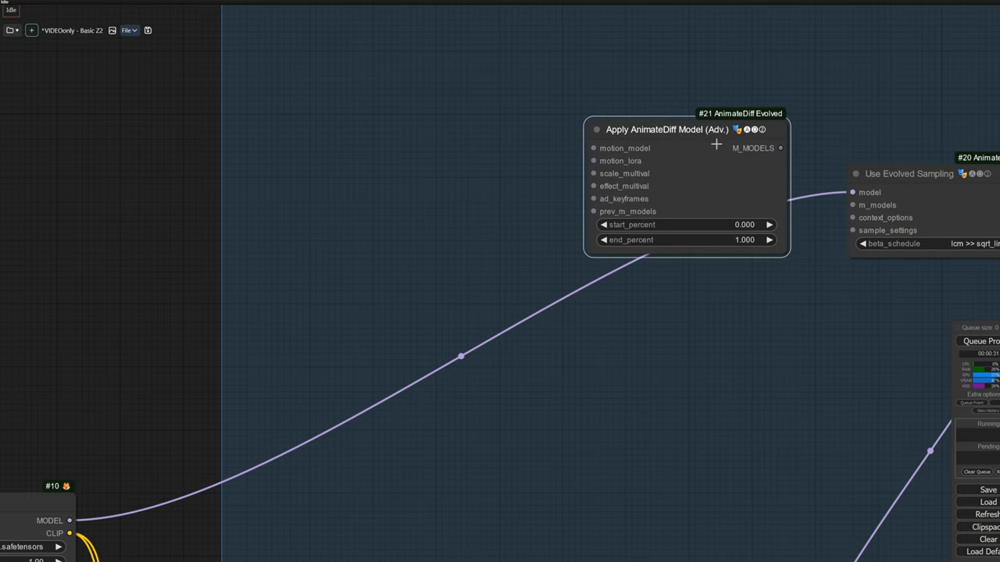
drag(779, 147, 853, 205)
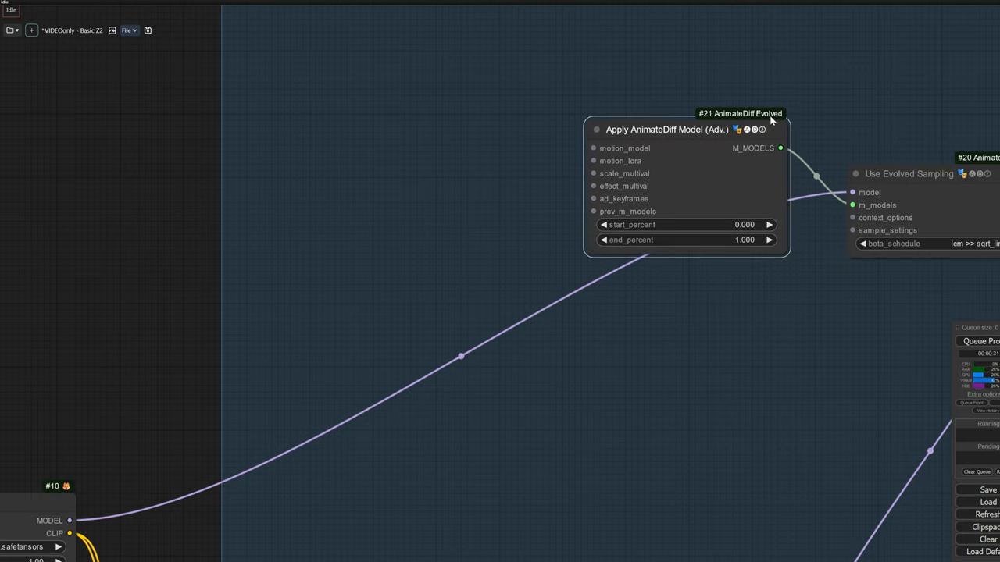
mouse_move(625, 164)
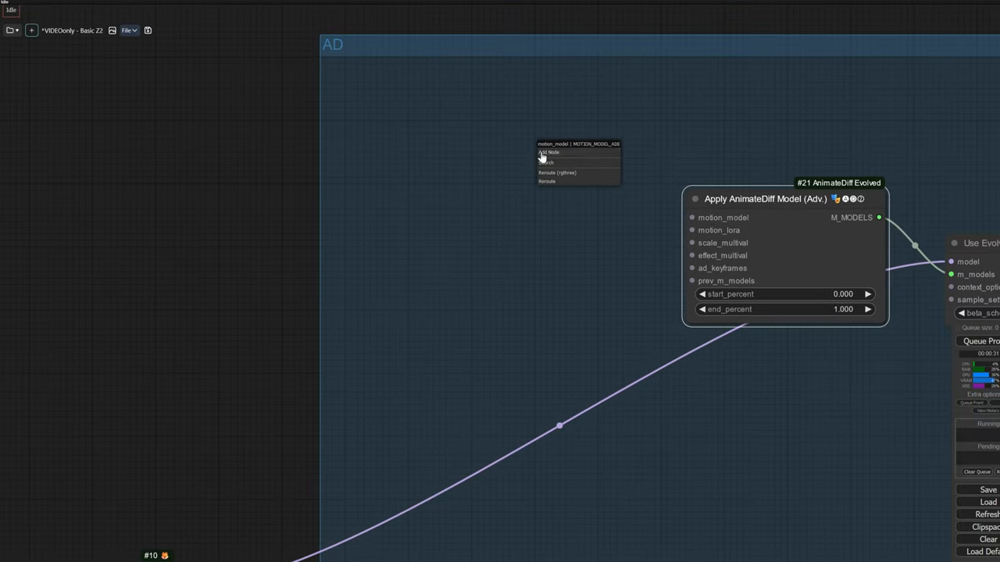
- Add a Load AnimateDiff Model node using the AnimateLCM_sd15_t2v.ckpt motion model
click(549, 153)
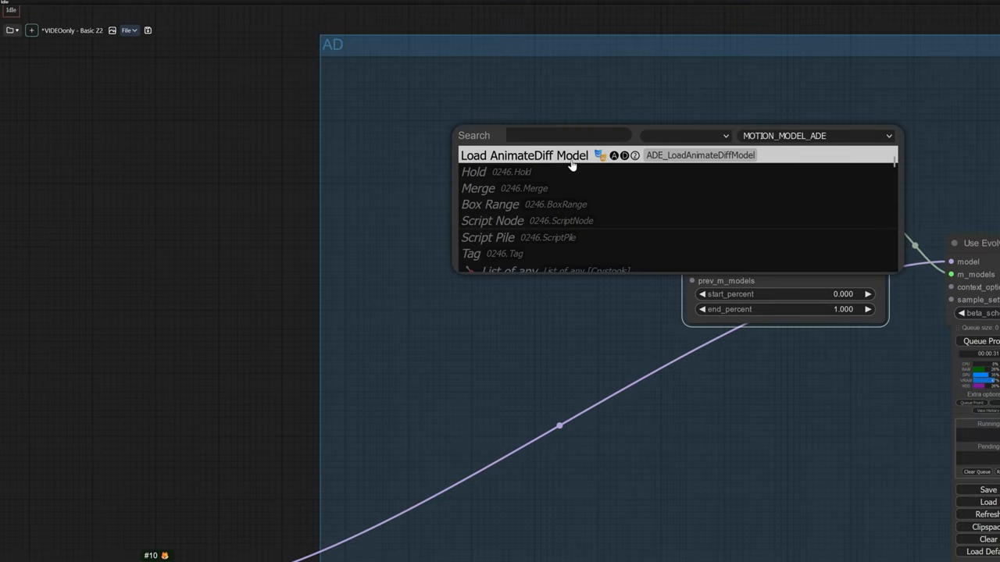
click(523, 155)
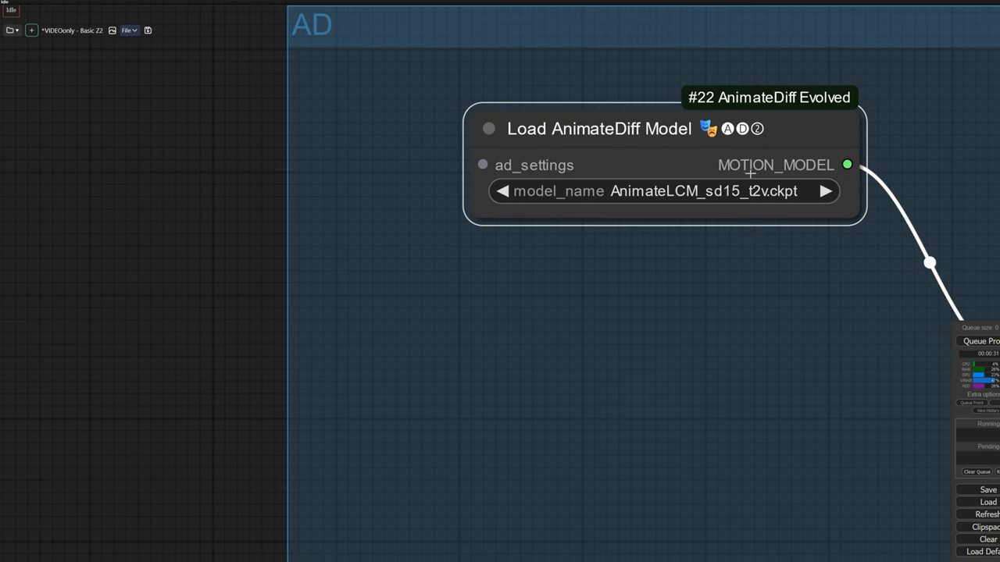
click(660, 190)
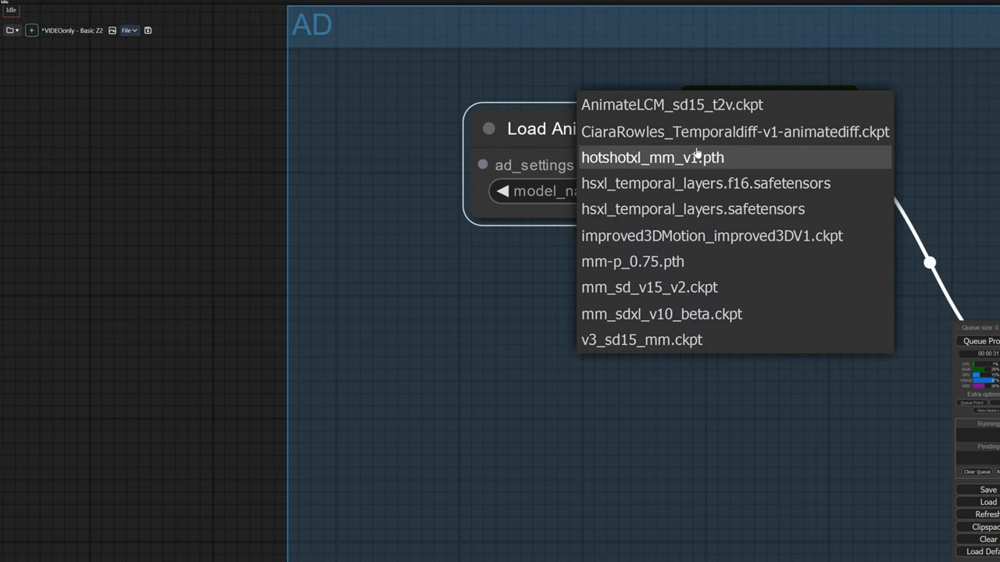
mouse_move(703, 262)
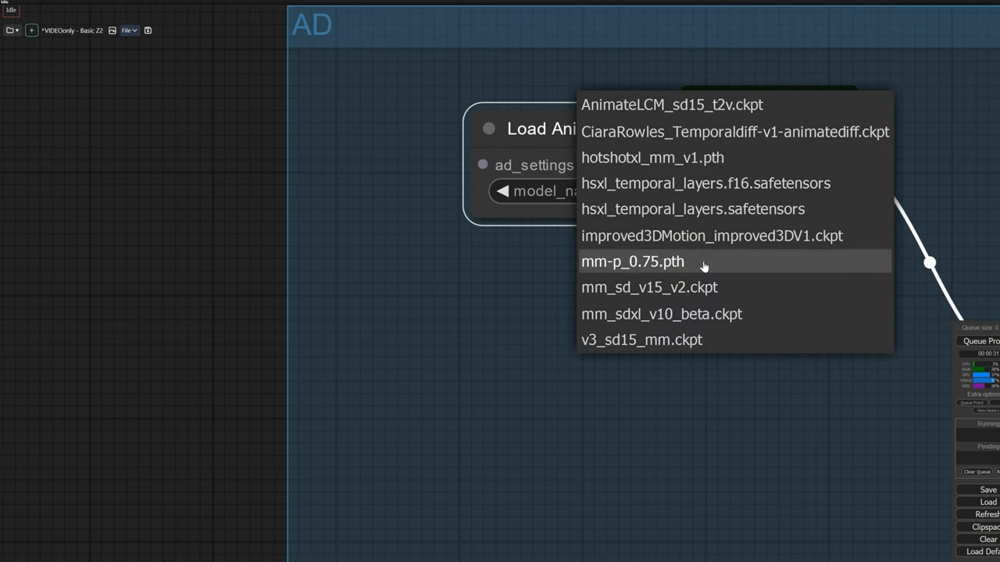
mouse_move(702, 103)
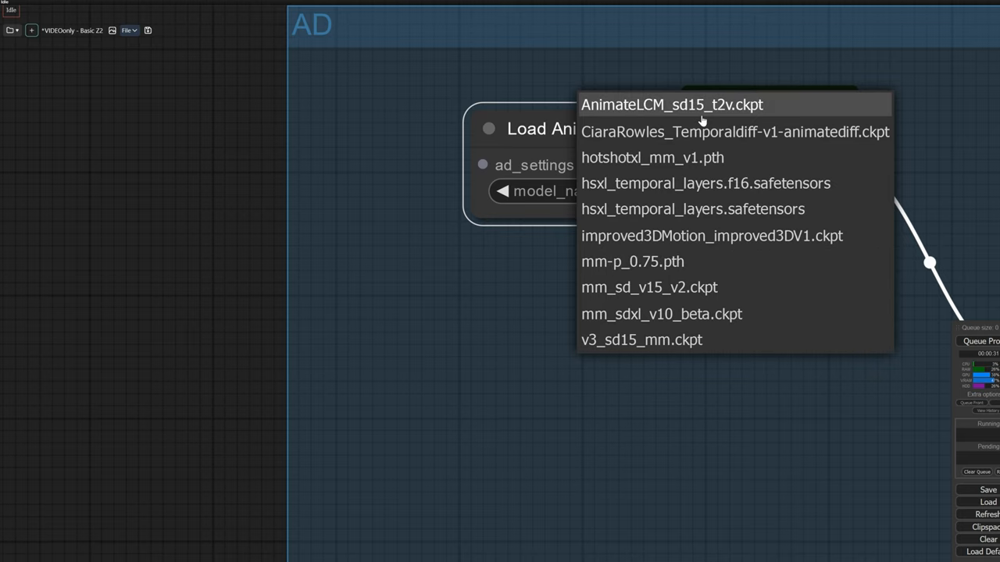
click(671, 103)
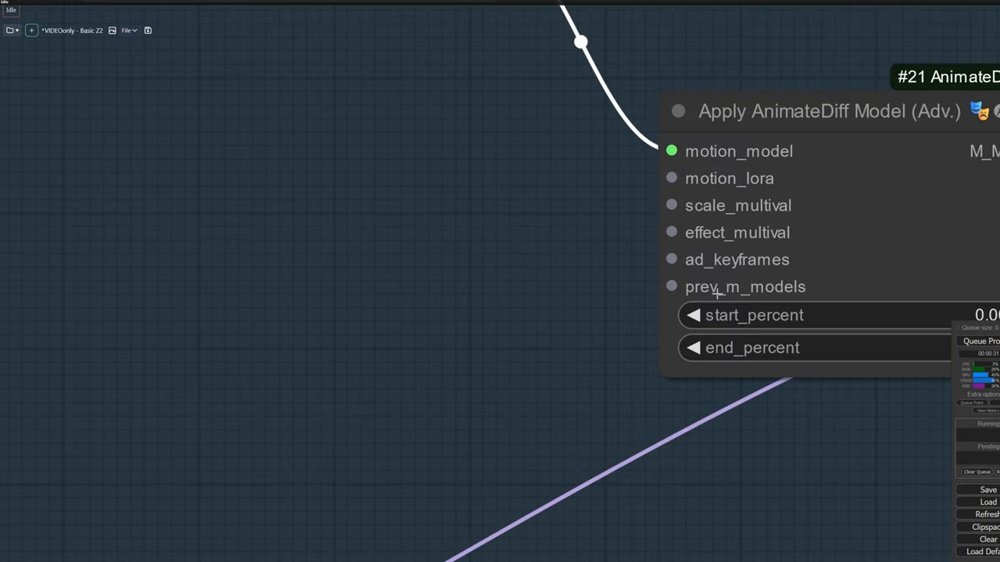
mouse_move(669, 206)
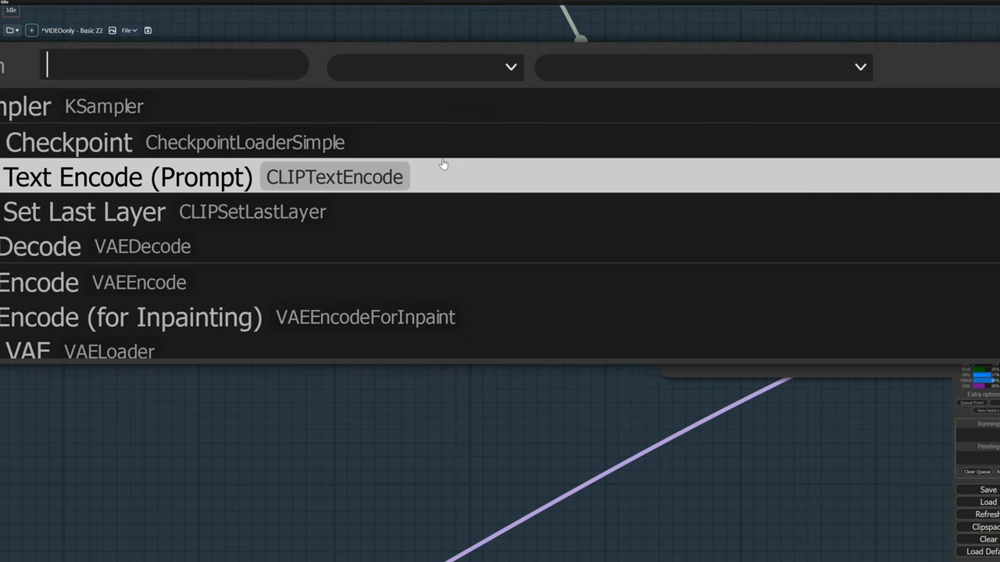
- Add a Multival Dynamic node at 0.95 driving the AnimateDiff scale_multival
text(multi)
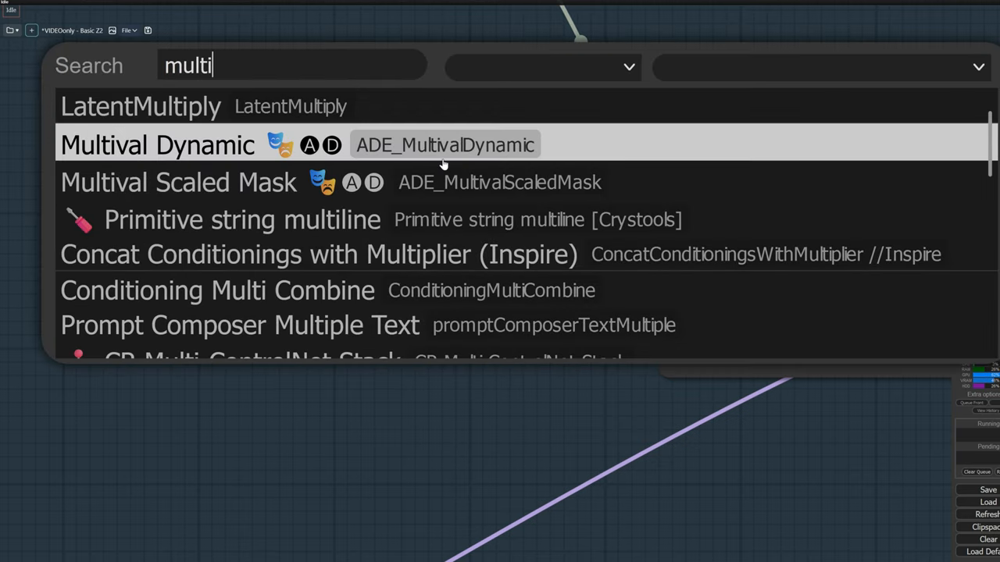
click(156, 143)
text(0.94)
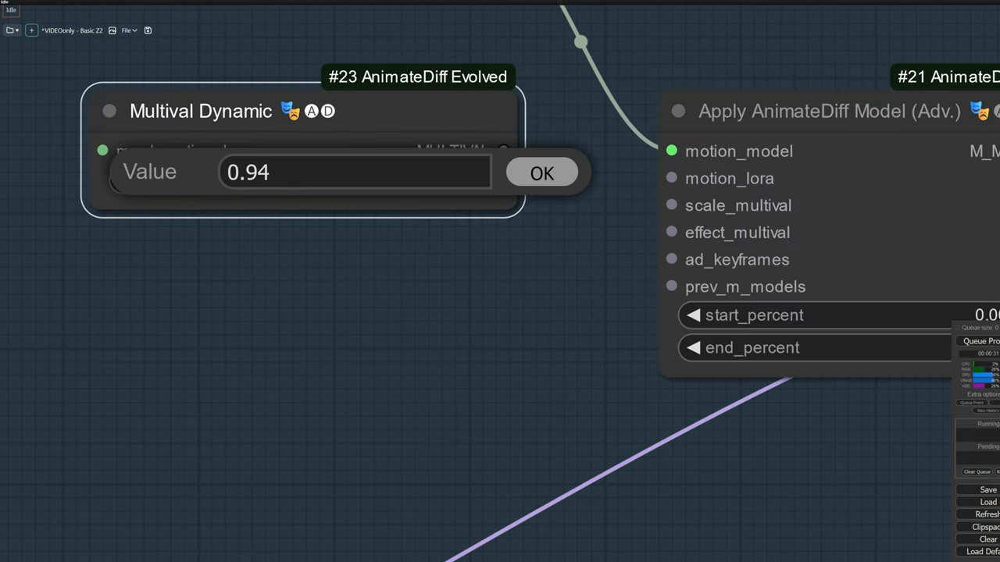
click(541, 172)
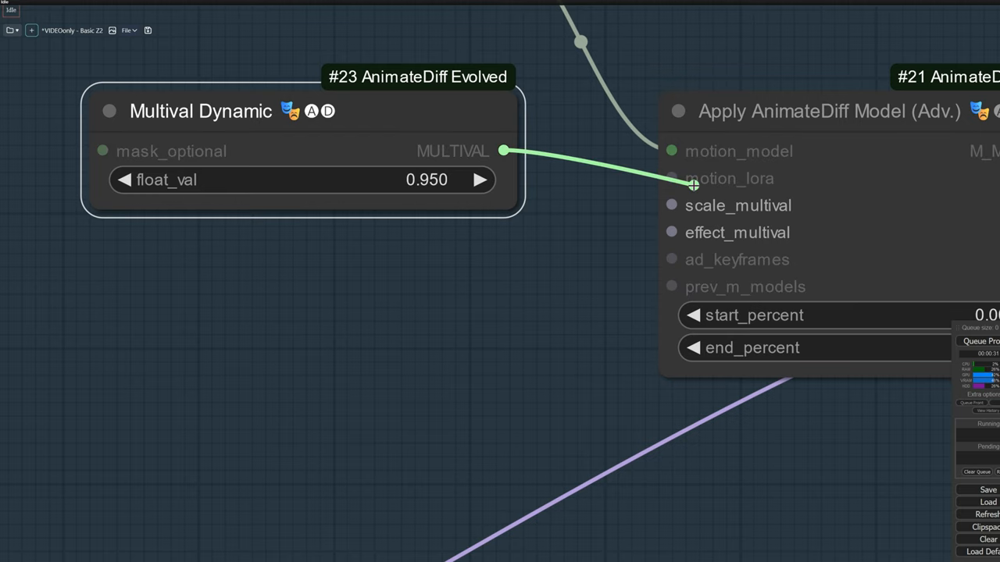
scroll(down, 3)
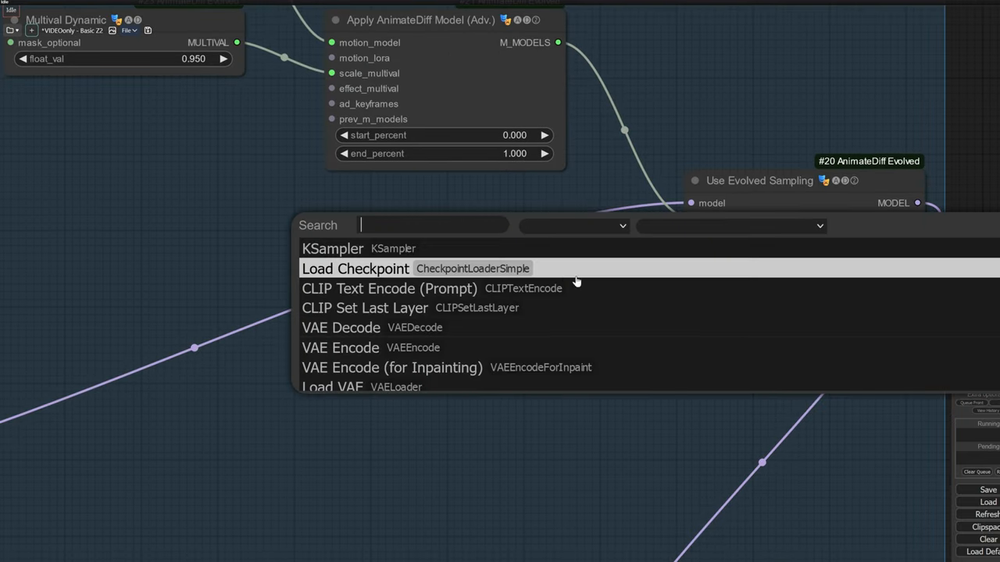
- Add a Context Options◆Standard Uniform node from the 'contex' search
text(contex)
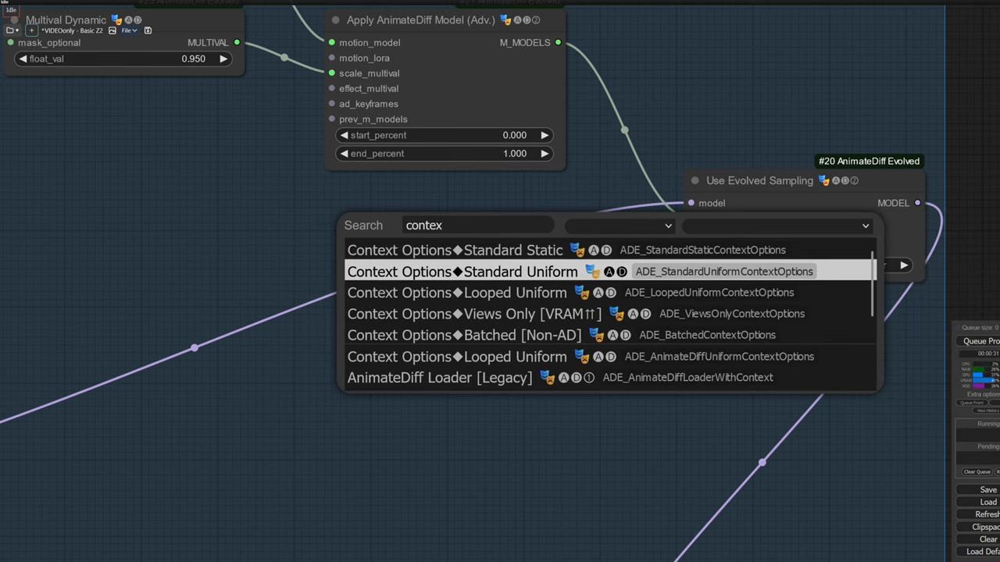
mouse_move(497, 284)
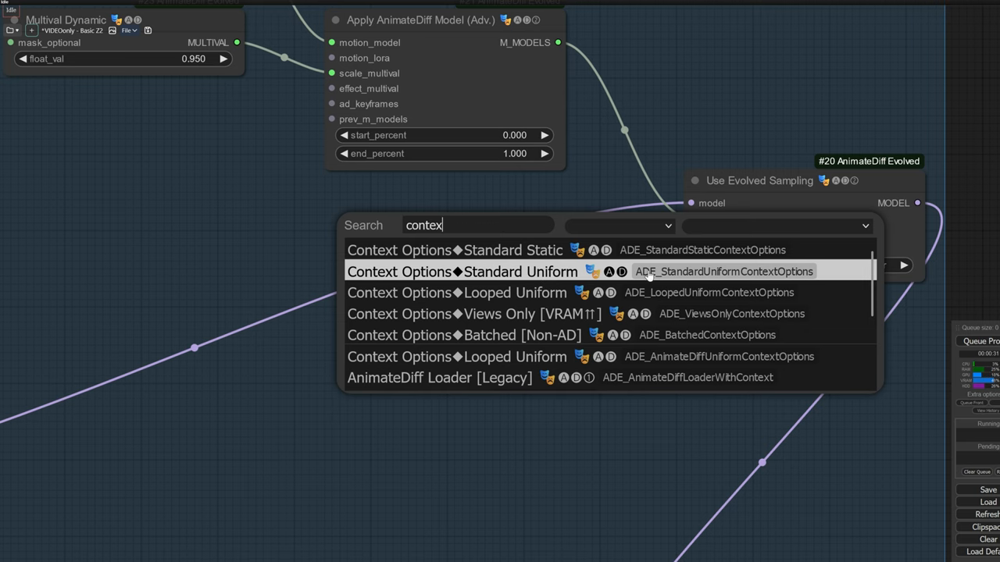
click(463, 272)
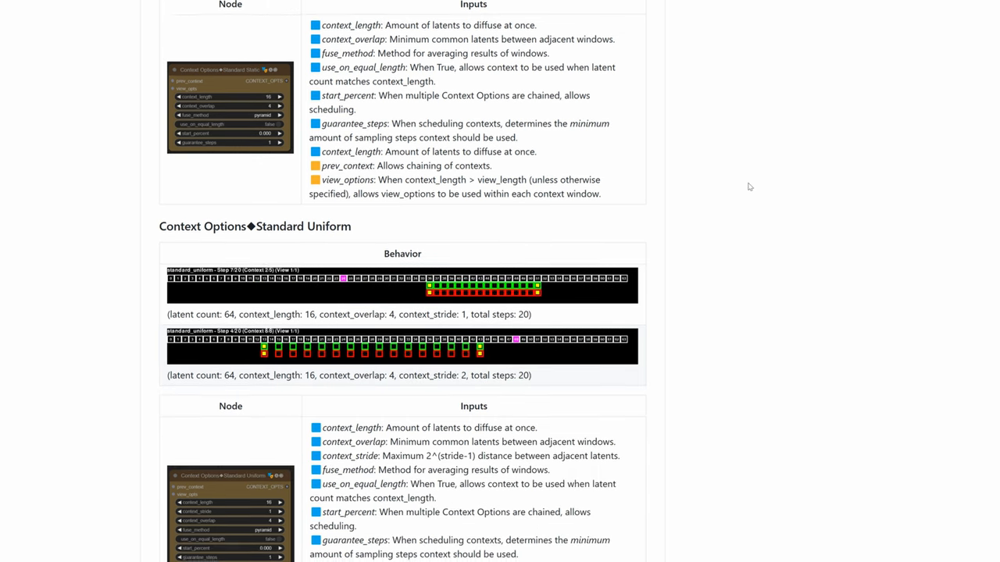
- Scroll the AnimateDiff-Evolved README through the Context Options and View Options sections
scroll(down, 3)
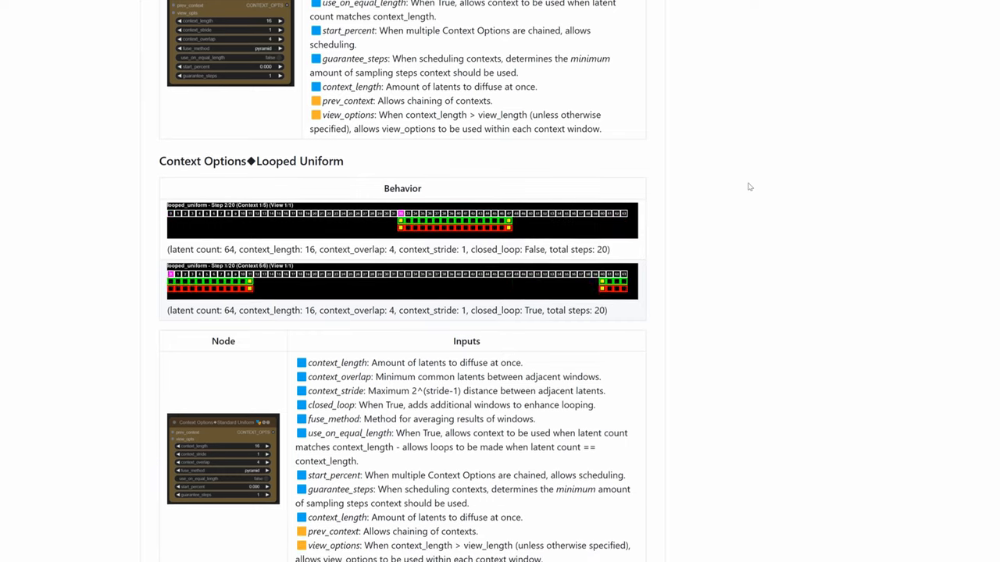
scroll(down, 3)
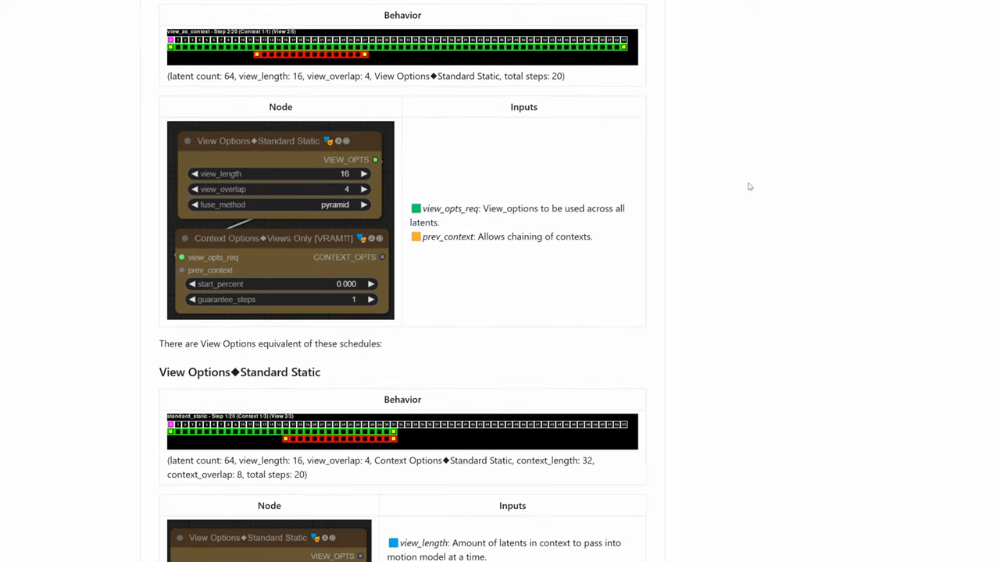
scroll(down, 3)
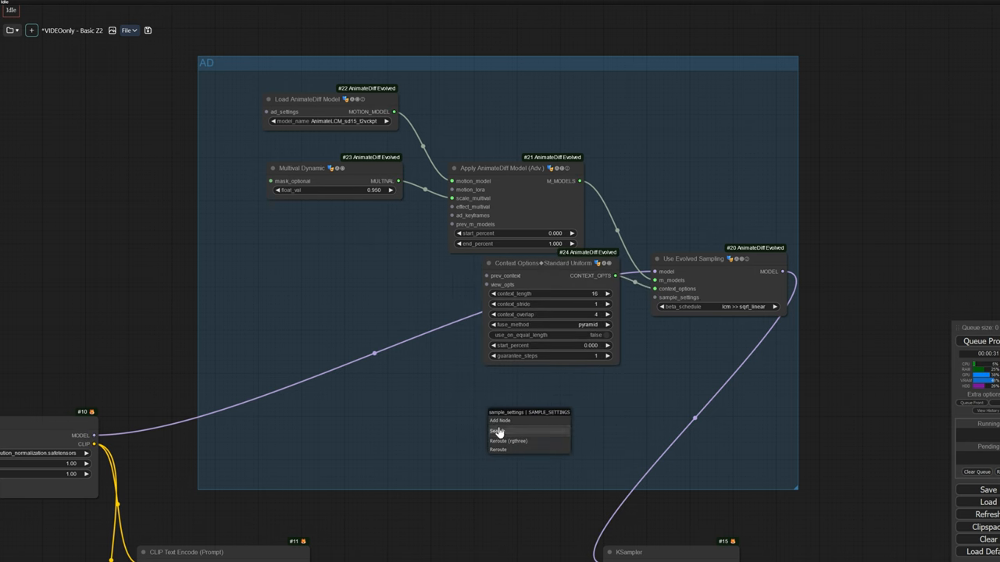
- Attach Sample Settings with FreeInit Iteration Options (1 iteration) and noise type FreeNoise
click(500, 431)
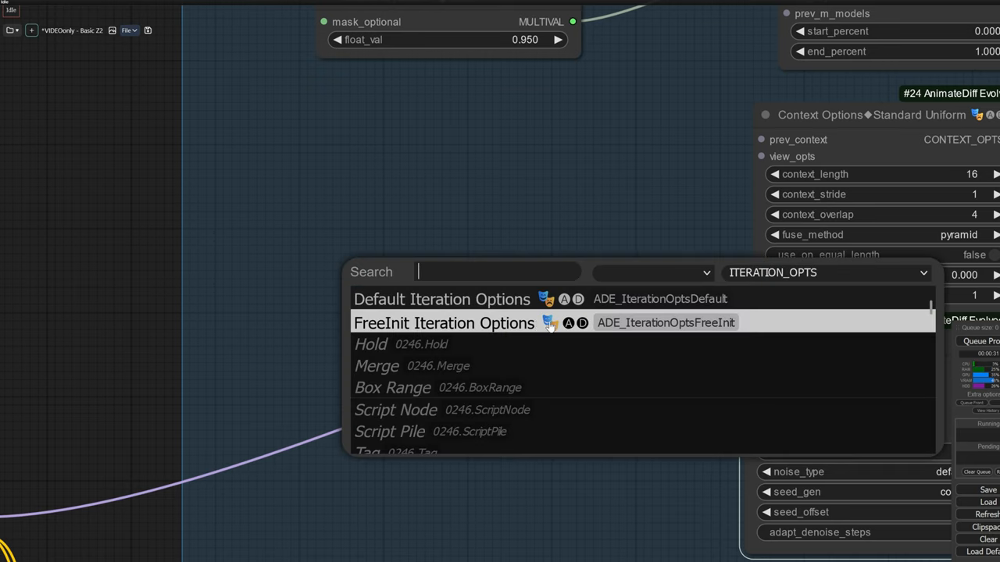
mouse_move(439, 331)
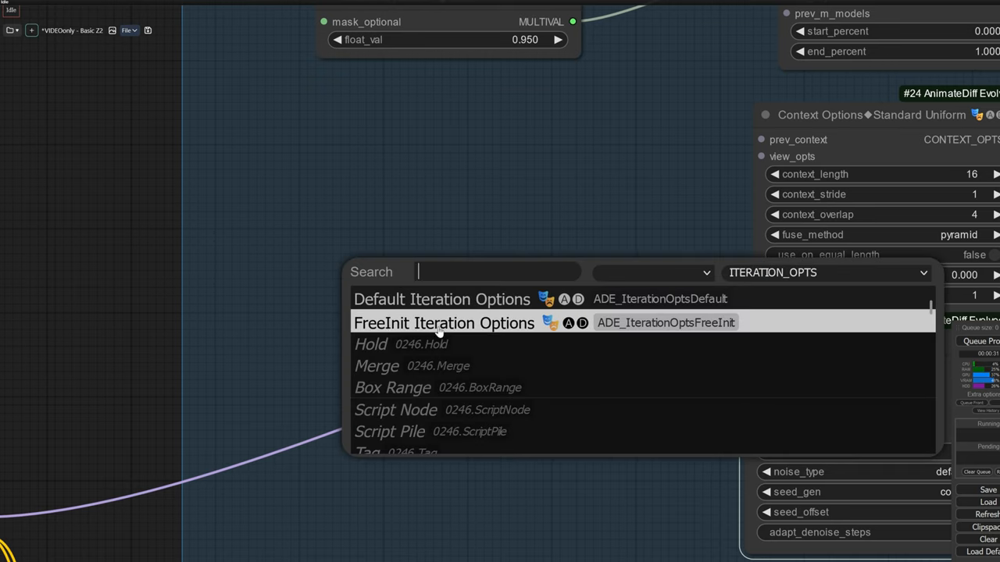
click(443, 322)
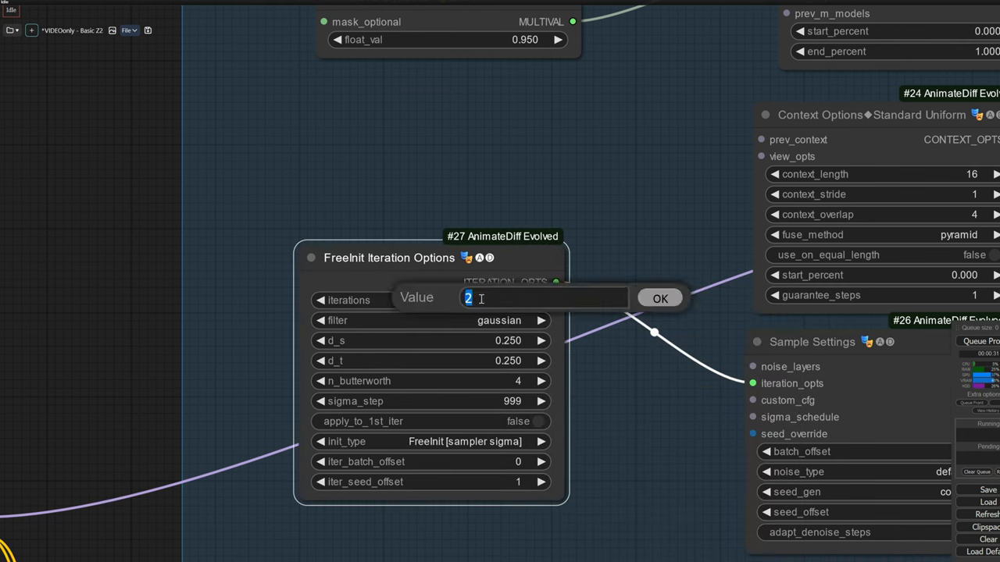
text(1)
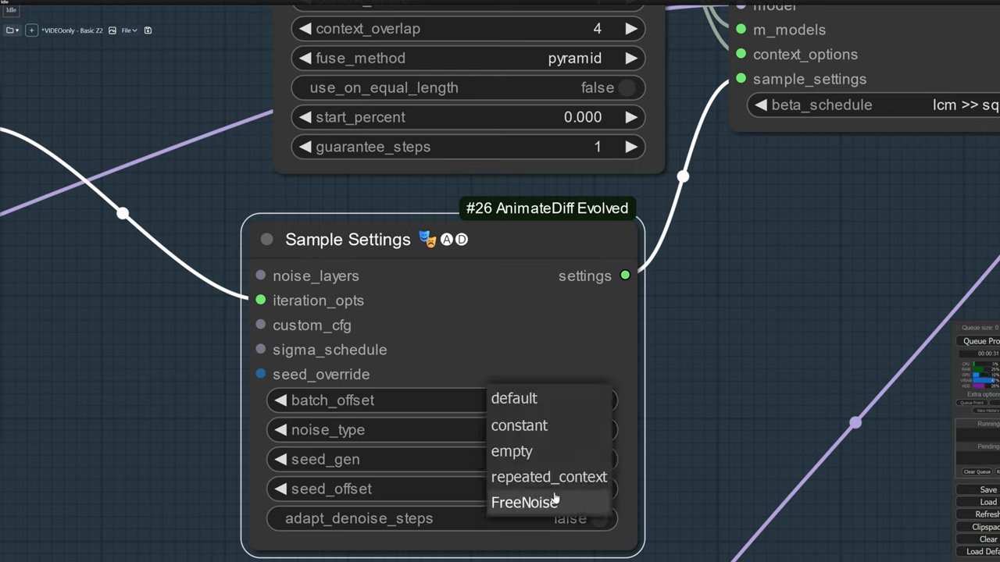
click(523, 503)
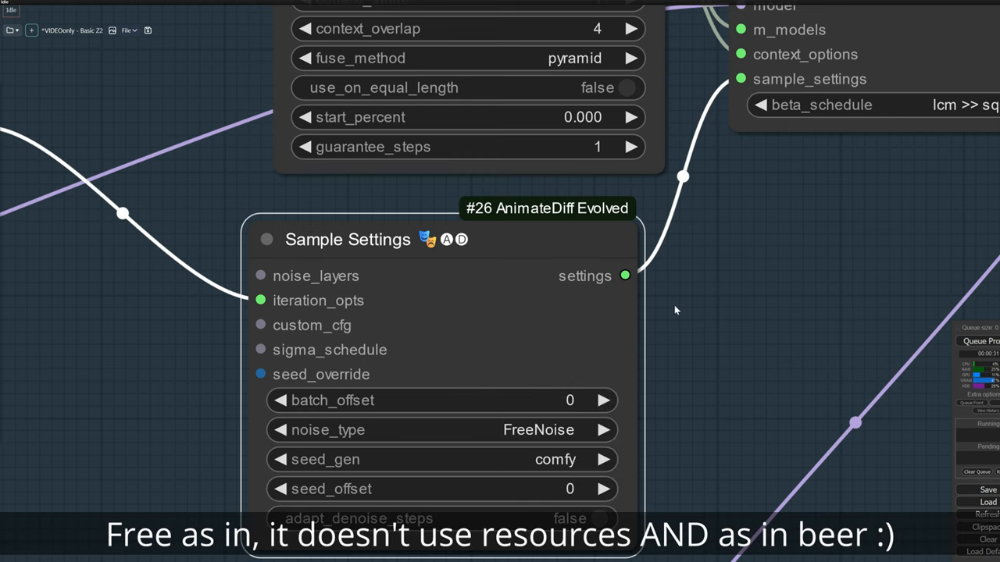
scroll(down, 3)
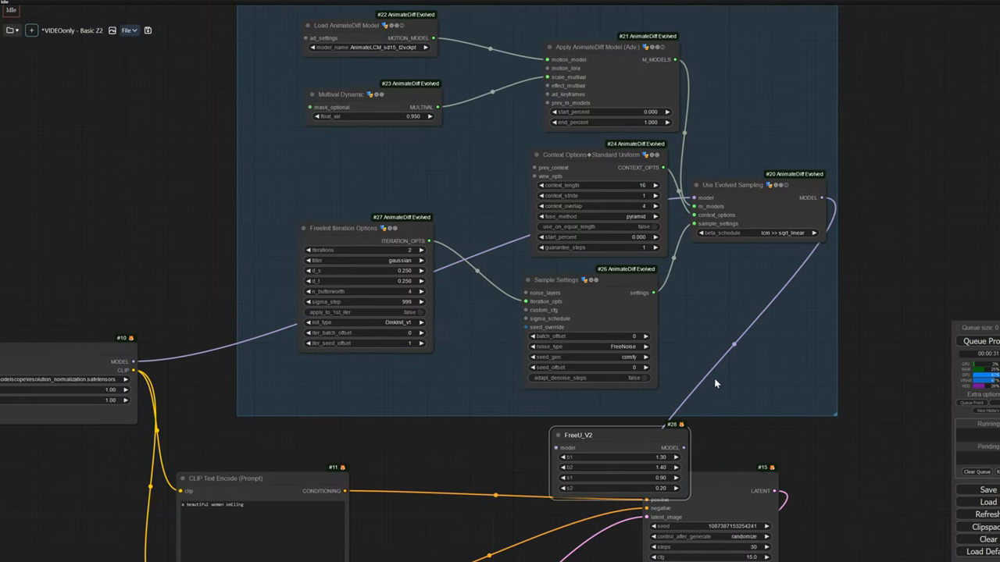
scroll(down, 3)
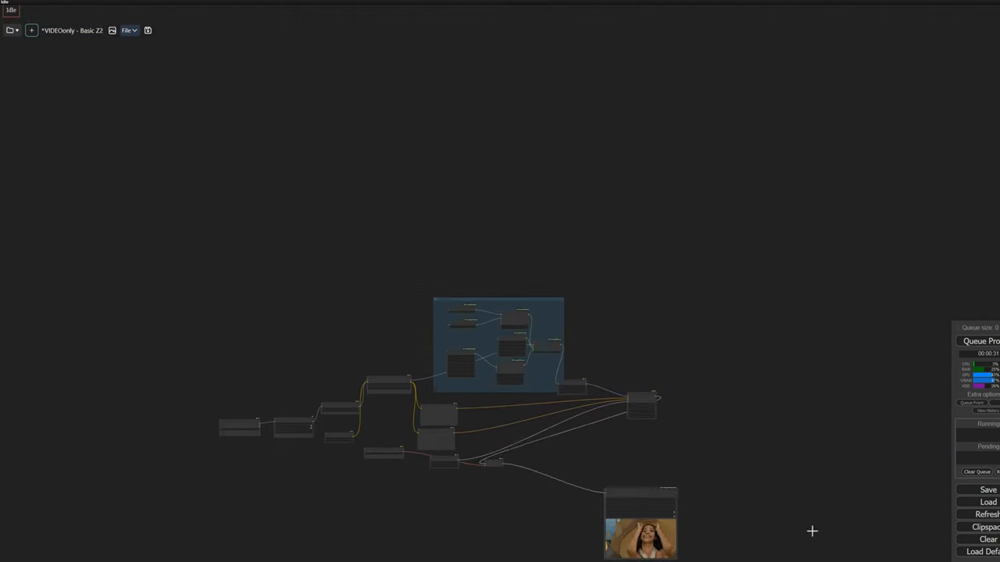
scroll(down, 3)
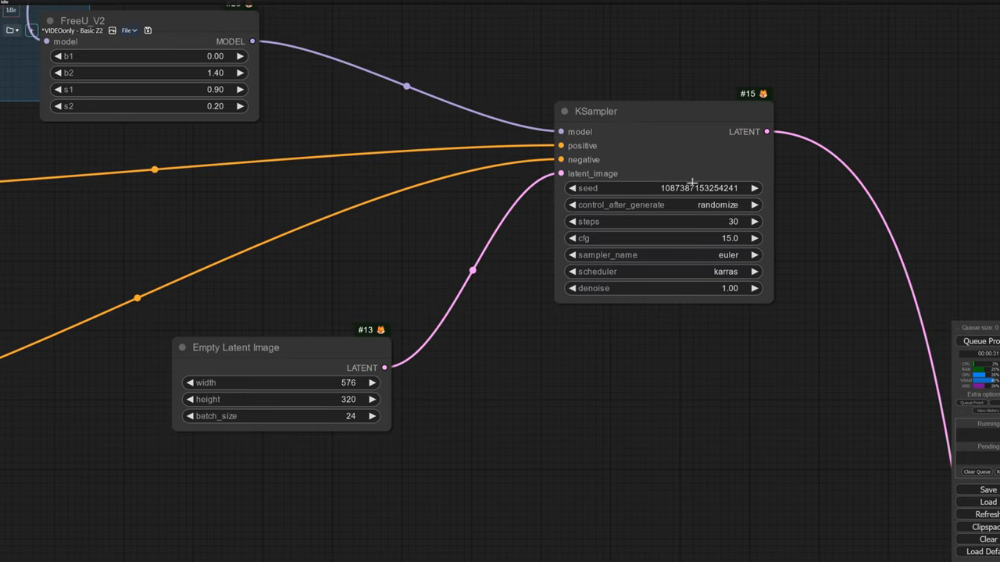
- Set the KSampler to 6 steps with CFG 1
scroll(up, 3)
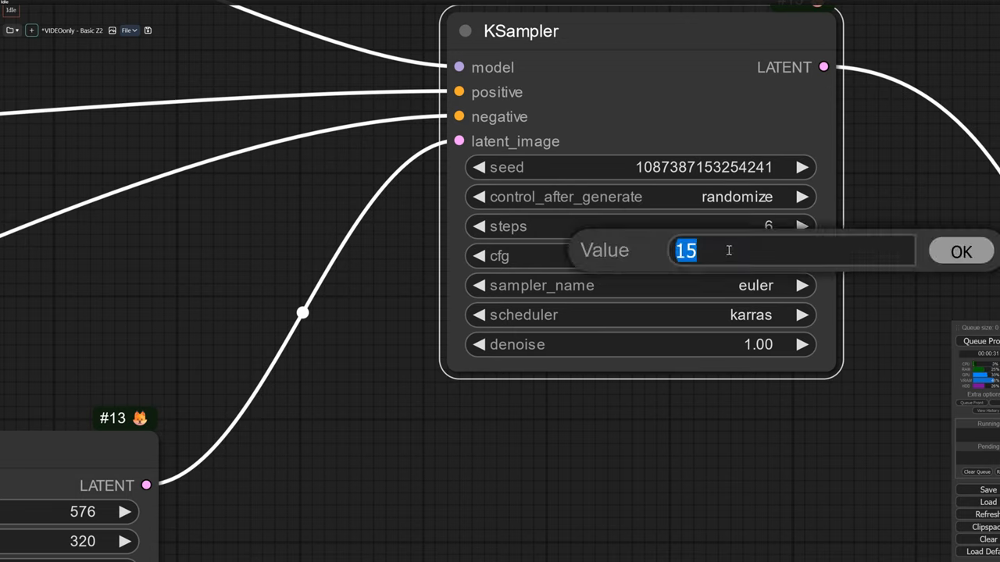
text(1)
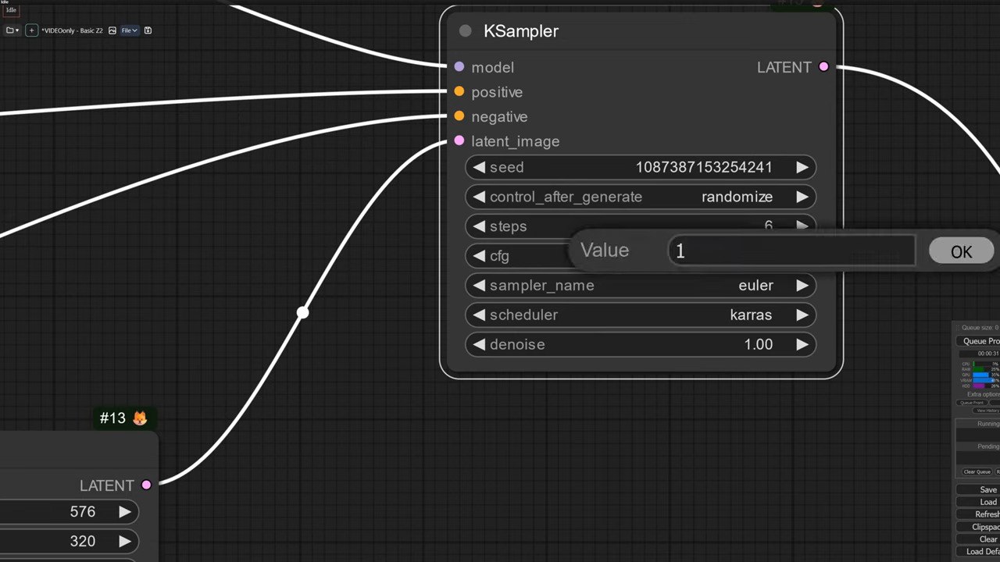
click(540, 284)
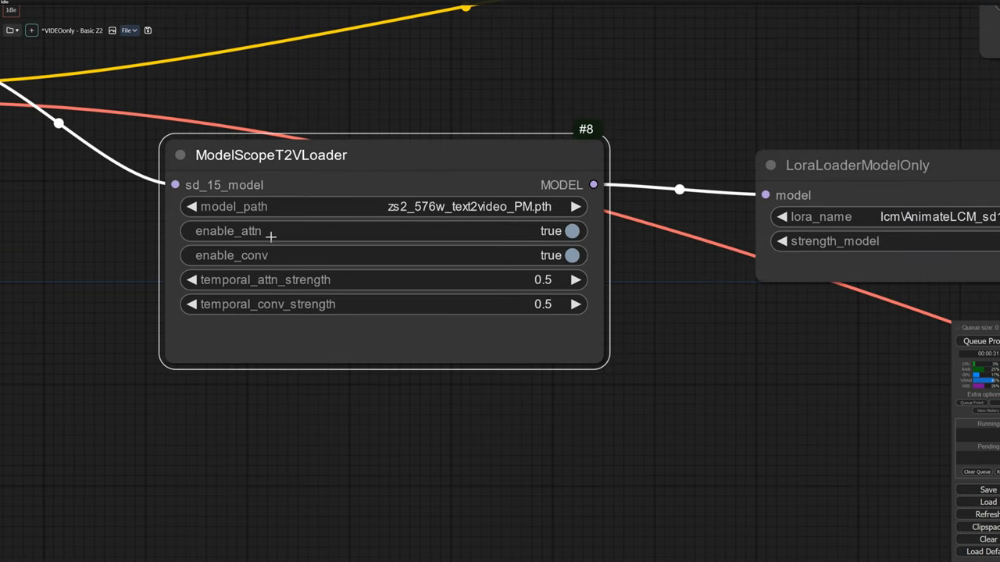
mouse_move(559, 275)
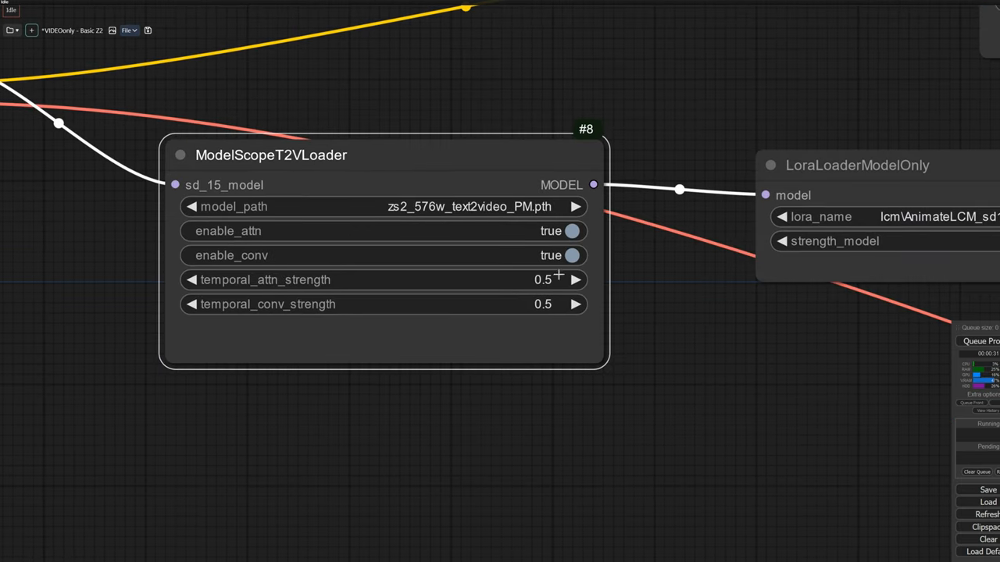
mouse_move(447, 303)
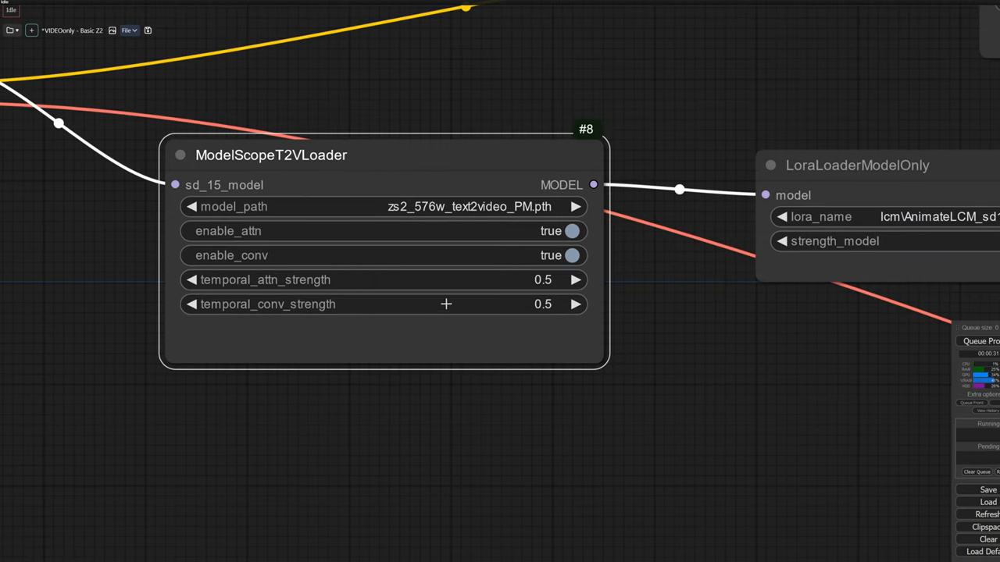
mouse_move(538, 282)
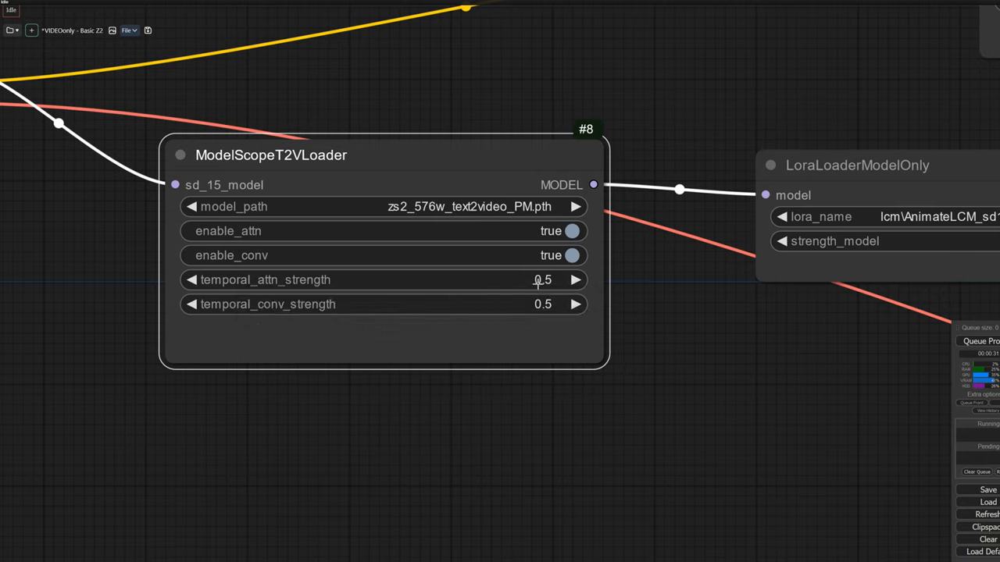
mouse_move(469, 279)
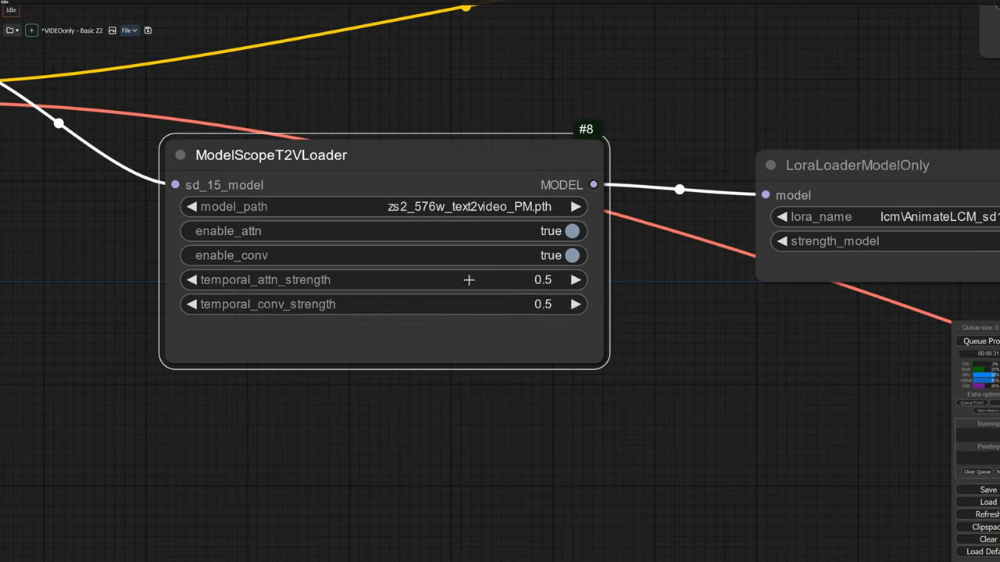
mouse_move(253, 242)
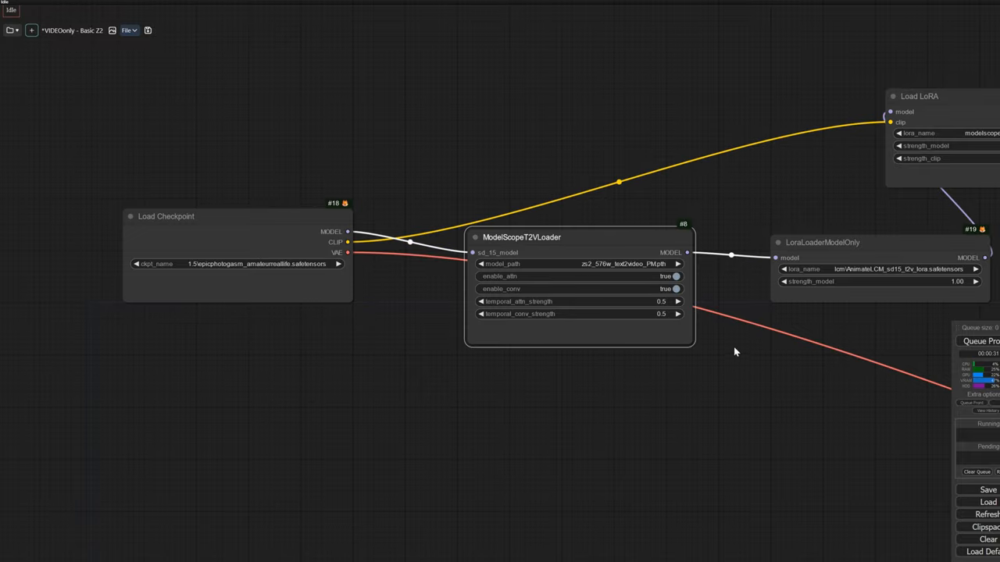
- Enter 'text, watermark' as the negative prompt in the second CLIP Text Encode node
scroll(down, 3)
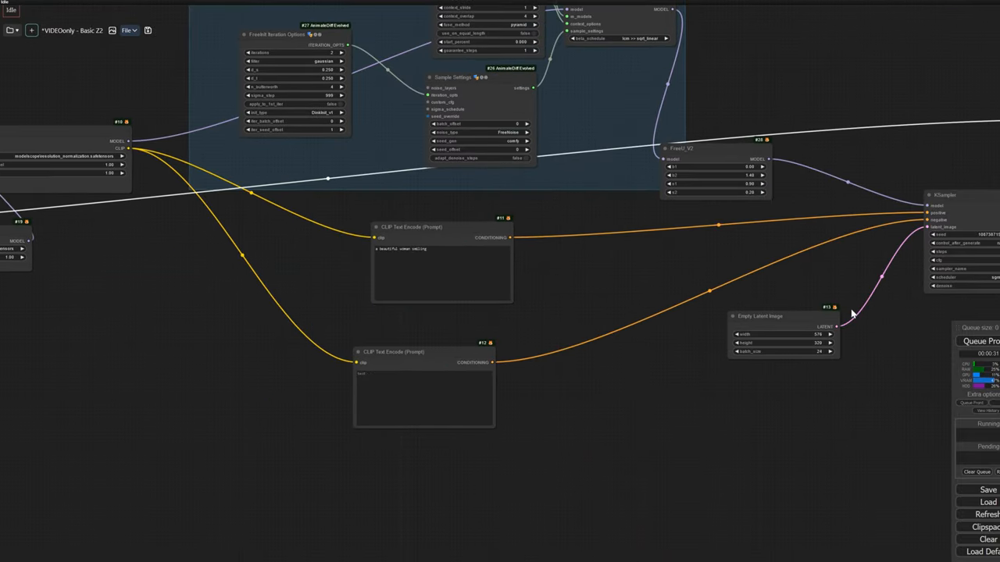
mouse_move(225, 318)
text(text, watermark)
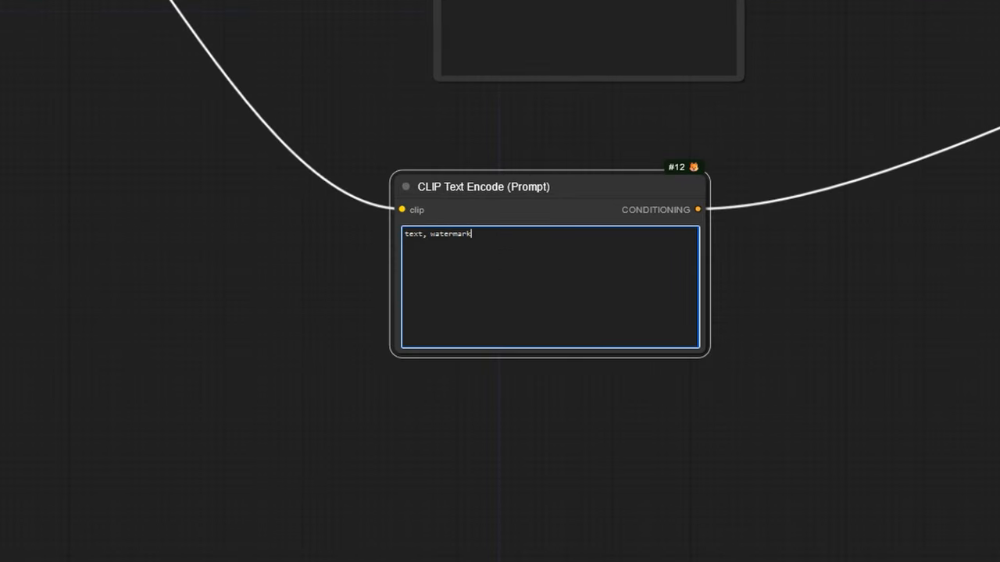
click(945, 303)
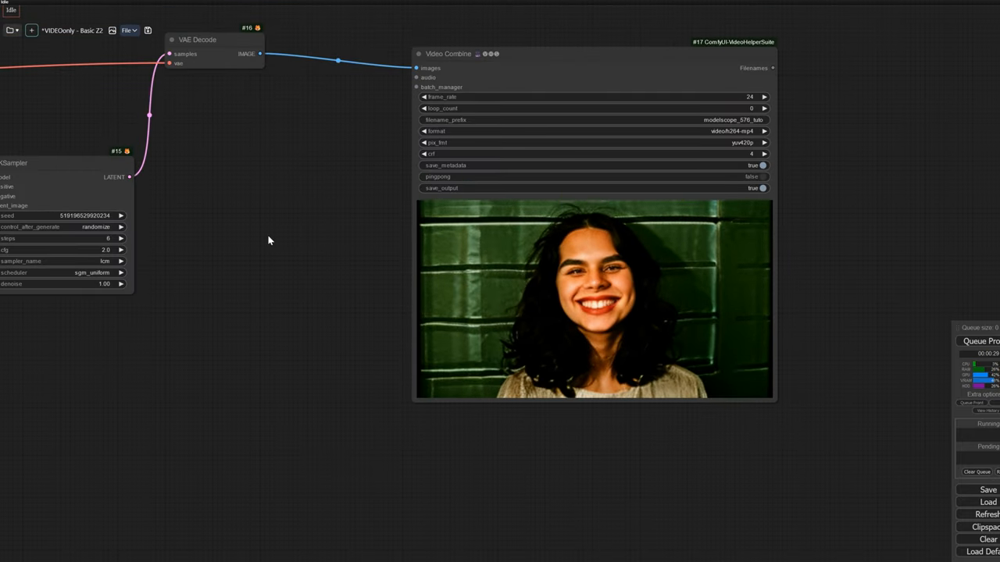
- Set FreeU_V2 b1 to 1.3 and FreeInit Iteration Options to 2 iterations
drag(268, 240, 733, 292)
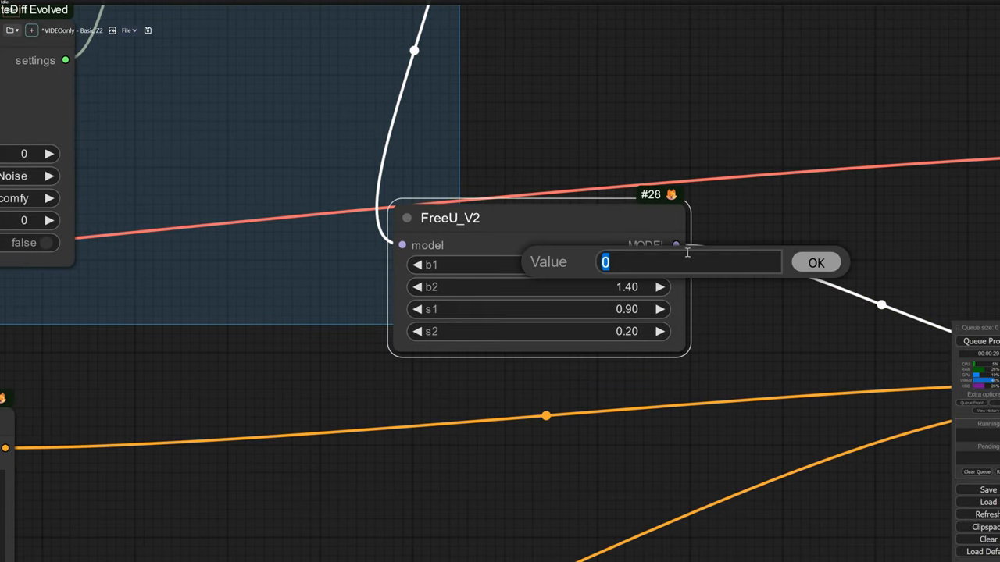
text(1.3)
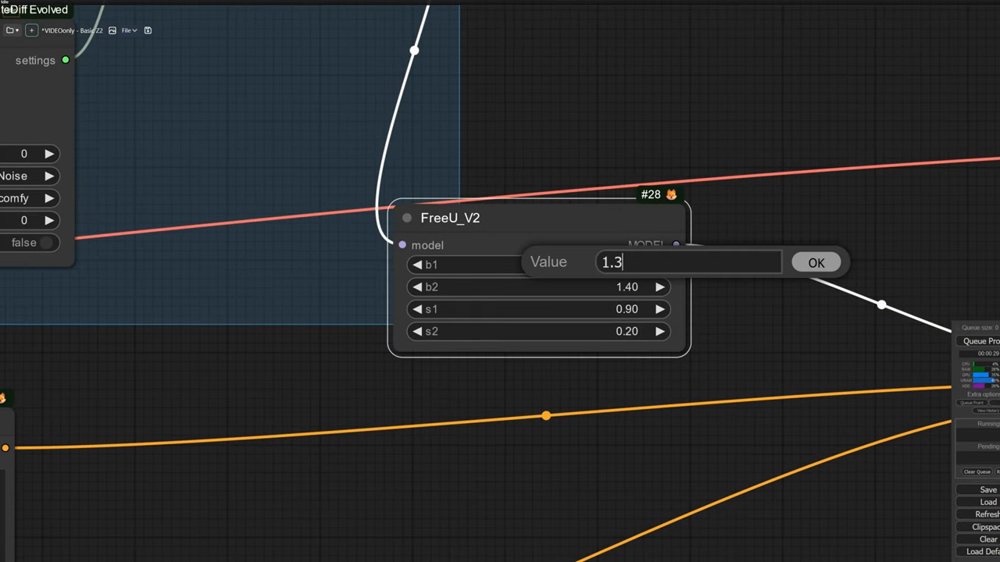
click(816, 262)
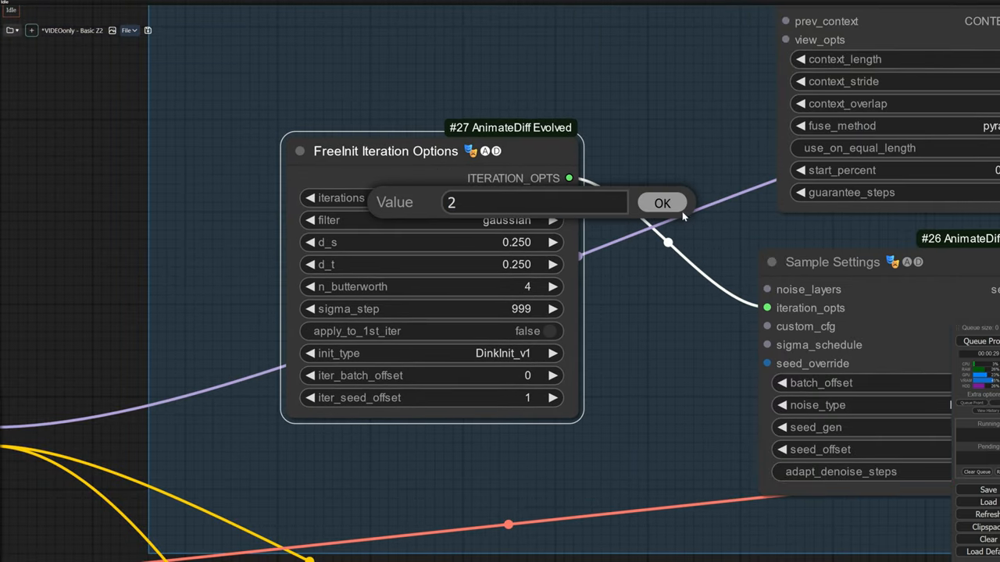
click(663, 203)
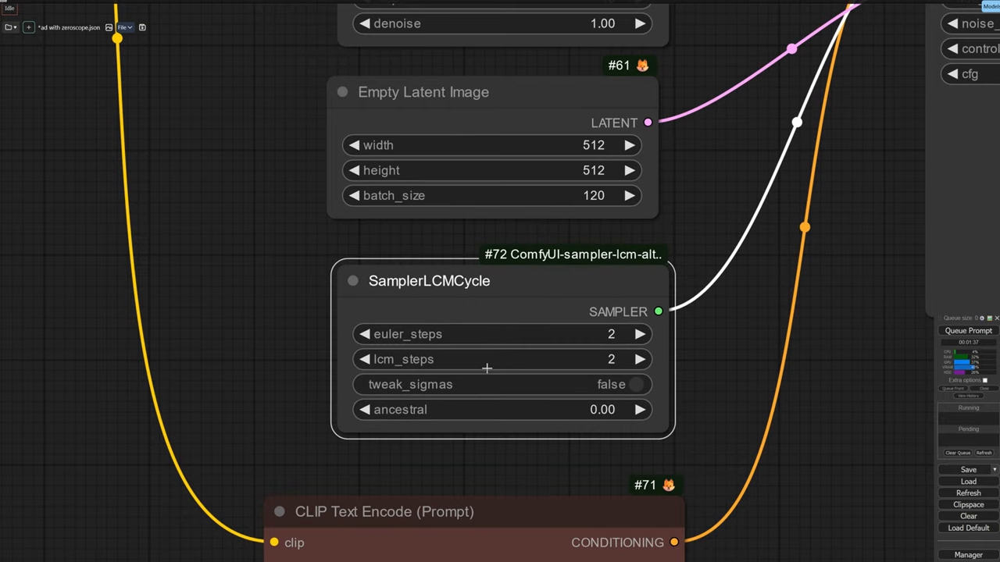
- Navigate the ad with zeroscope workflow and begin a node search typing 'm'
scroll(down, 3)
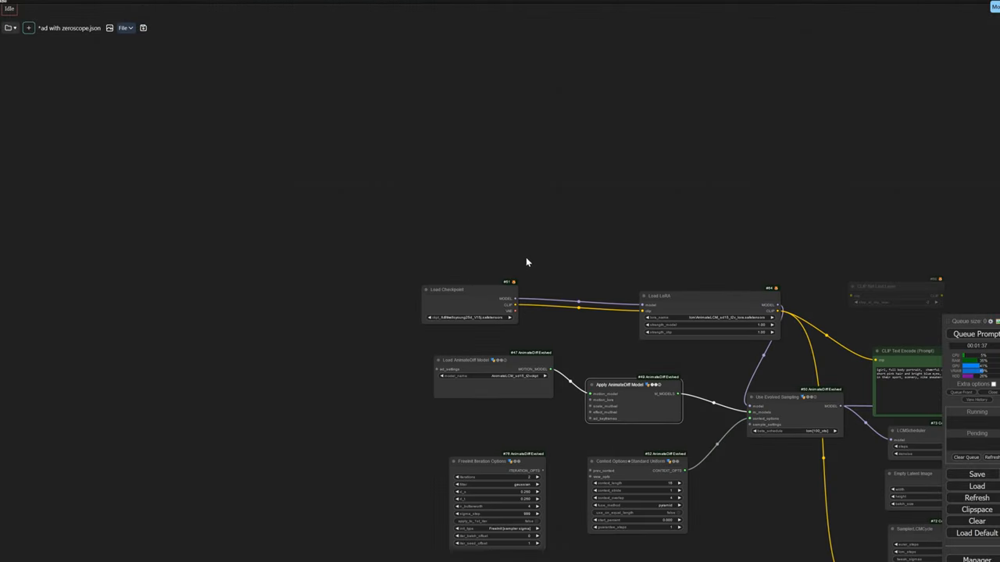
text(m)
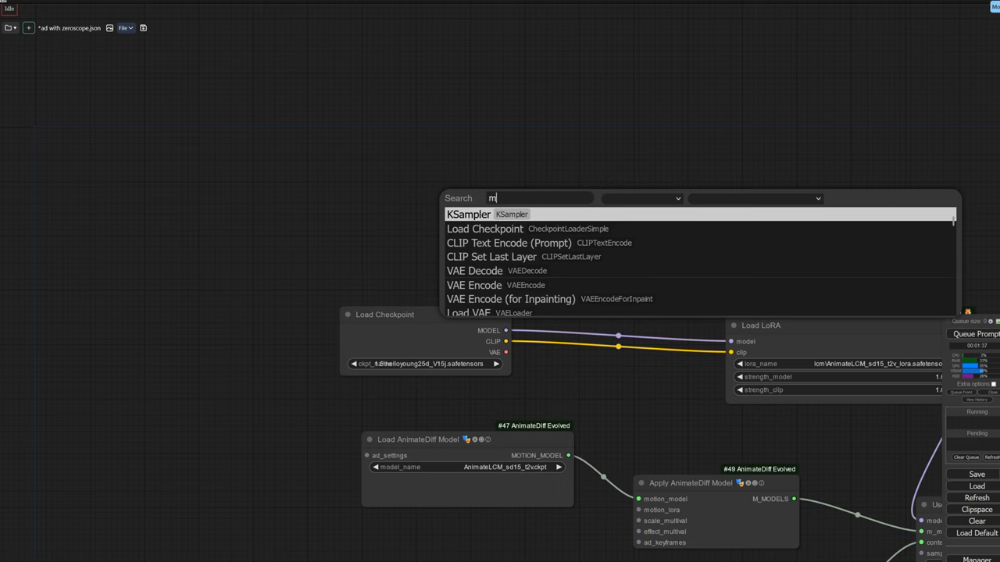
- Add a ModelScopeT2VLoader node to the zeroscope workflow
text(odelsc)
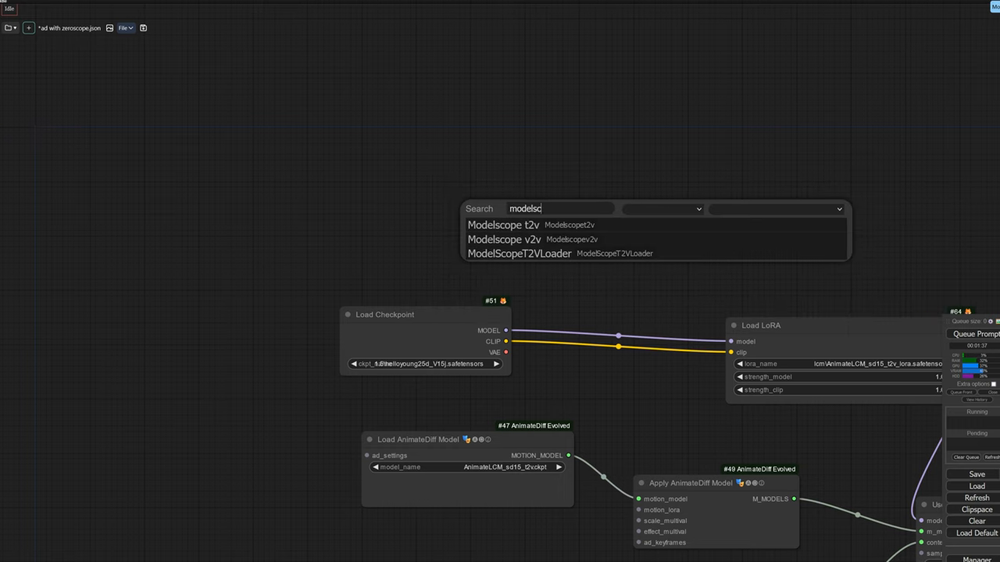
click(518, 253)
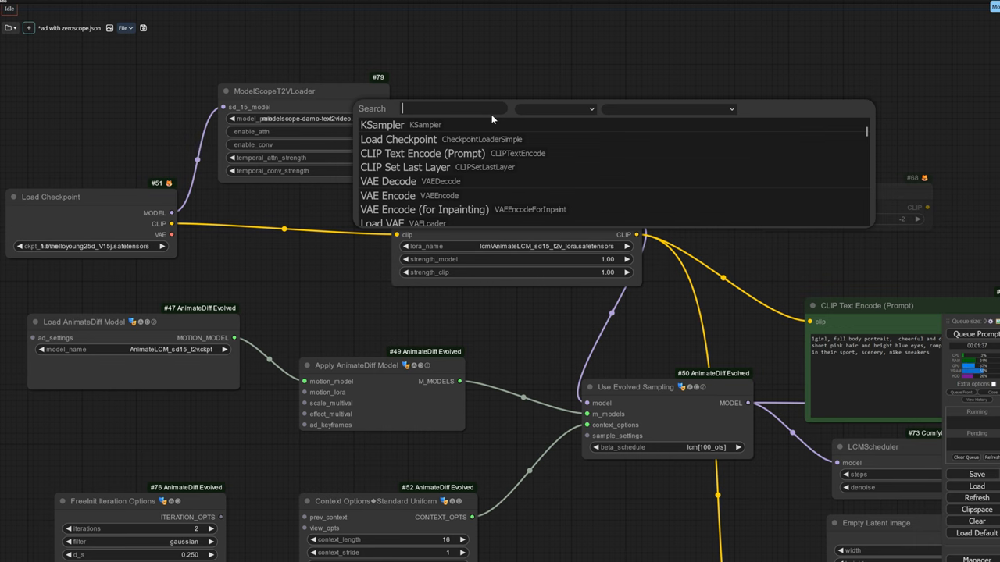
- Add a LoraLoaderModelOnly with the modelscope resolution_normalization LoRA and position it
text(lora)
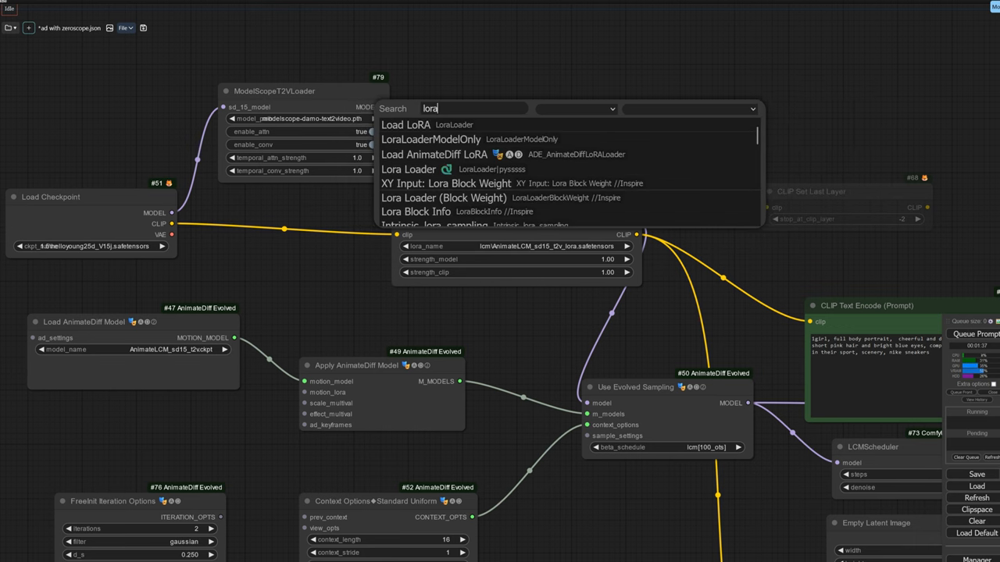
click(406, 125)
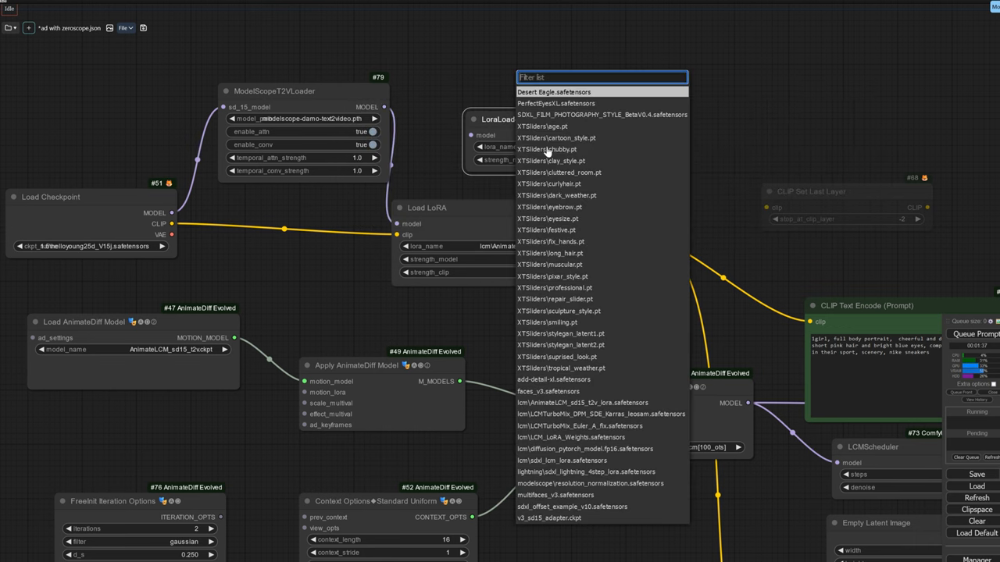
mouse_move(576, 436)
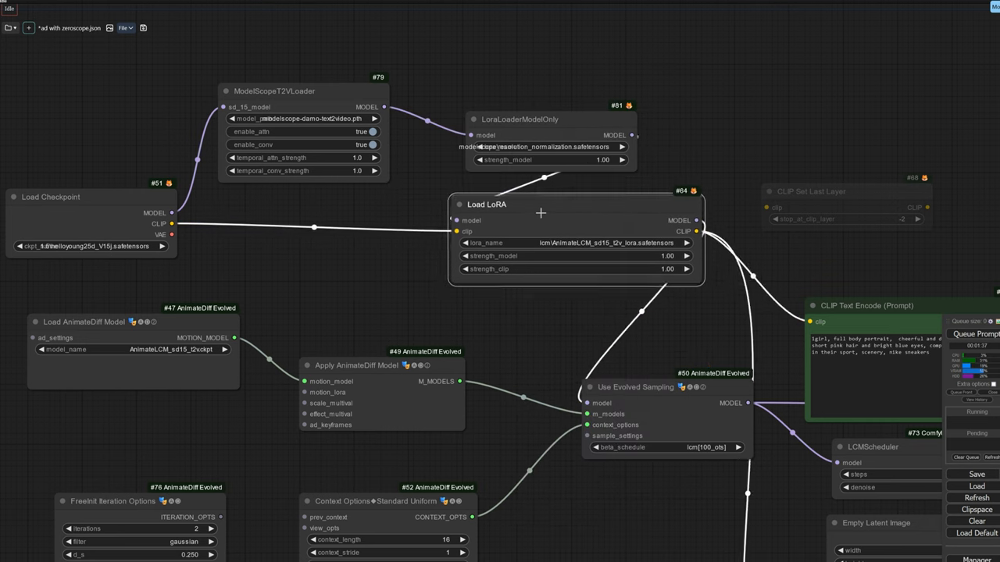
drag(539, 213, 539, 208)
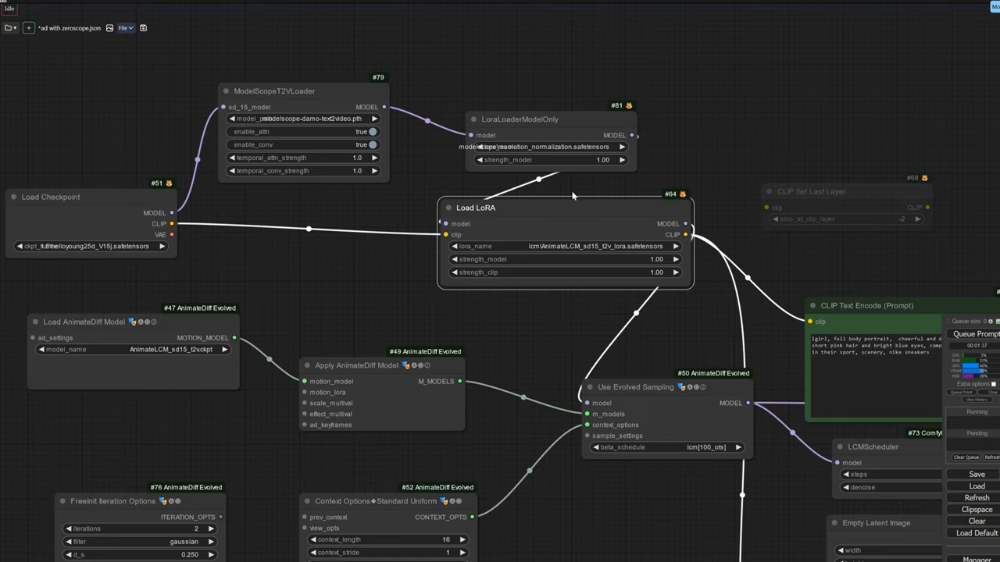
scroll(down, 3)
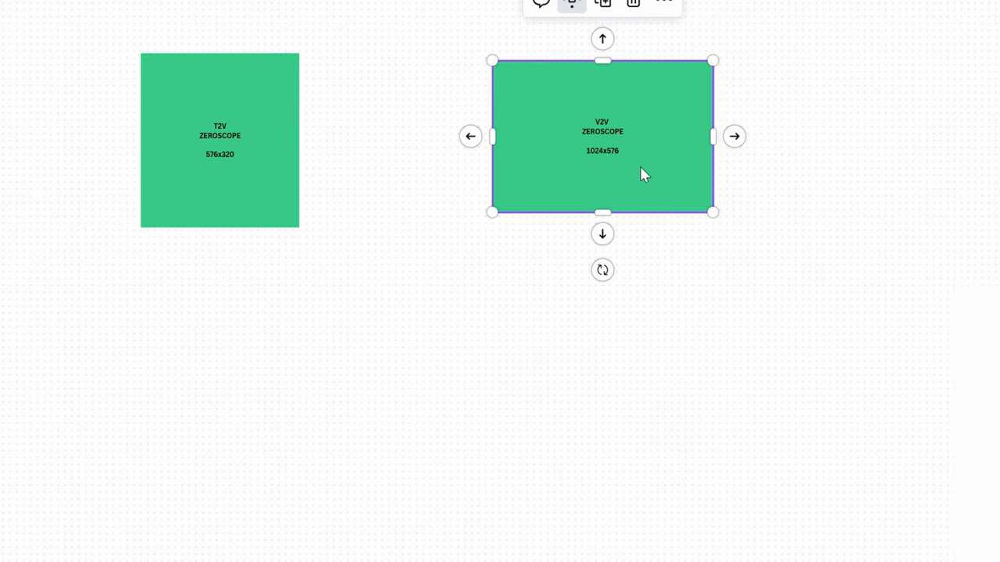
mouse_move(372, 123)
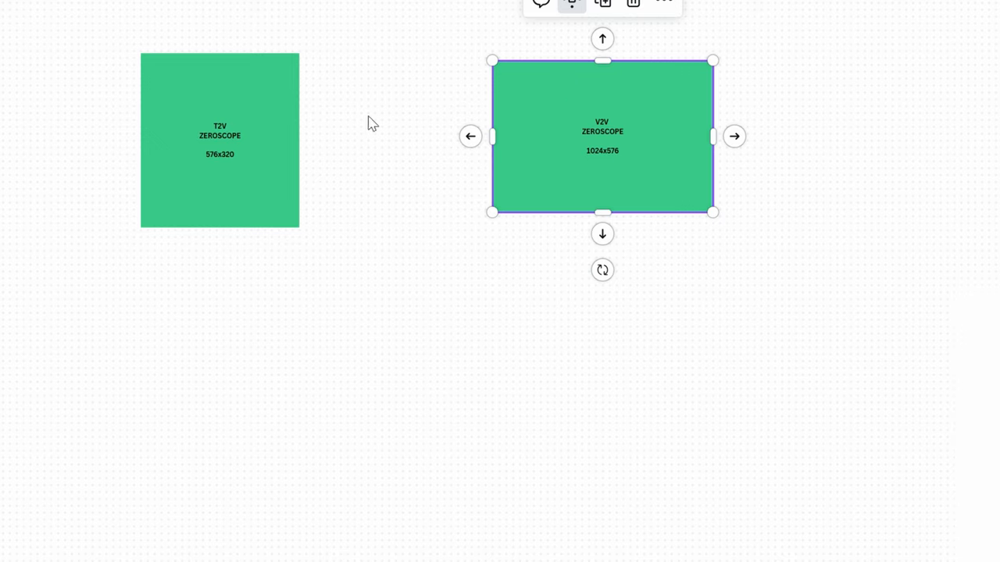
mouse_move(603, 173)
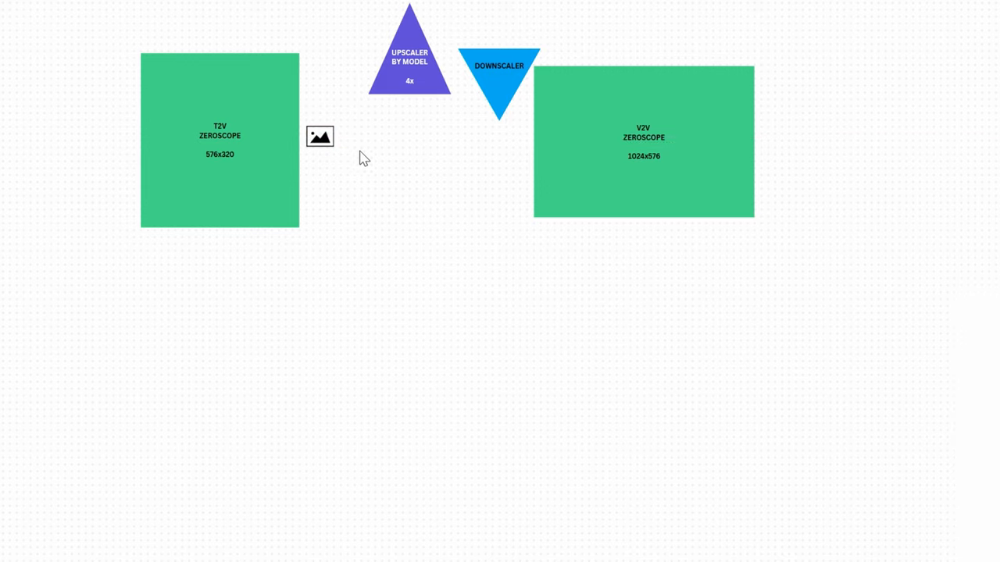
- Draw a connector from the T2V Zeroscope box to the V2V Zeroscope box
click(318, 137)
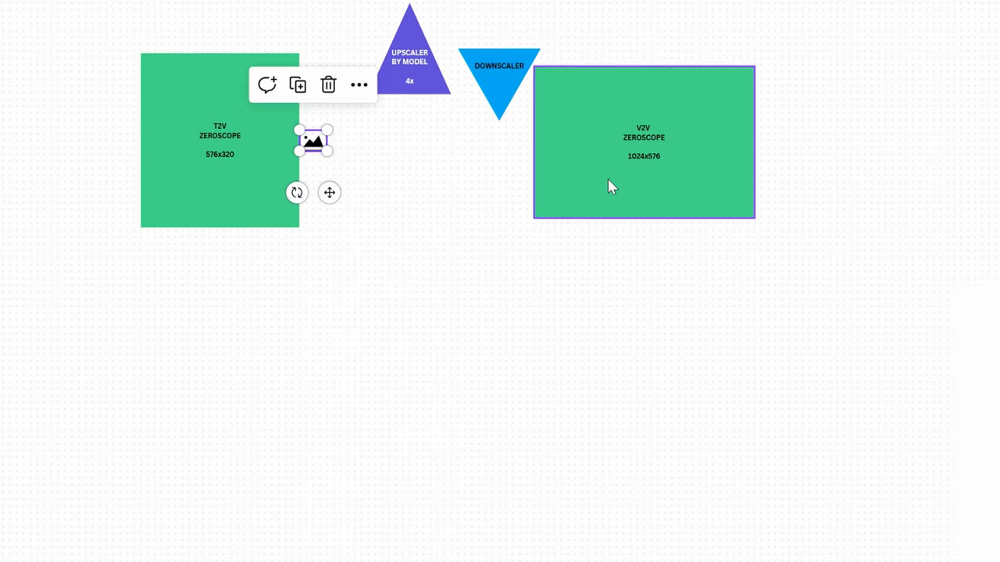
click(481, 191)
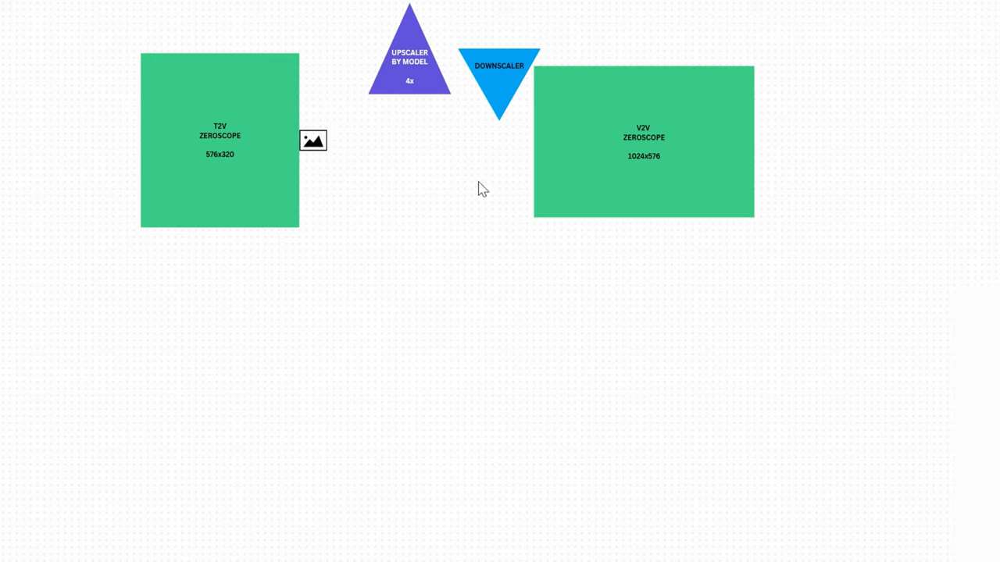
click(643, 141)
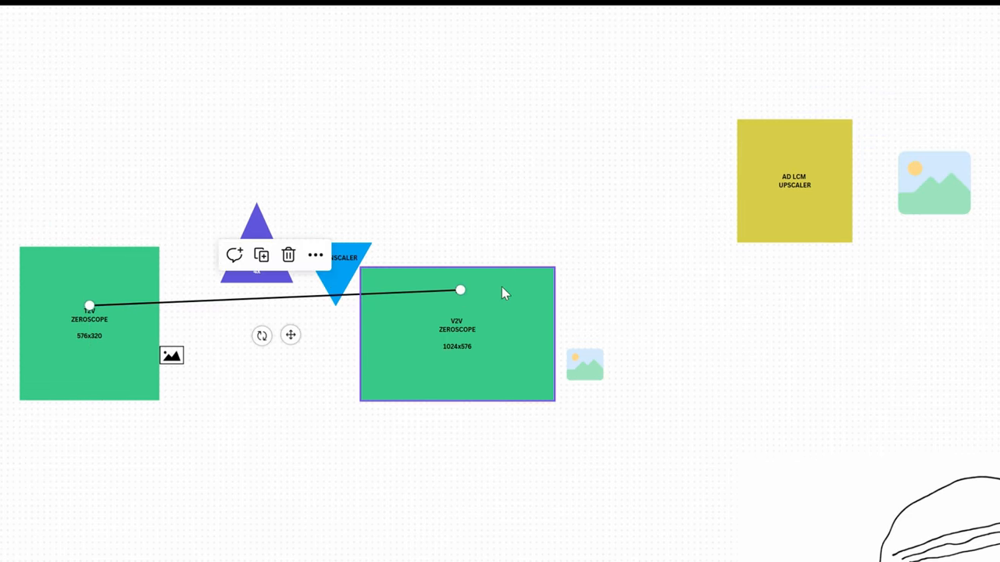
- Reroute the connector's arrow end from the V2V box onto the AD LCM Upscaler block
drag(459, 290, 934, 97)
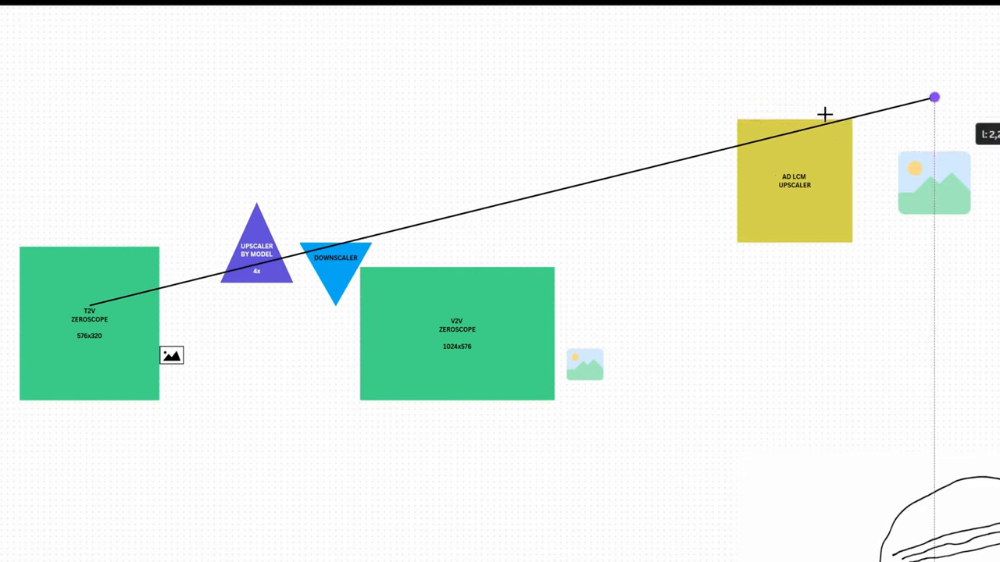
drag(935, 97, 690, 185)
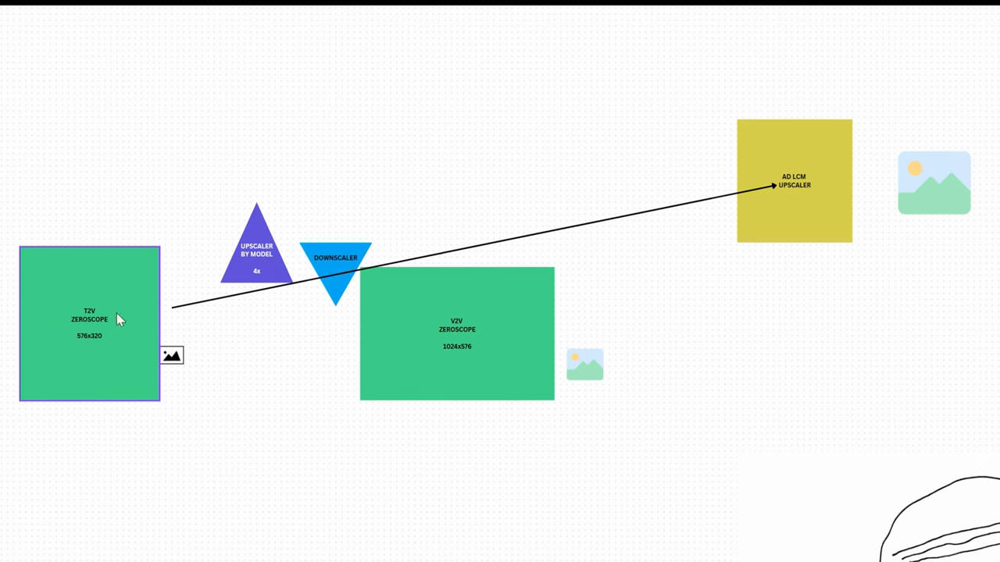
- Select the T2V box, connector, Downscaler triangle and AD LCM Upscaler shapes
click(305, 285)
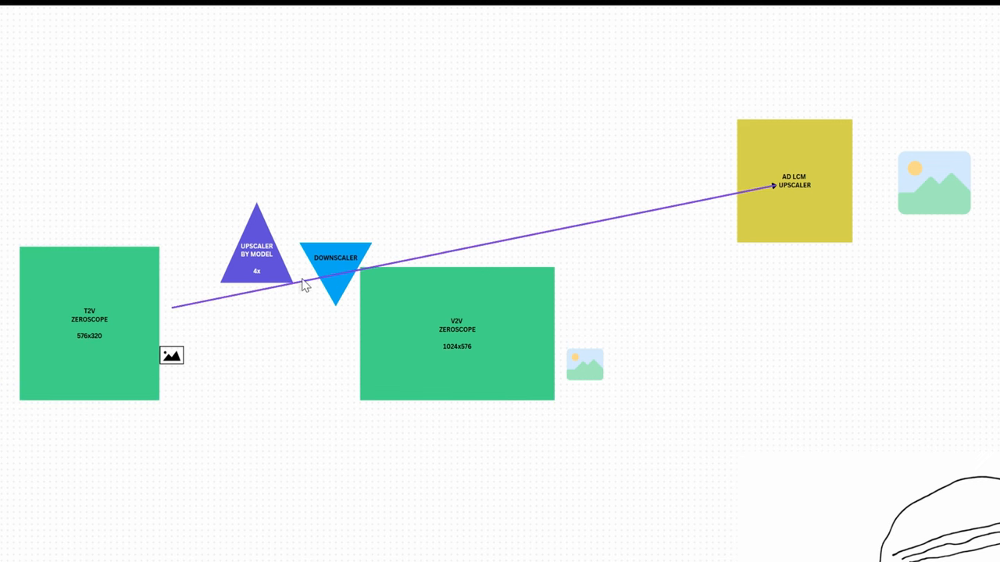
click(336, 266)
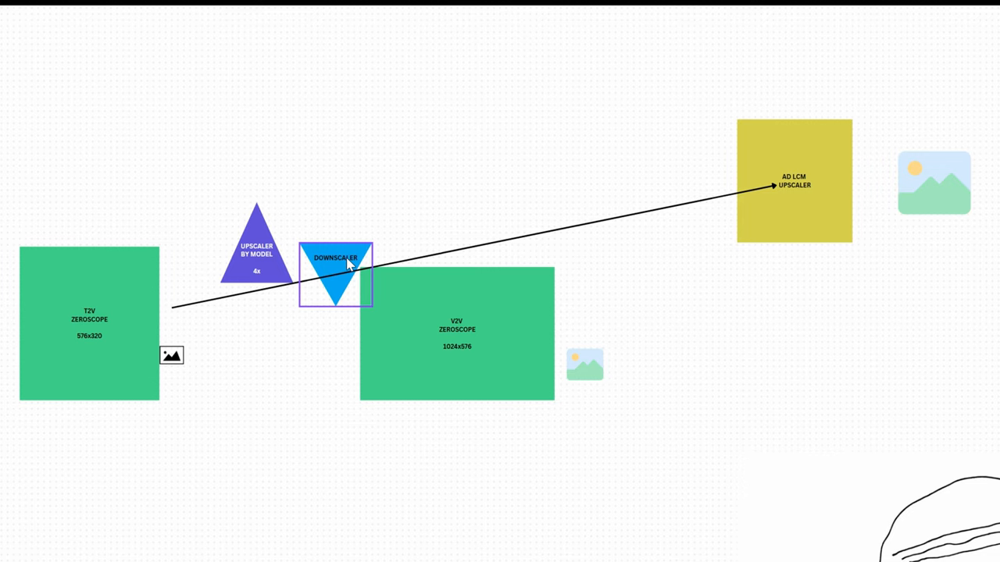
click(794, 179)
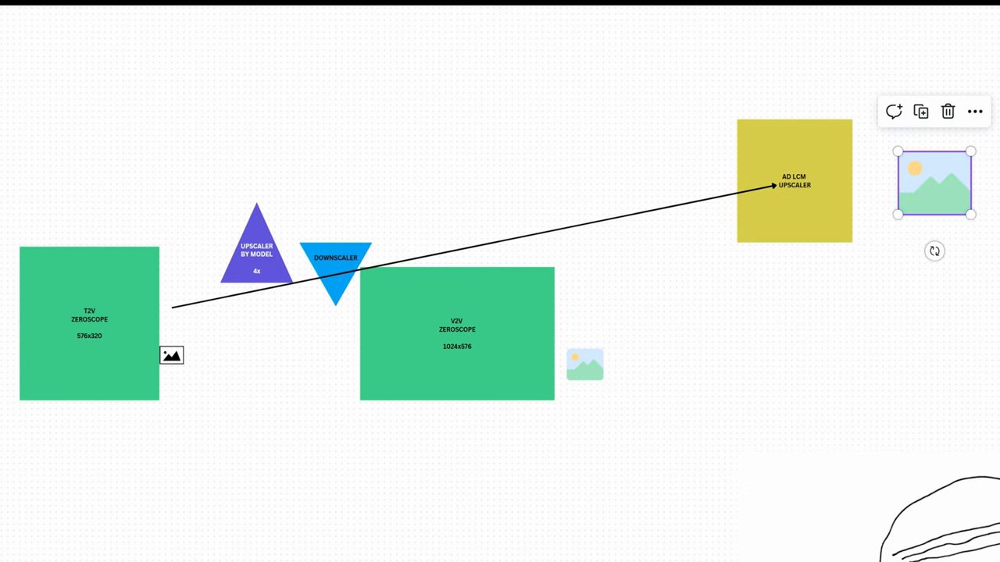
mouse_move(941, 195)
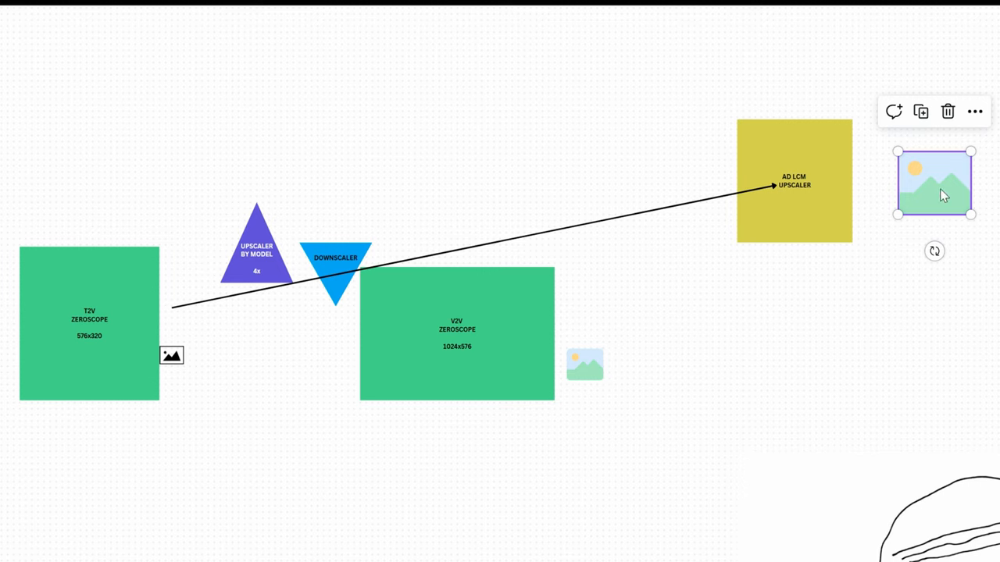
click(793, 181)
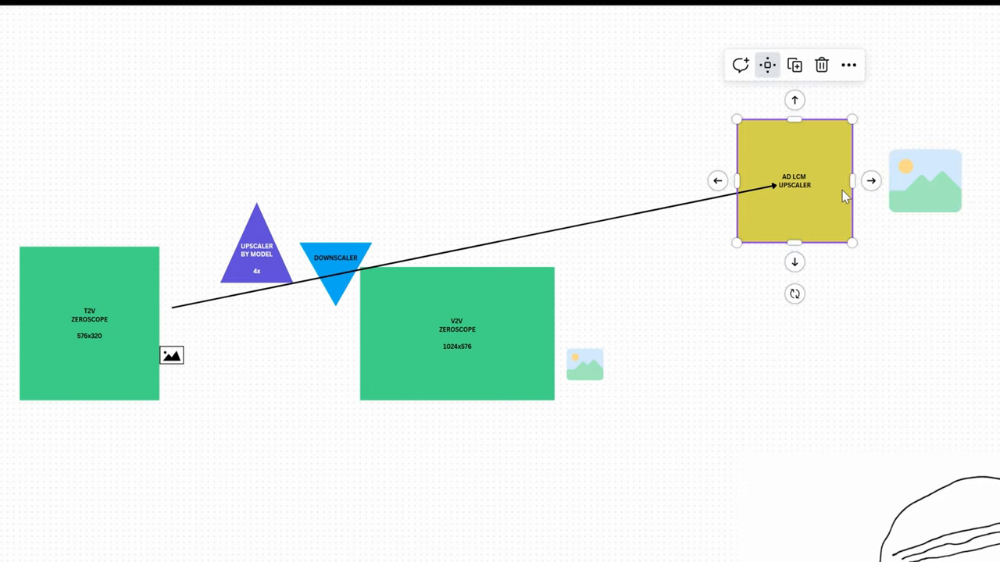
mouse_move(910, 265)
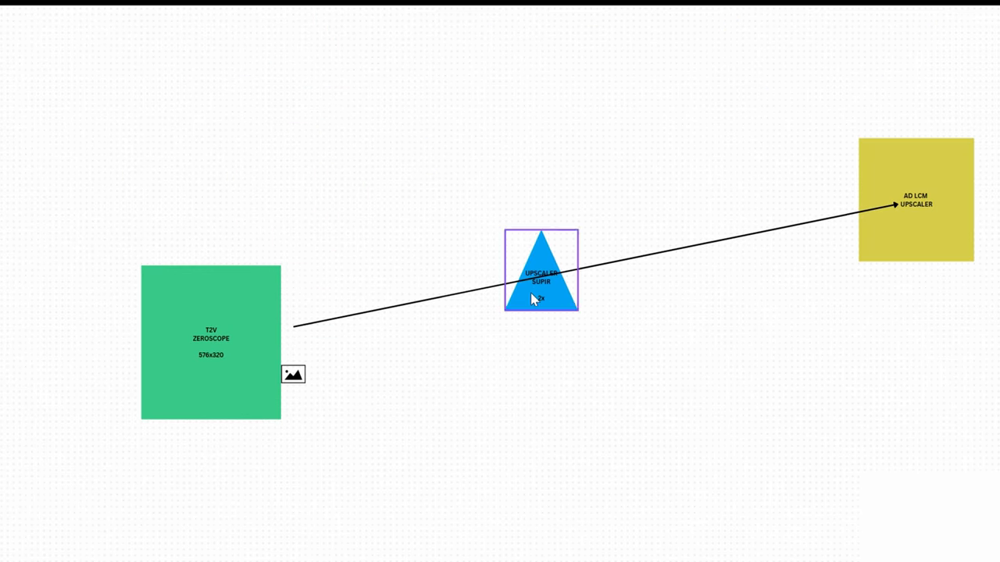
- Place the blue 'Upscaler SUPIR 2x' triangle on the T2V-to-AD LCM connector
click(540, 269)
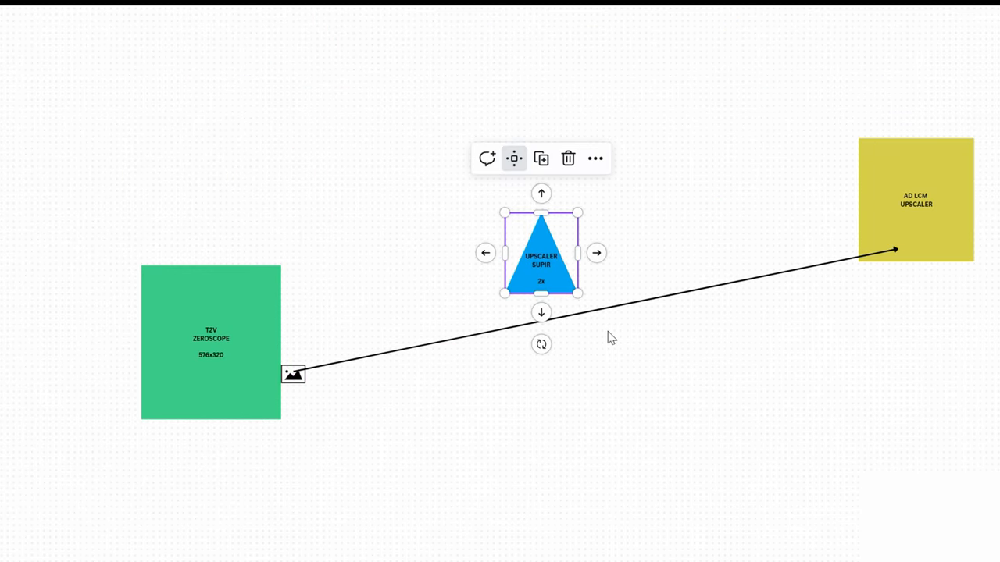
mouse_move(548, 289)
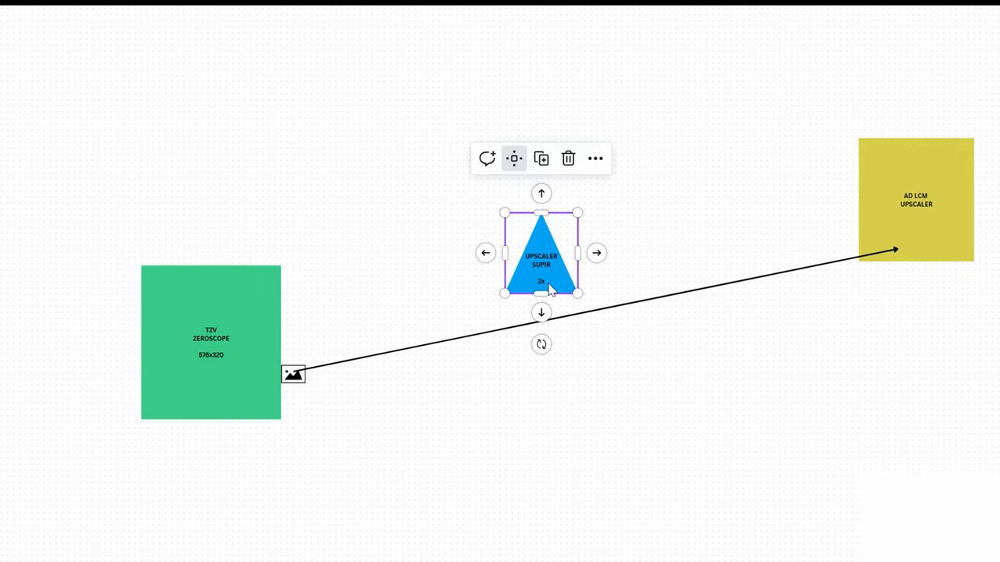
mouse_move(500, 271)
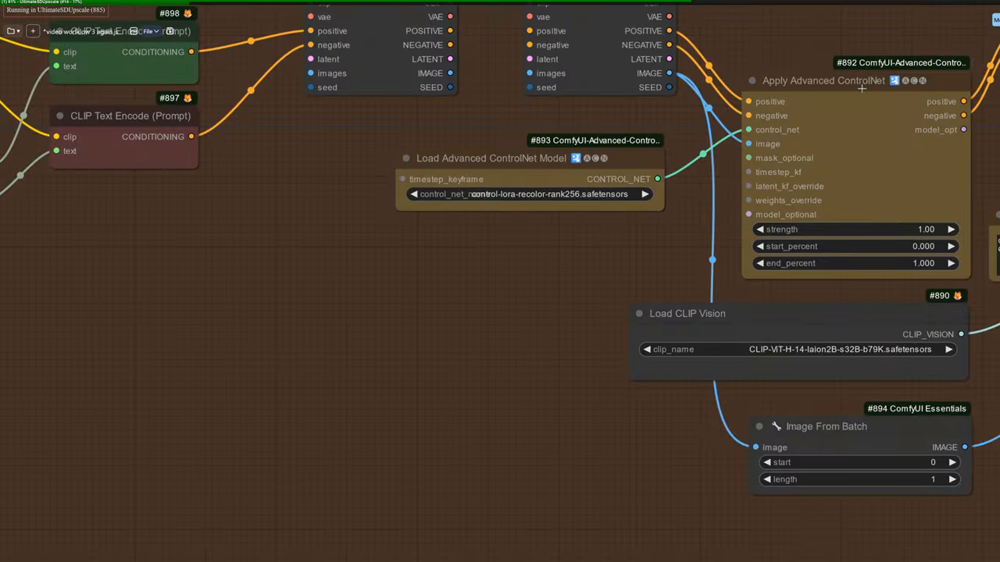
- Scroll the canvas to the Apply Advanced ControlNet and Load CLIP Vision nodes
scroll(down, 3)
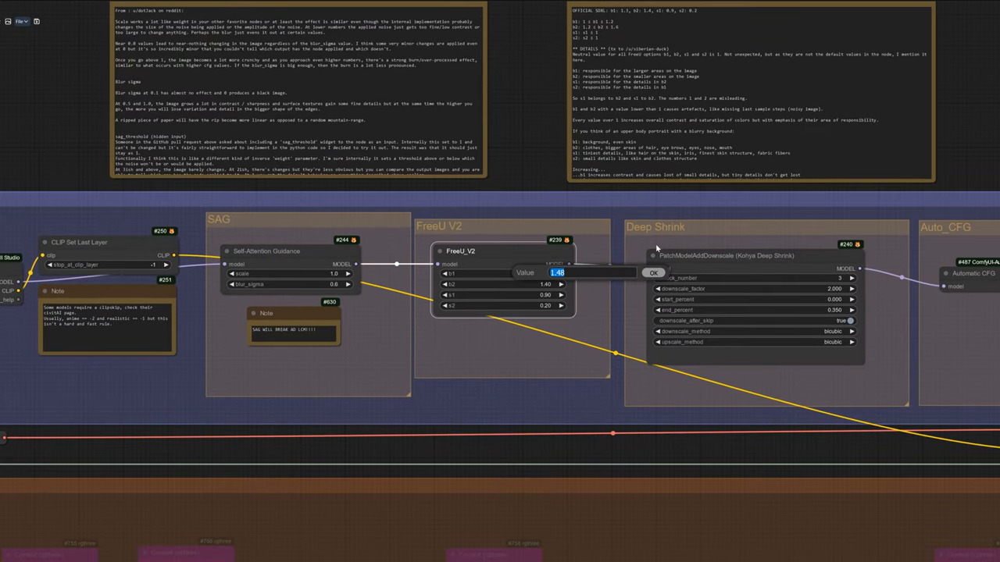
- Set a FreeU_V2 value to 1.2, then toggle the SAG and a main stage option in Switches
text(1.2)
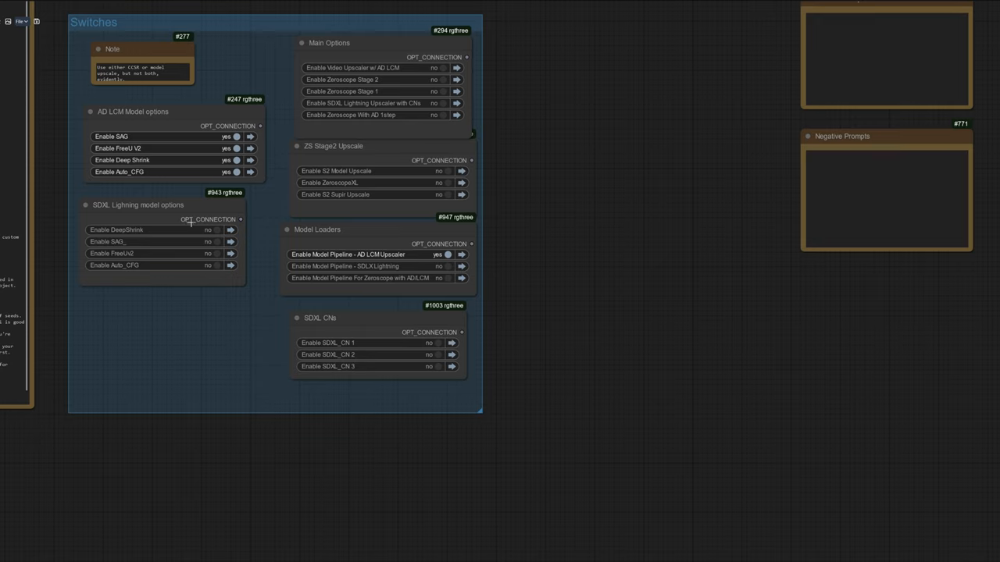
click(216, 240)
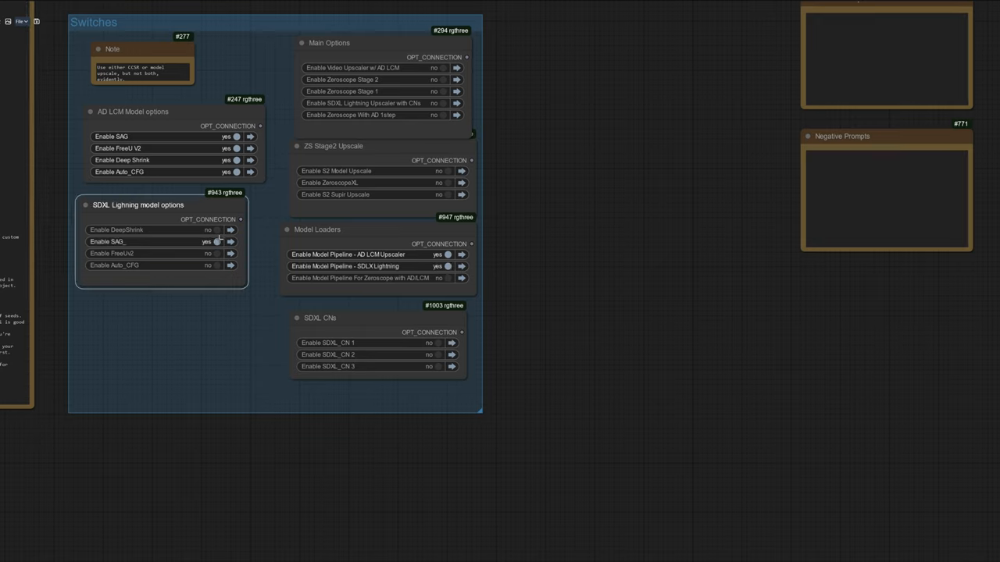
scroll(down, 3)
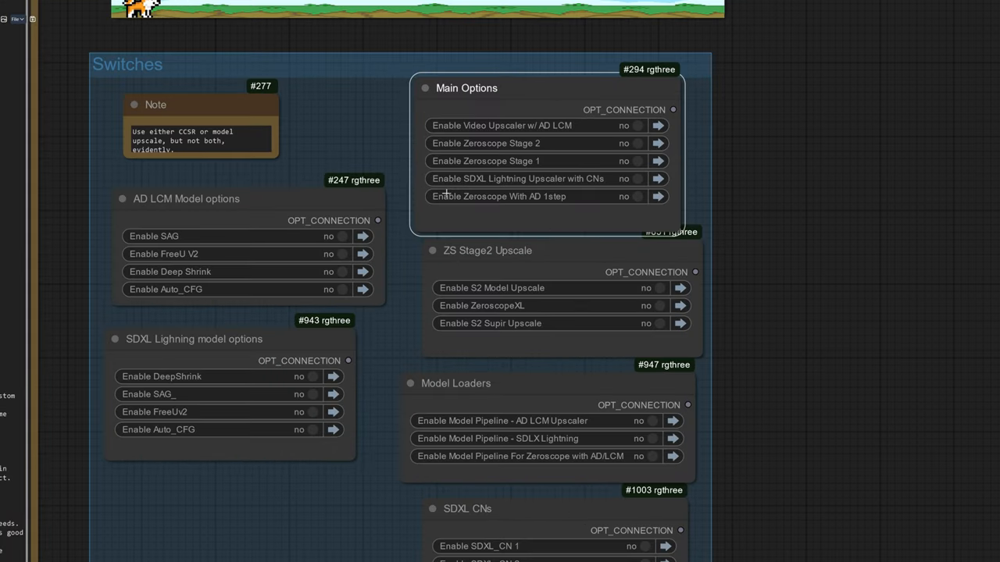
click(628, 197)
text(m)
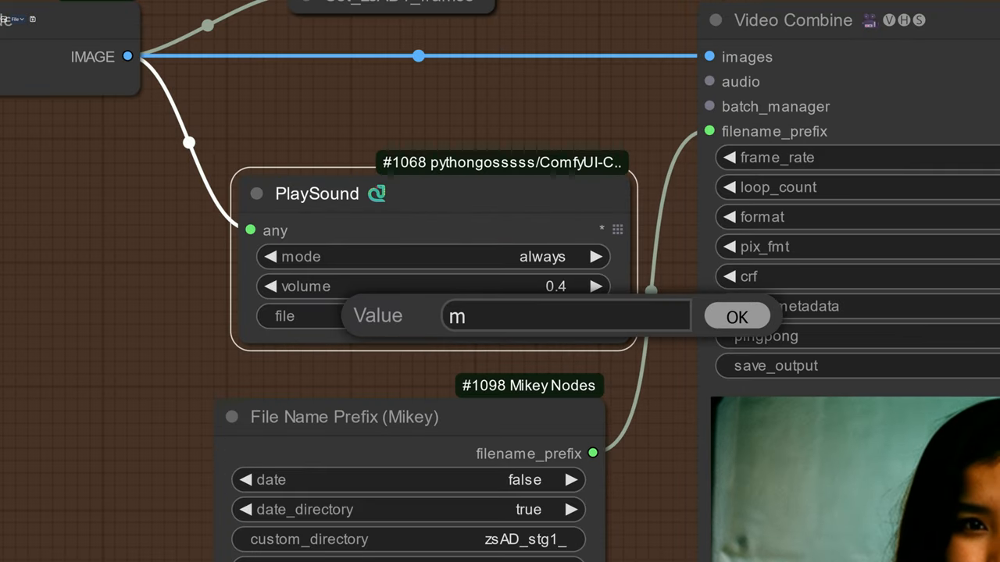
- Try myvoice.mp3 in PlaySound, revert to notify.mp3, and pan to the ZS Settings group
text(yvoice.mp3)
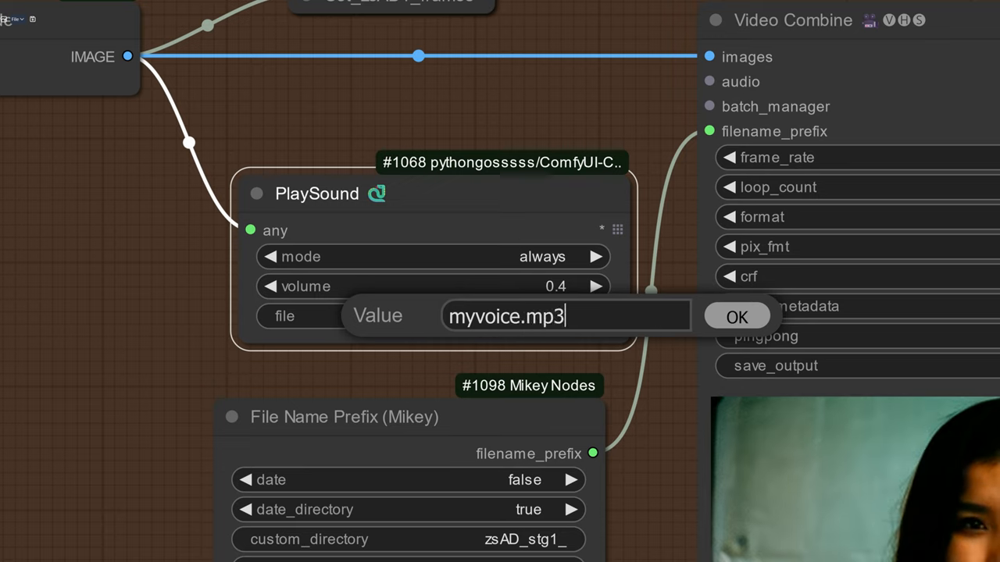
text(no)
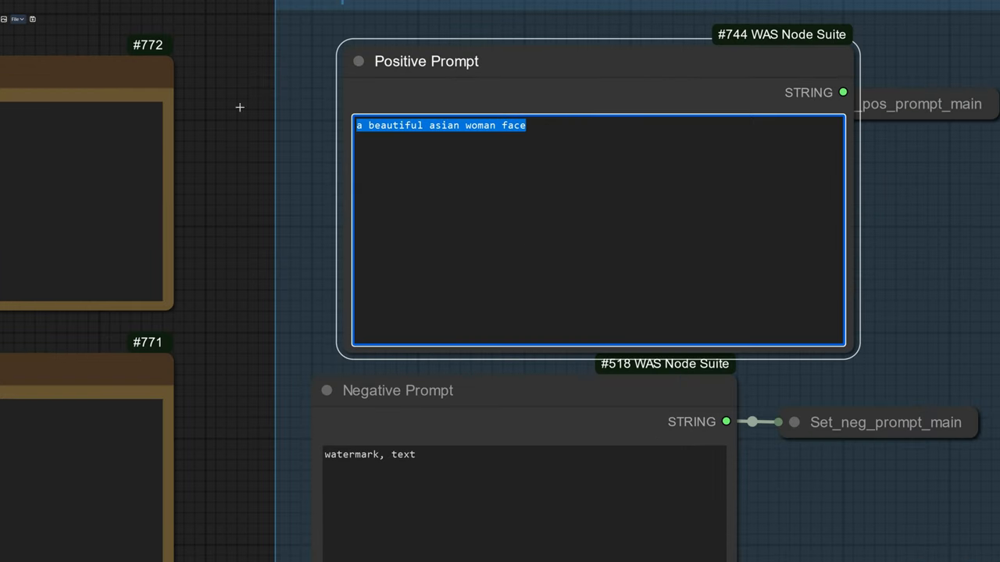
mouse_move(256, 103)
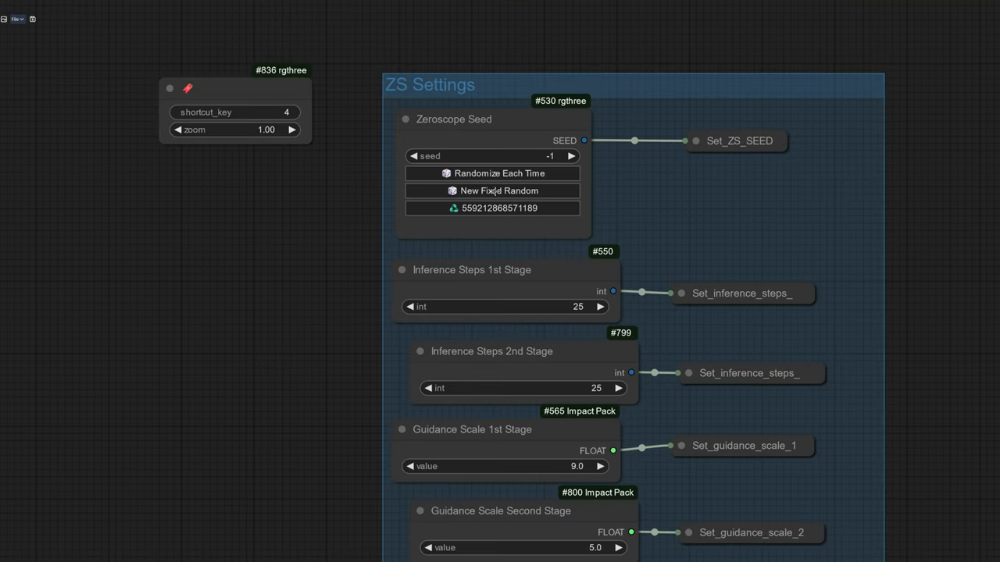
click(498, 190)
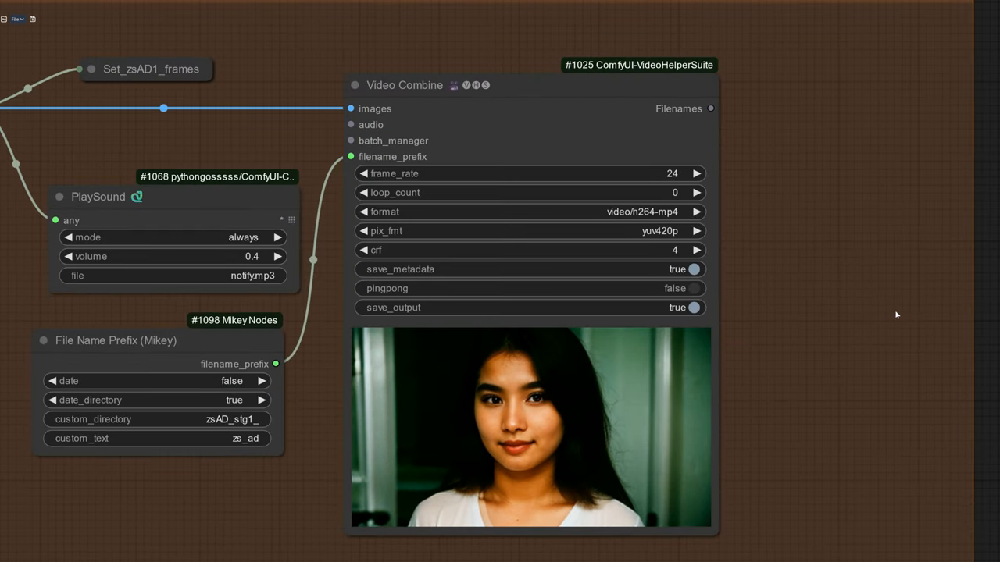
mouse_move(600, 439)
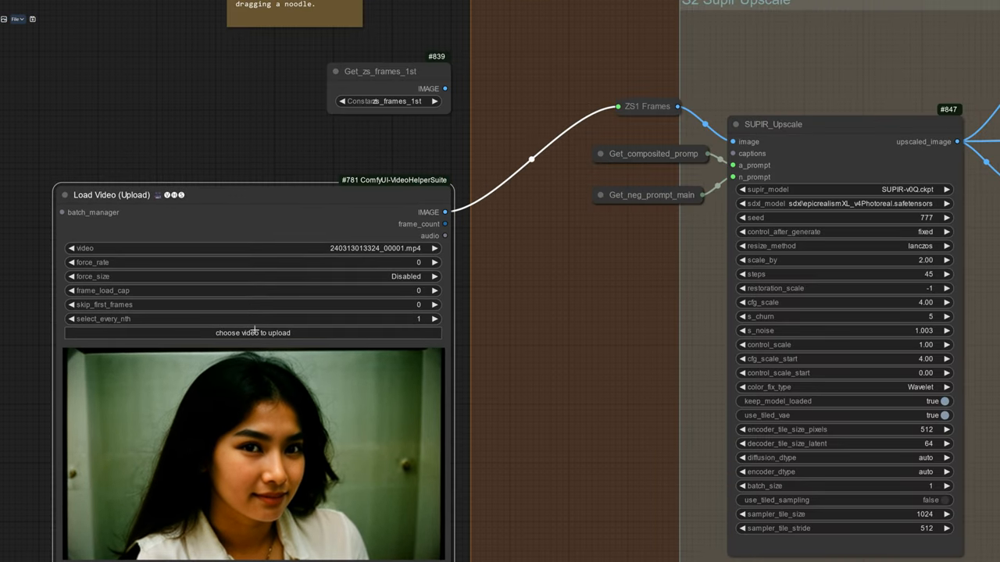
- Bring up the Load Video file picker and scroll through the saved output MP4 clips
click(253, 333)
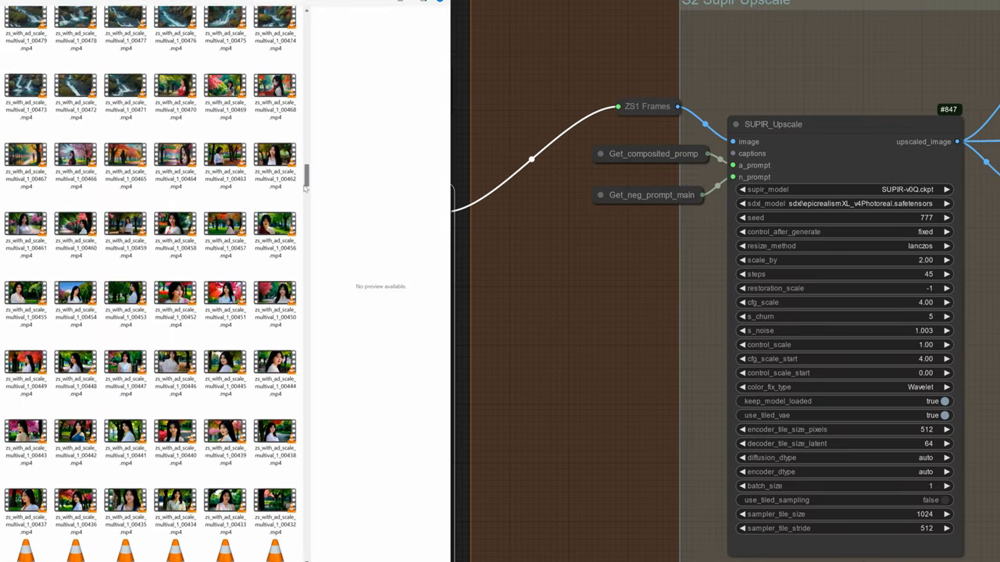
scroll(down, 3)
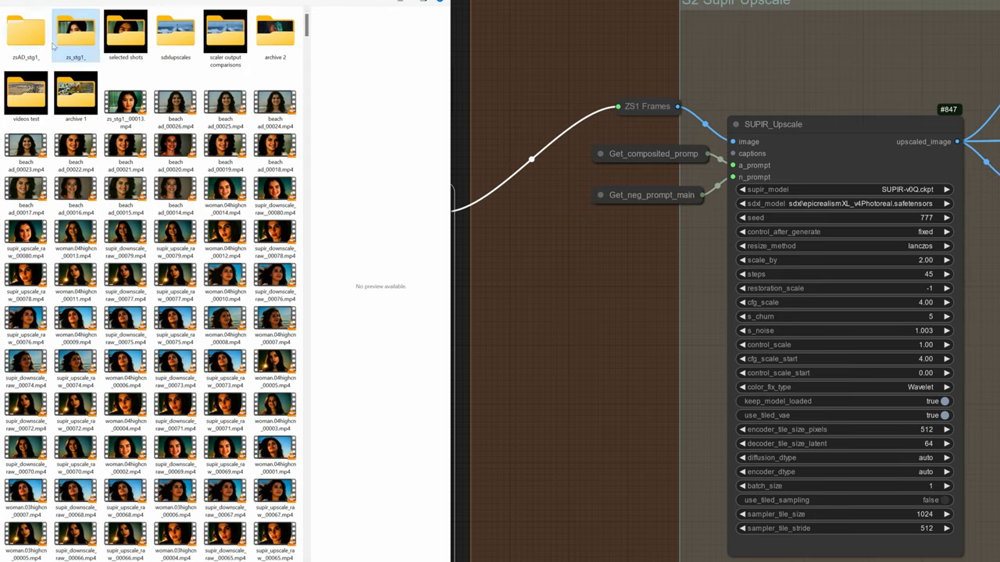
mouse_move(25, 31)
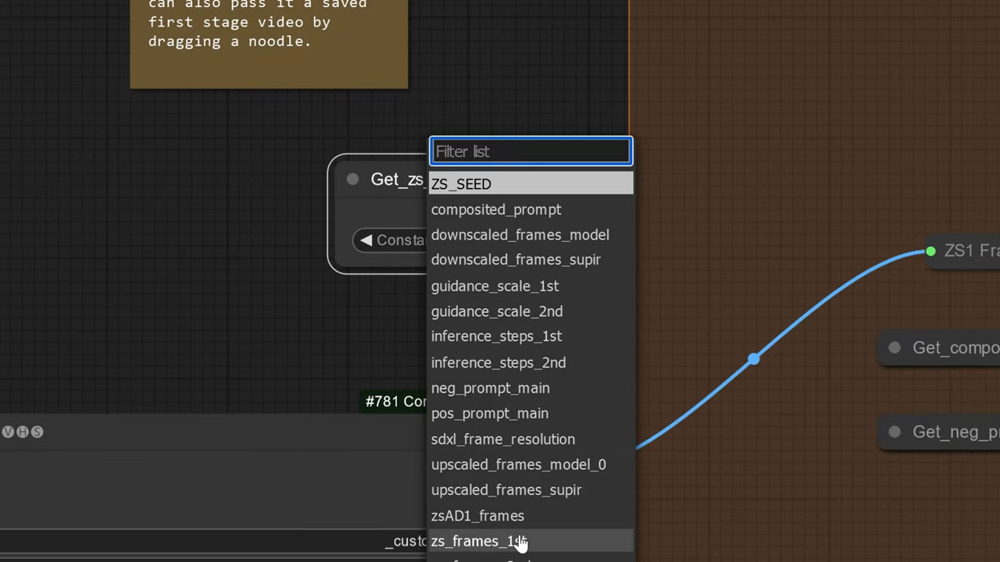
mouse_move(539, 553)
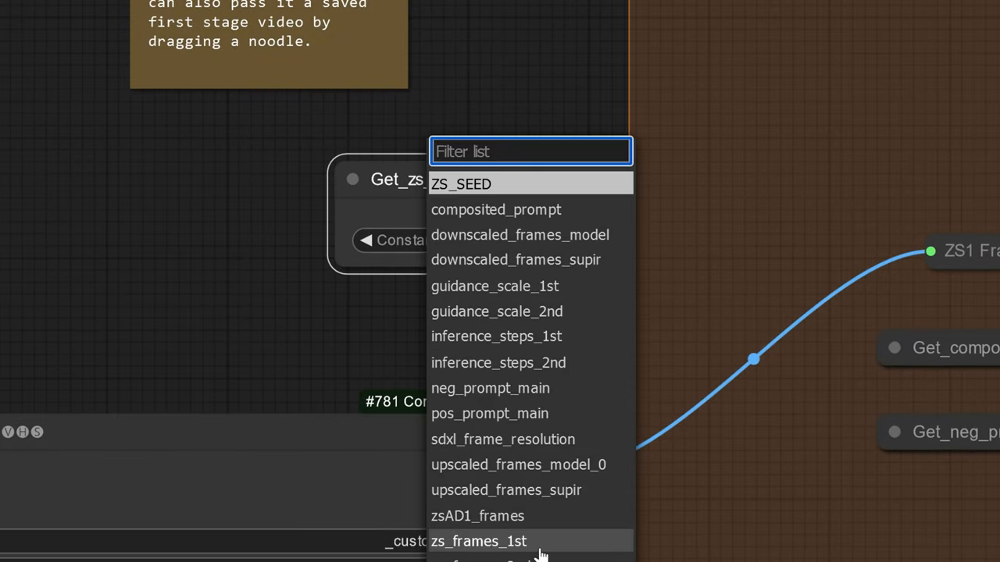
mouse_move(718, 168)
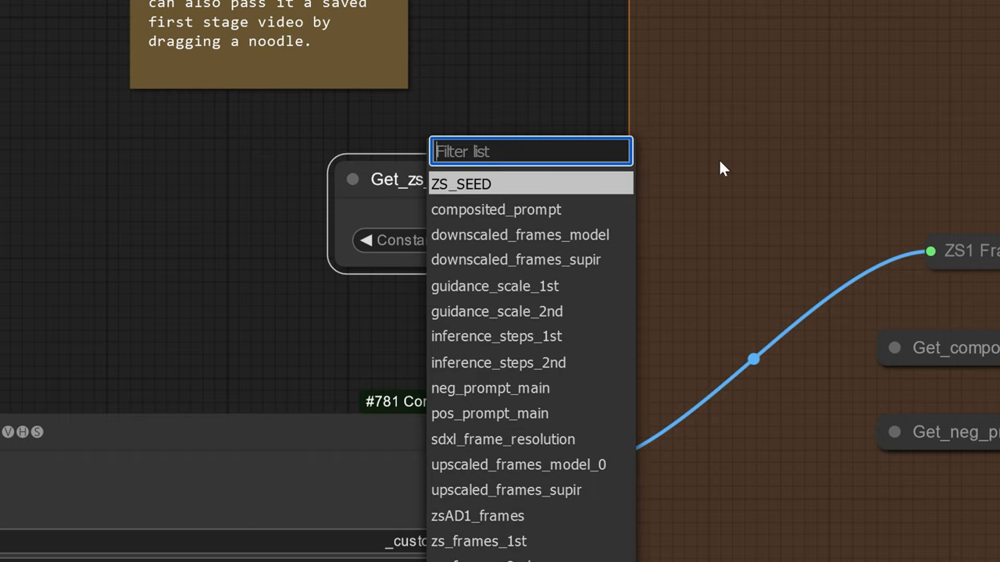
- Zoom out to show the ZS Stage 1, Stage 2, AD LCM and SDXL Stage 3 groups
scroll(down, 3)
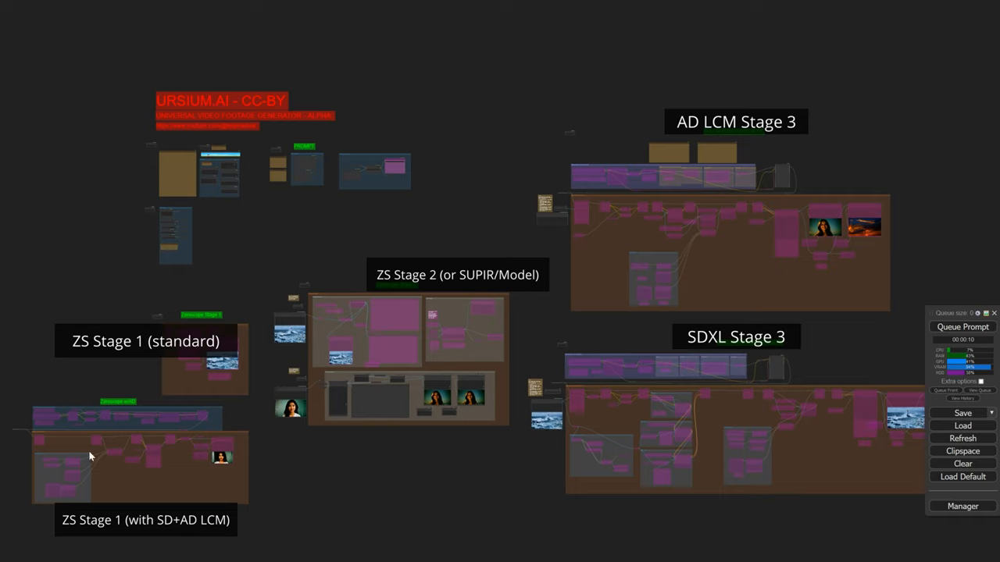
mouse_move(850, 475)
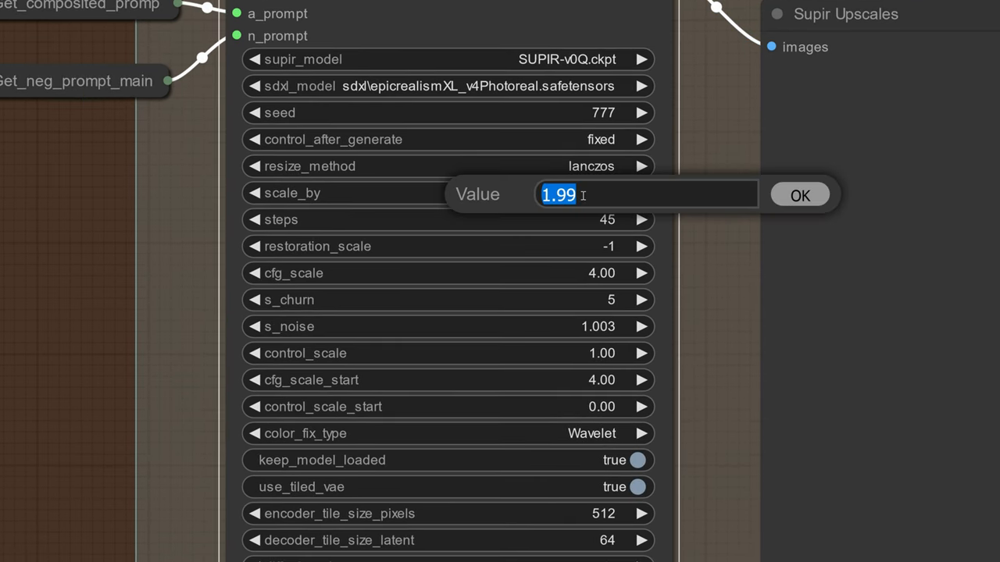
- Set the SUPIR Upscale scale_by to 2.00 and review the sampler's steps and resize settings
text(2)
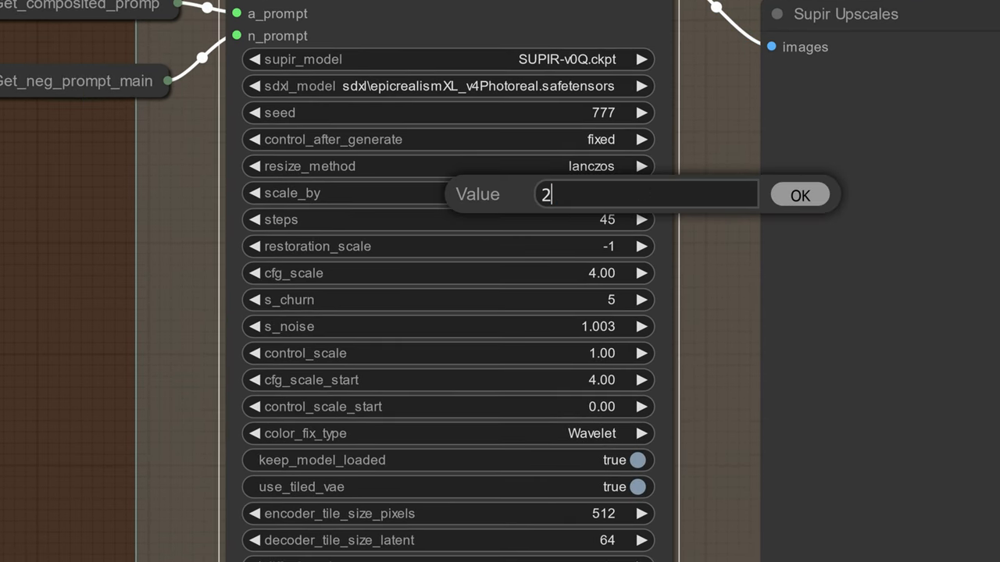
click(800, 194)
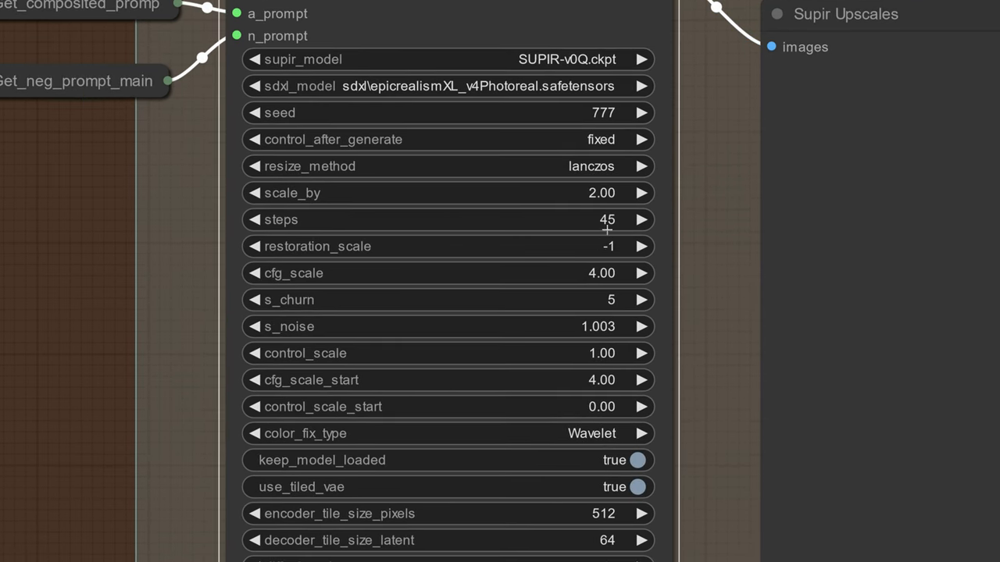
scroll(down, 3)
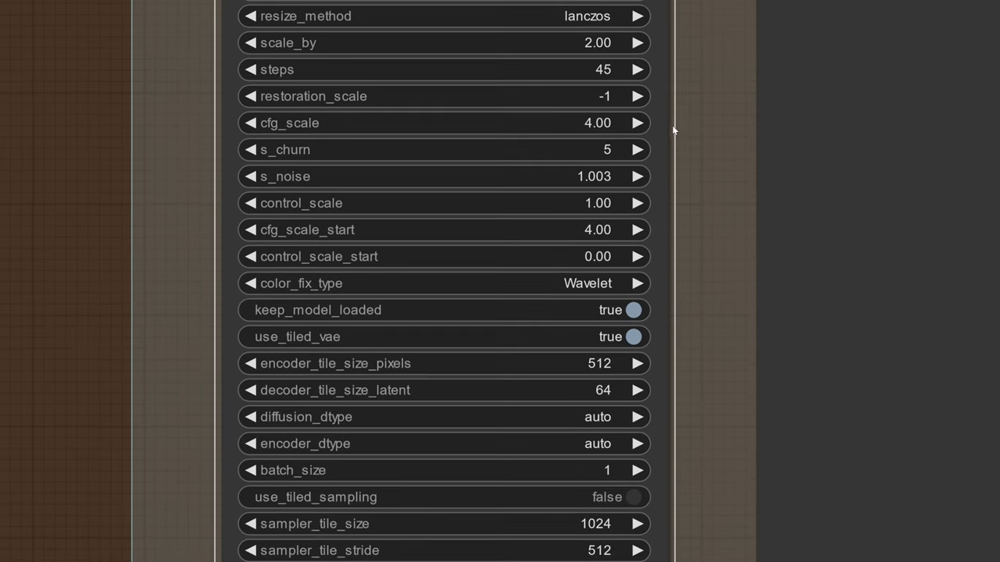
mouse_move(622, 305)
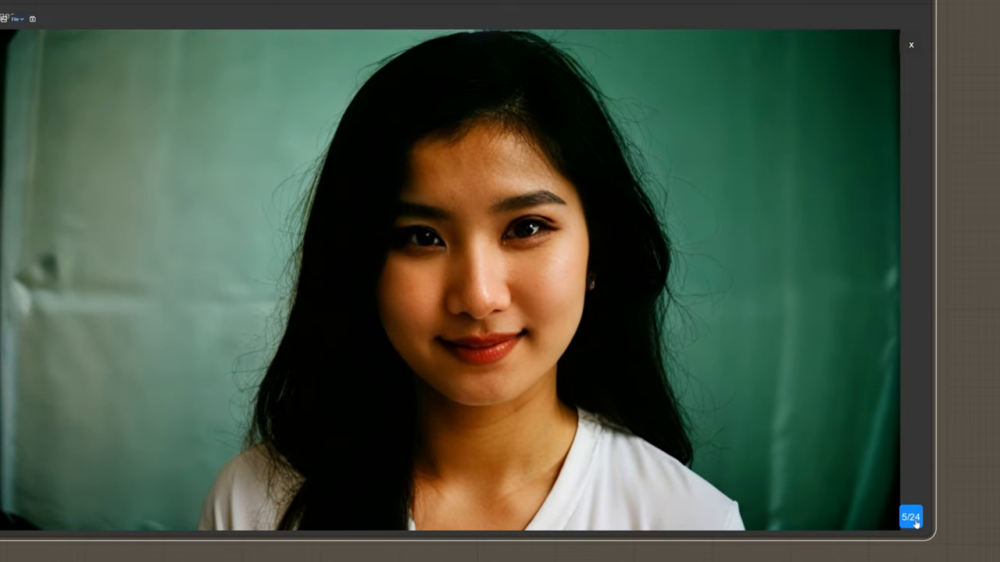
- Close the enlarged frame preview, revealing the SDXL Lightning Upscaler with CNs group
click(910, 44)
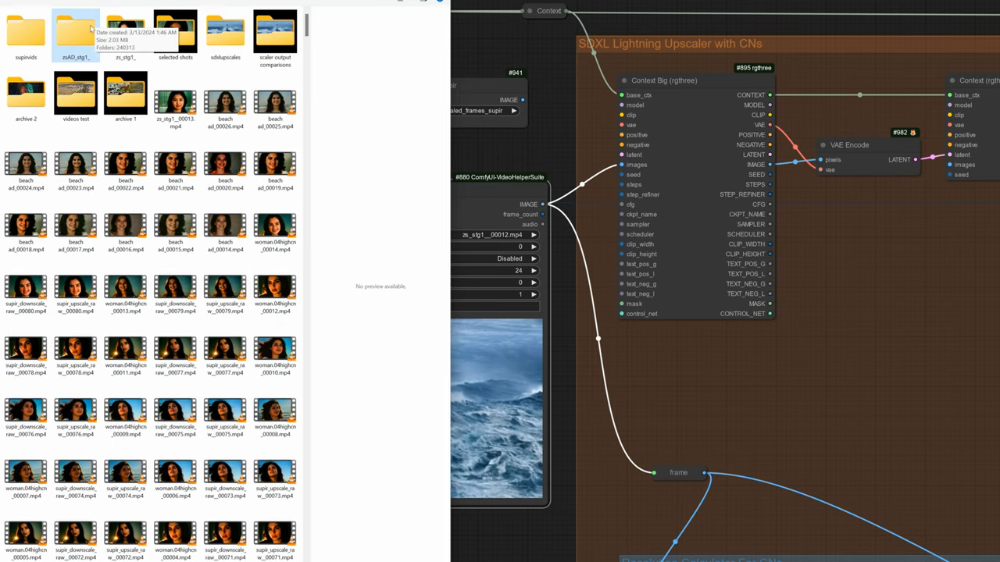
- Load the downscale mp4 of the woman into the stage-3 Load Video node and review the CN and AnimateDiff groups
double_click(75, 31)
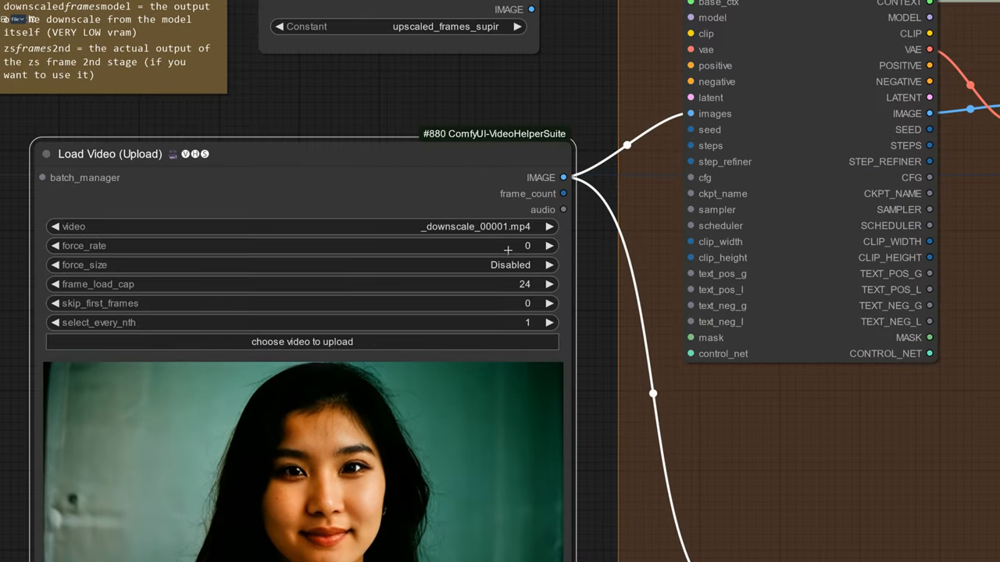
scroll(down, 3)
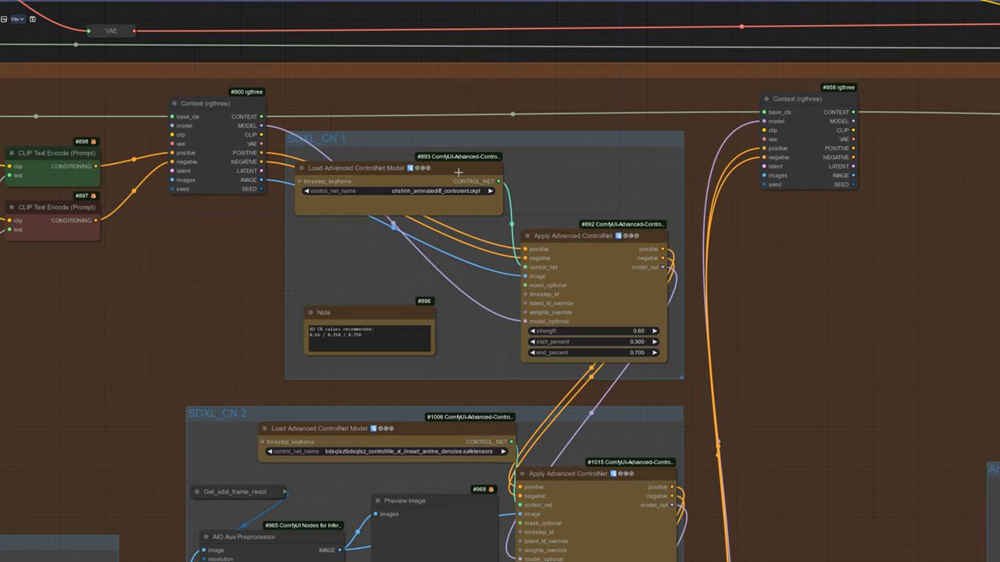
scroll(down, 3)
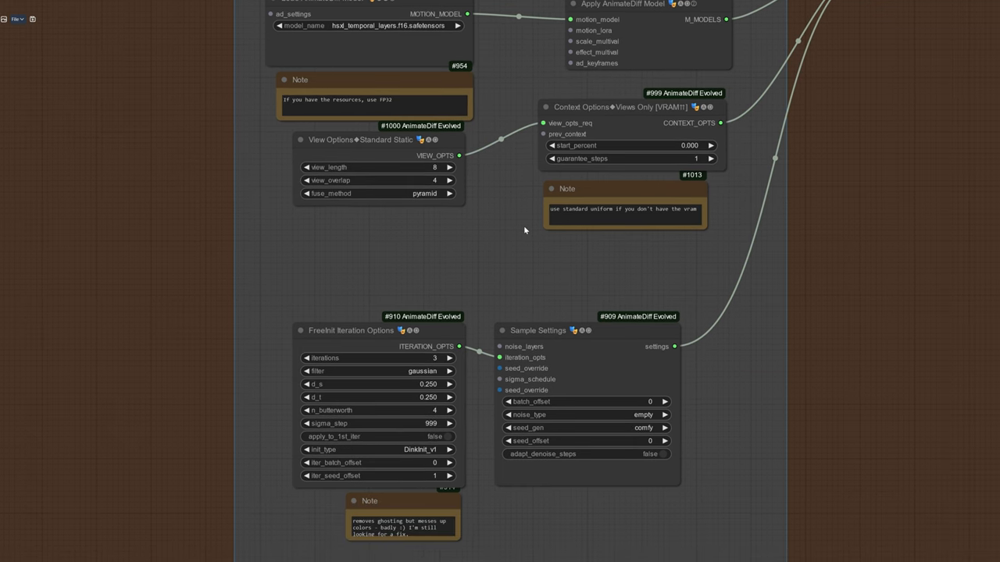
drag(375, 332, 375, 314)
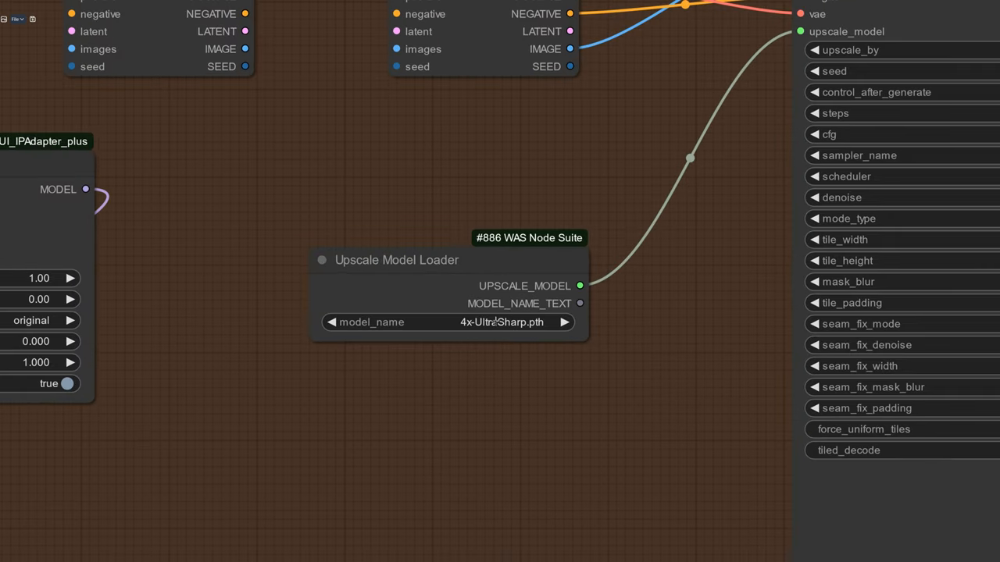
- Use 4xNomos8kHAT-L_otf.pth in Upscale Model Loader, set upscale_by to 2 and change the sampler
click(501, 322)
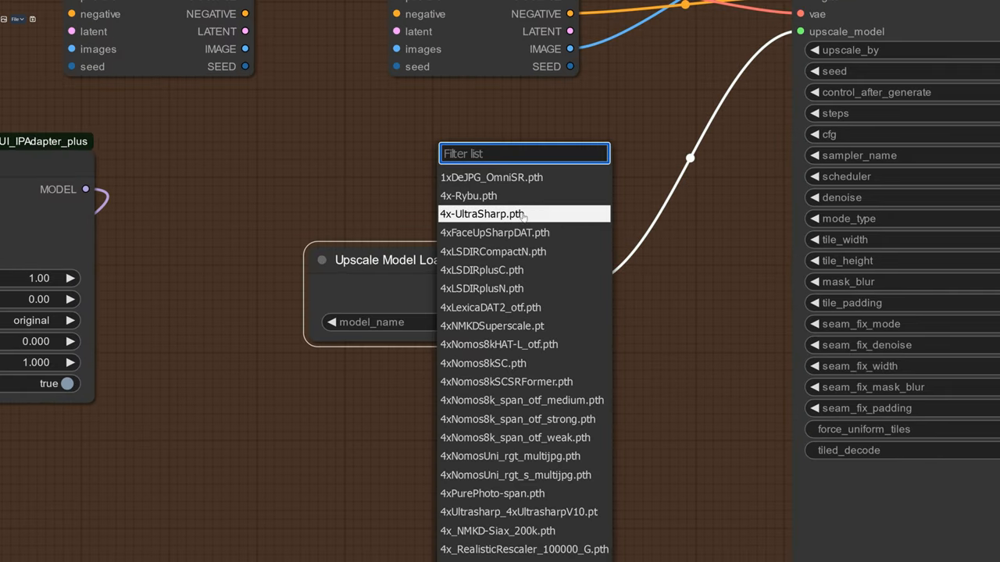
mouse_move(510, 344)
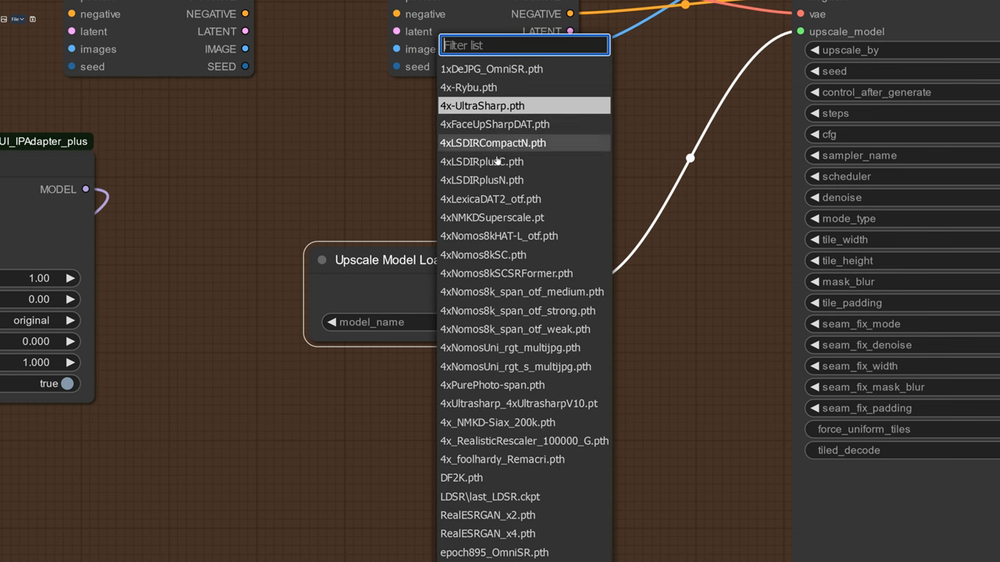
click(500, 236)
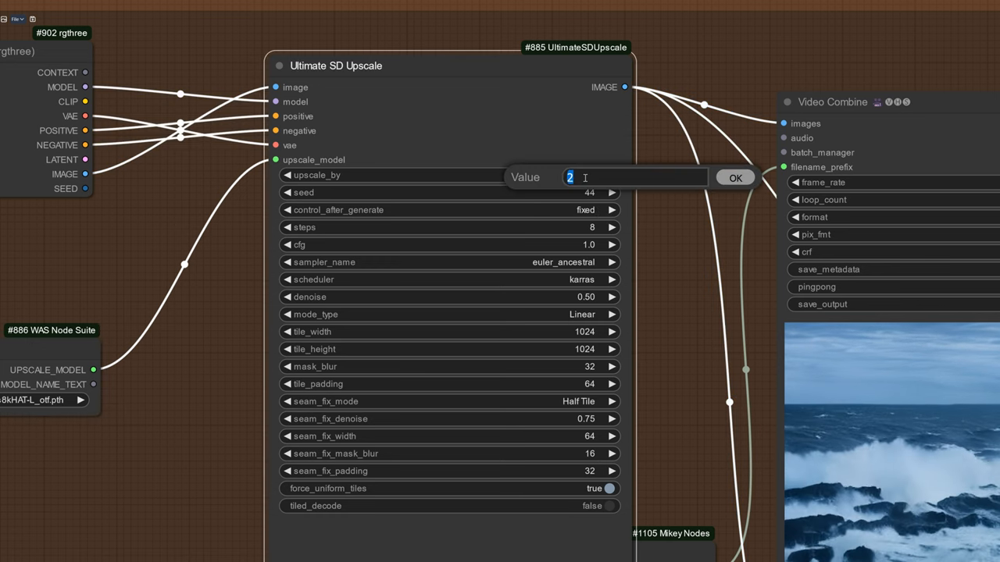
click(734, 178)
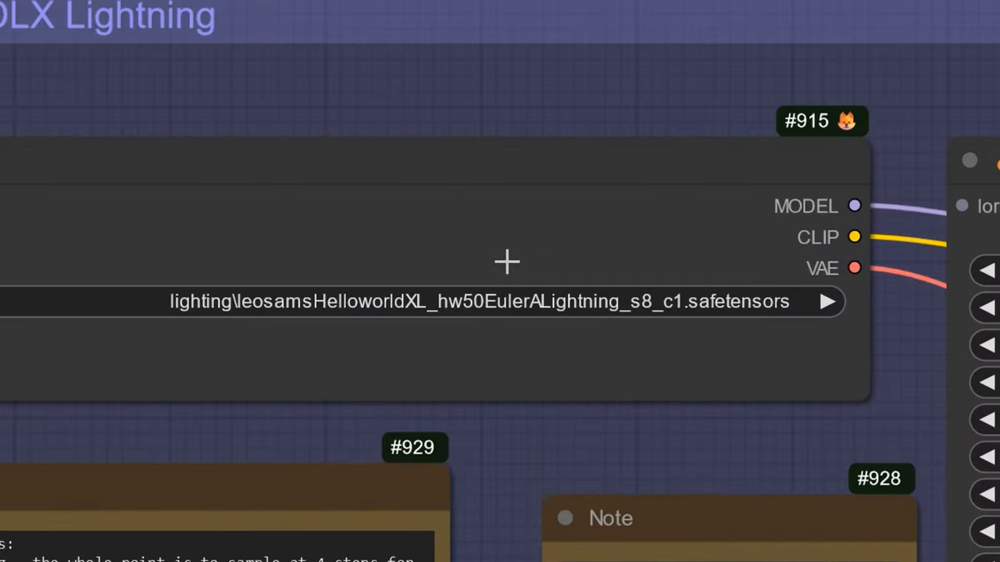
scroll(down, 3)
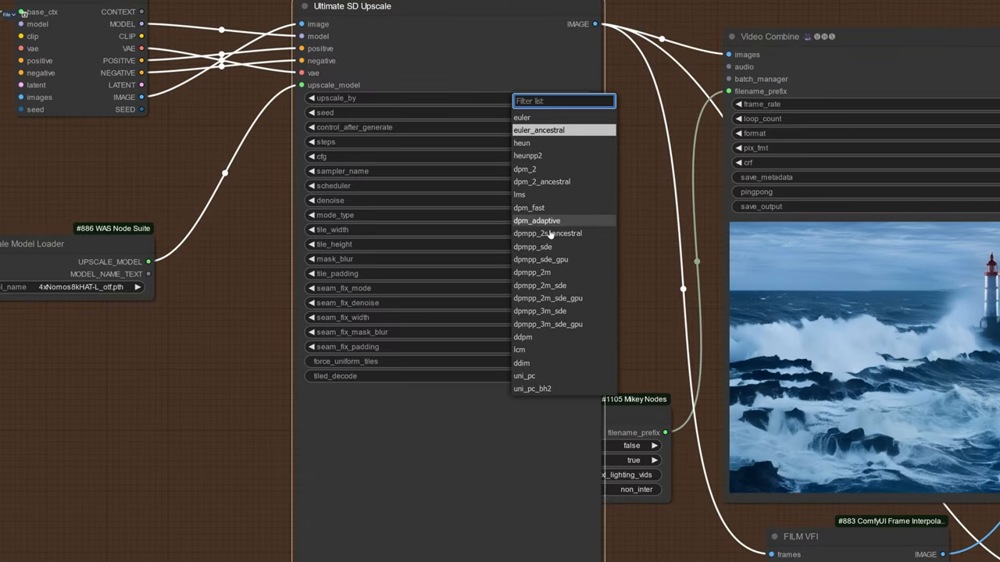
mouse_move(558, 272)
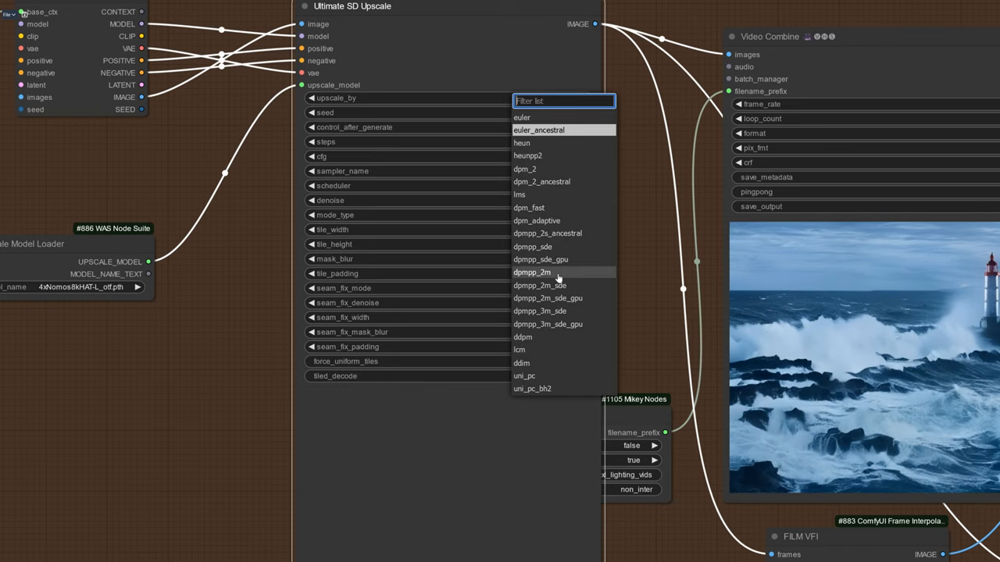
mouse_move(562, 291)
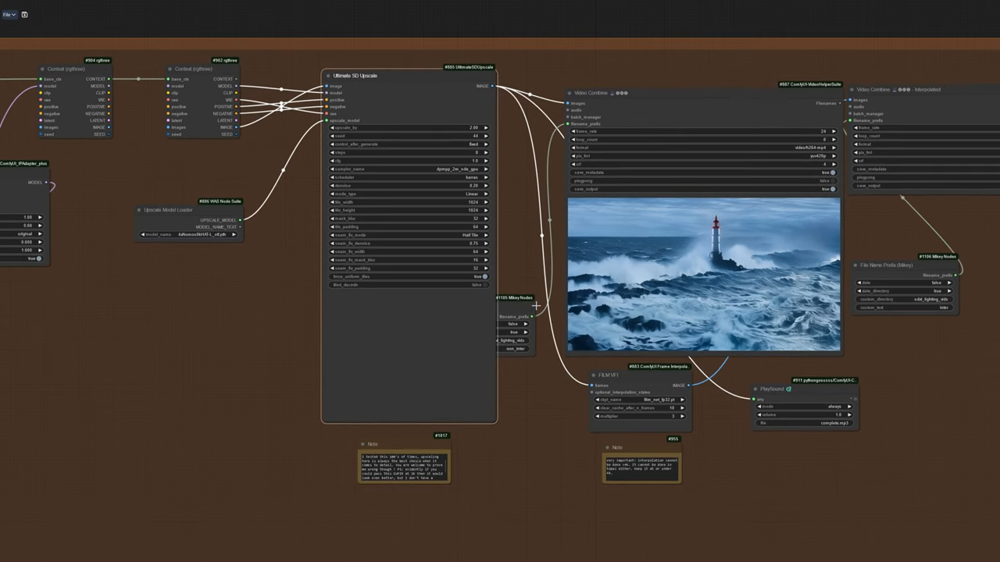
- Set the FILM VFI interpolation value to 1 and move over to the Switches group
drag(514, 300, 481, 381)
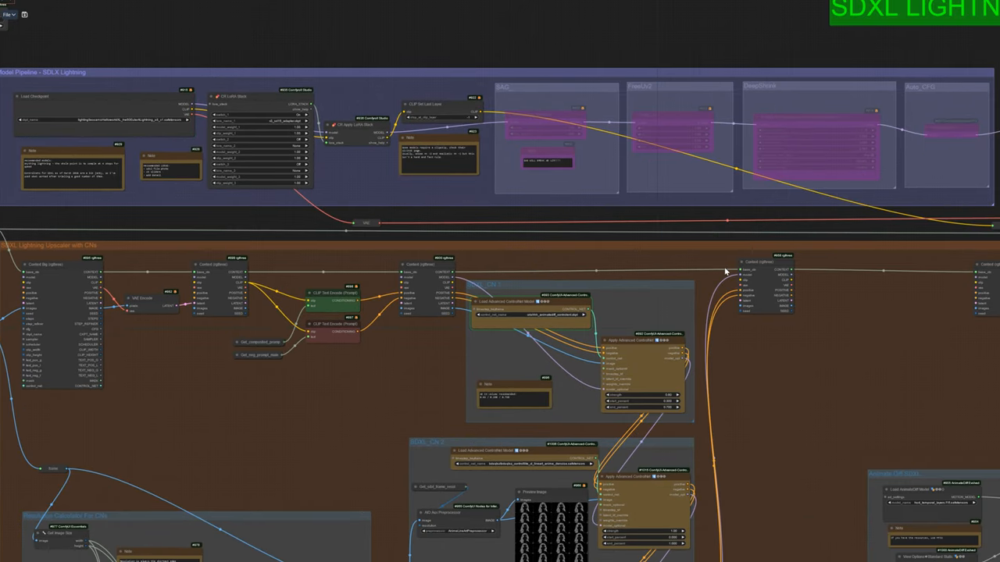
scroll(down, 3)
text(1)
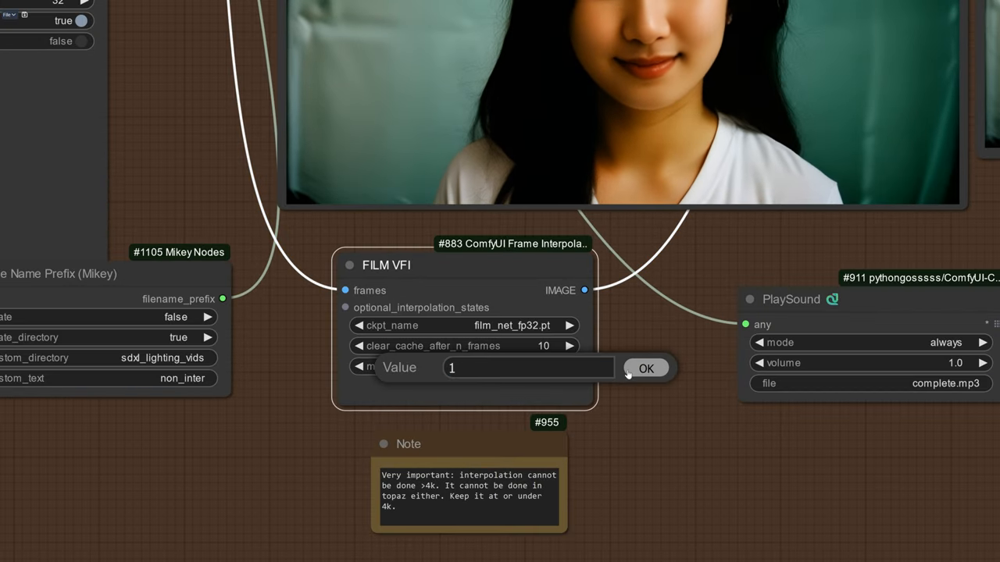
click(645, 369)
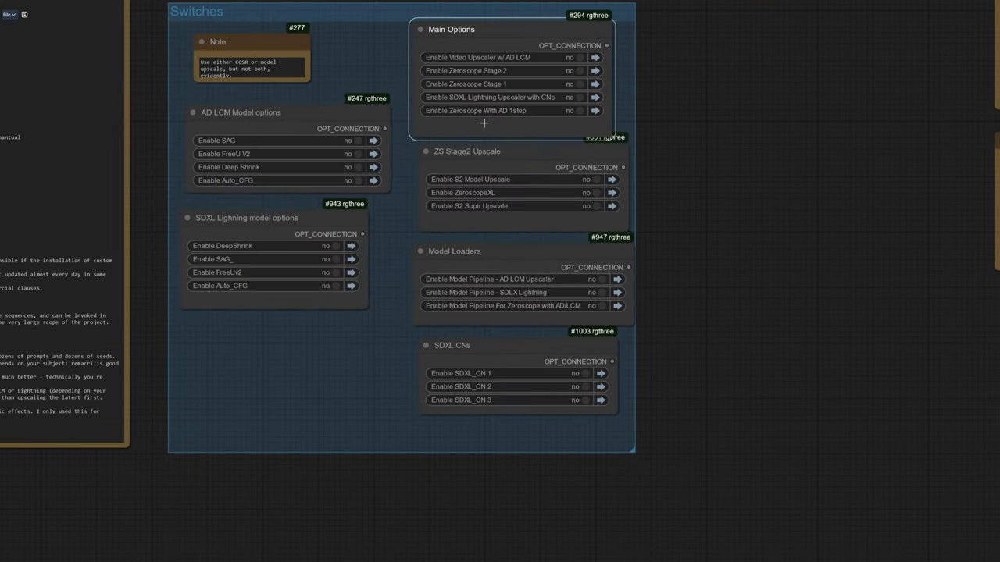
mouse_move(542, 59)
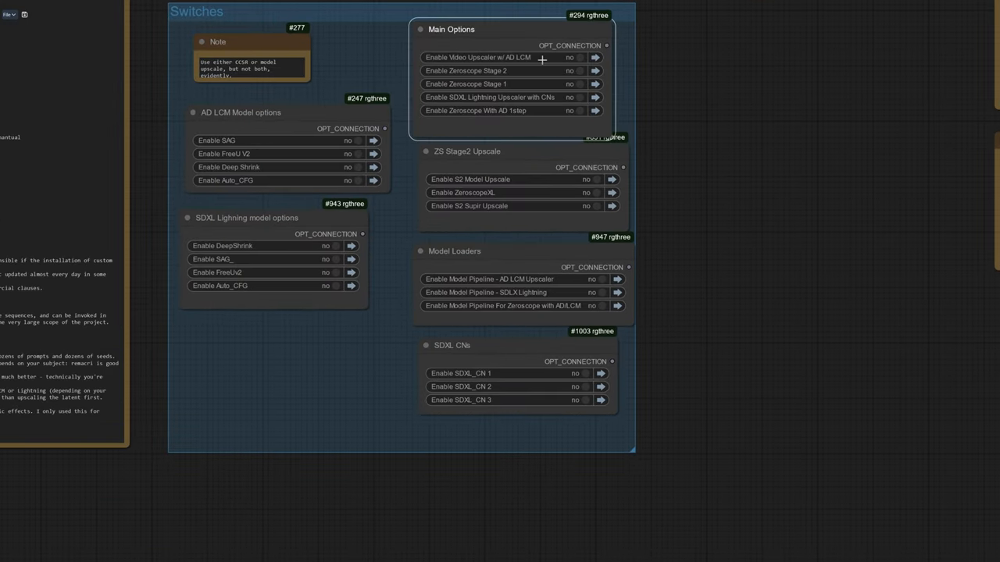
- Toggle Enable Video Upscaler w/ AD LCM to yes in Main Options and scroll to the prompts
click(578, 56)
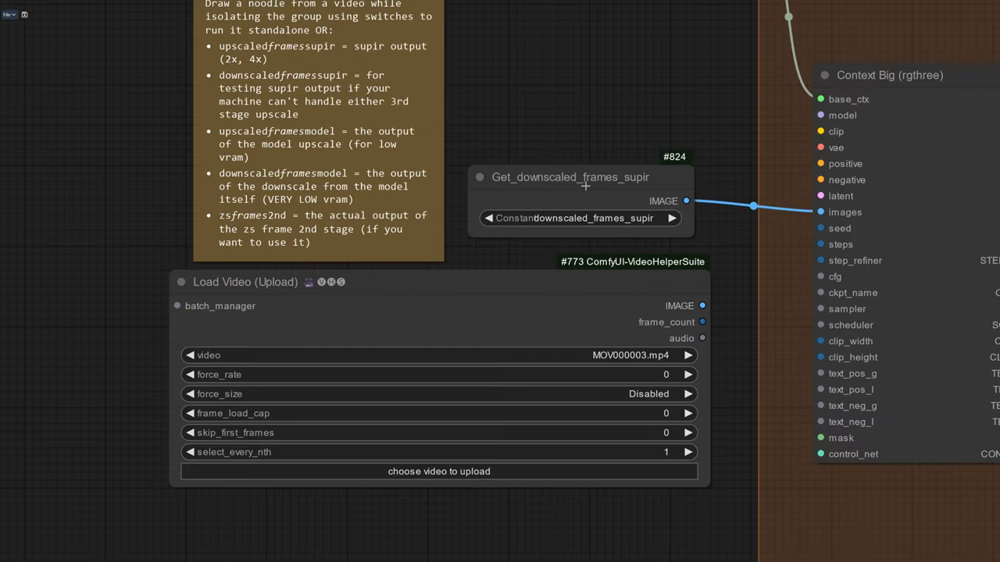
click(578, 219)
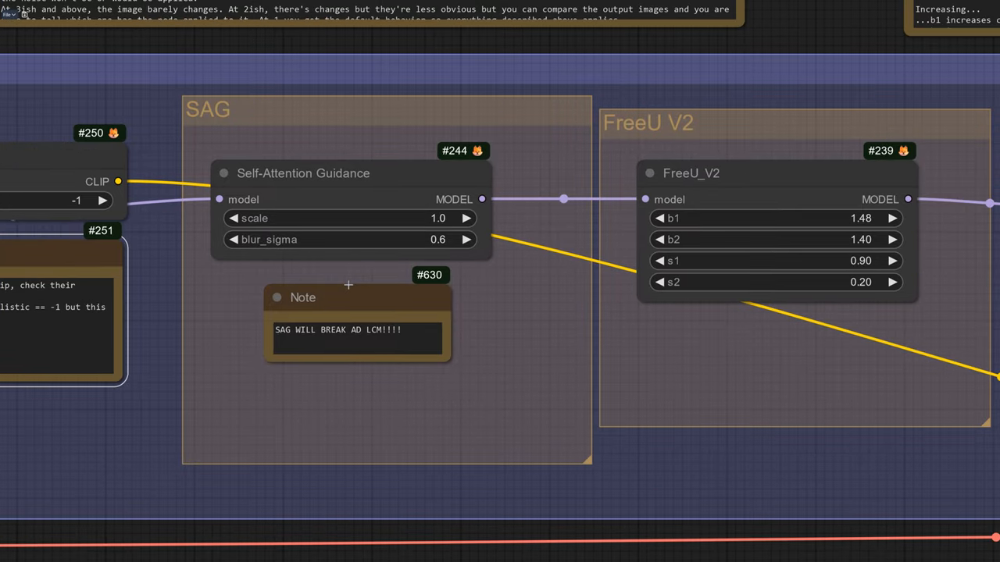
scroll(down, 3)
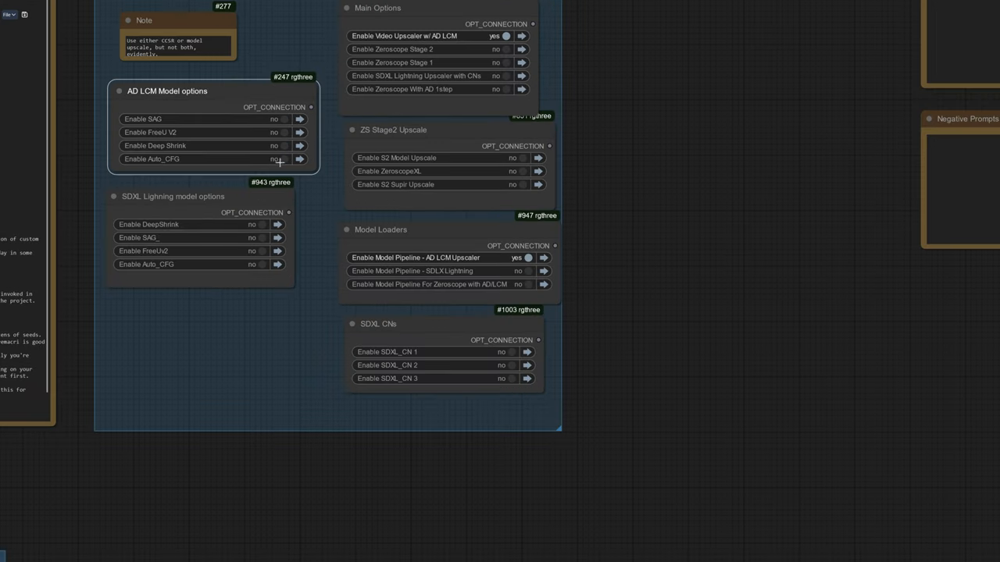
scroll(down, 3)
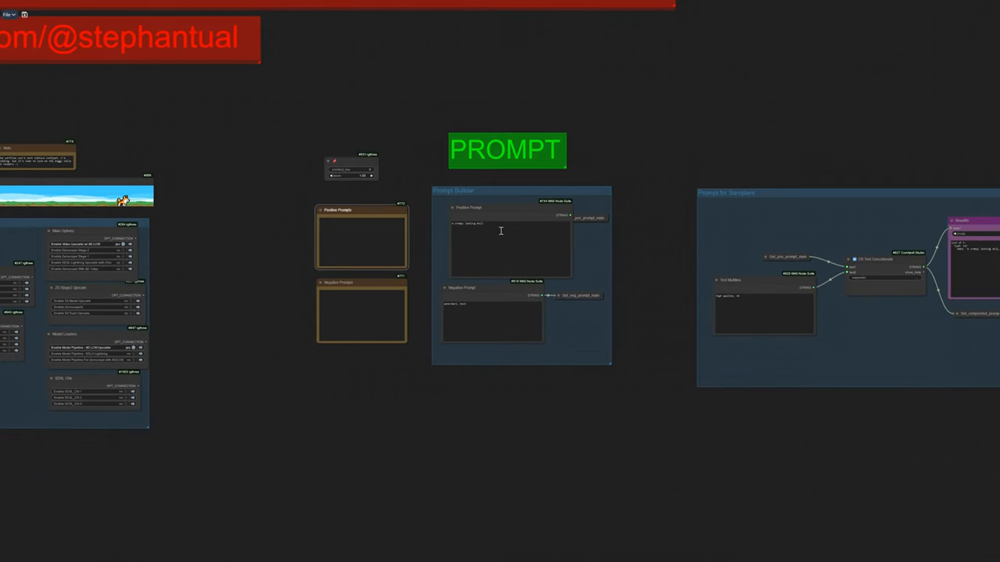
- Edit the Positive Prompt text in the Prompt Builder group
click(509, 246)
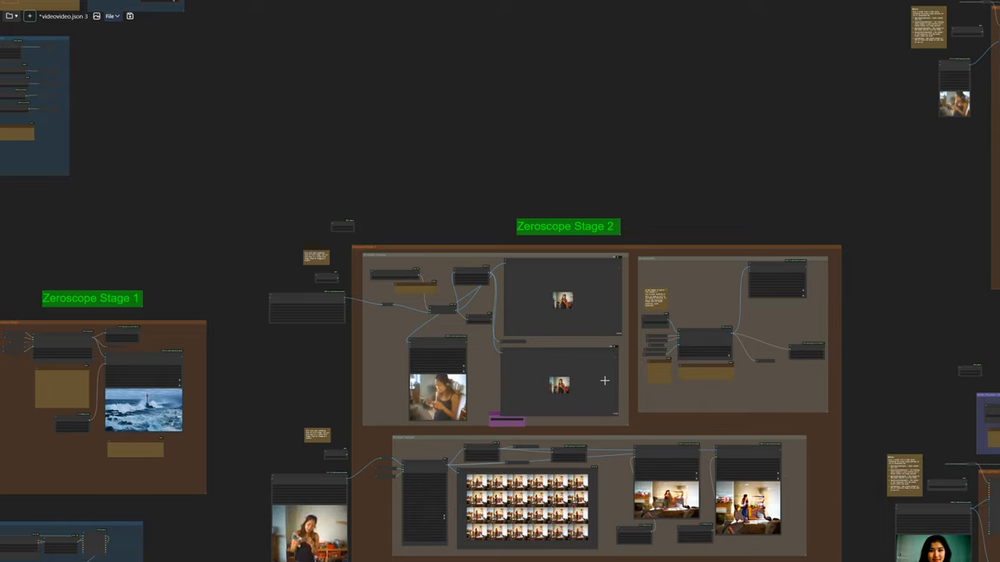
scroll(down, 3)
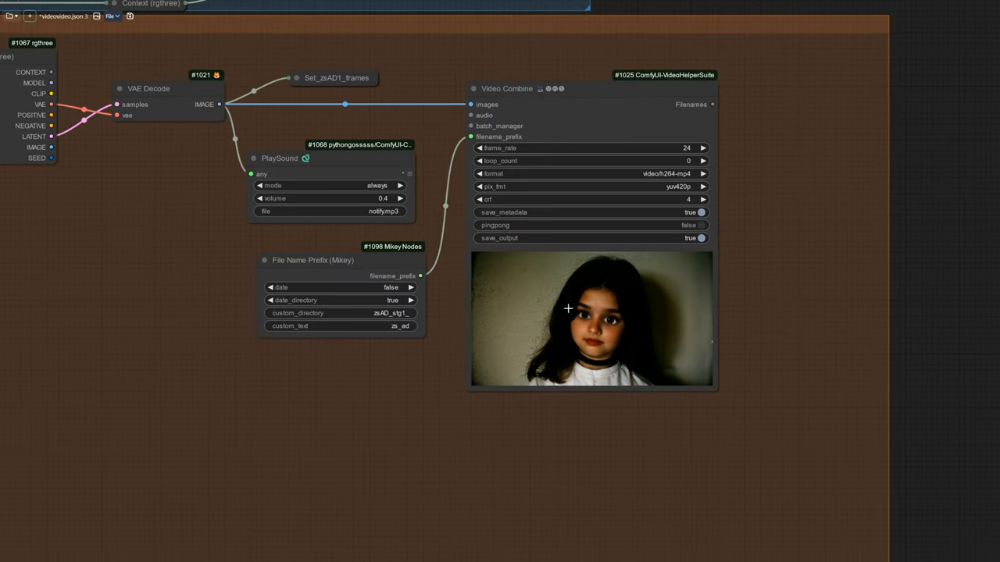
scroll(down, 3)
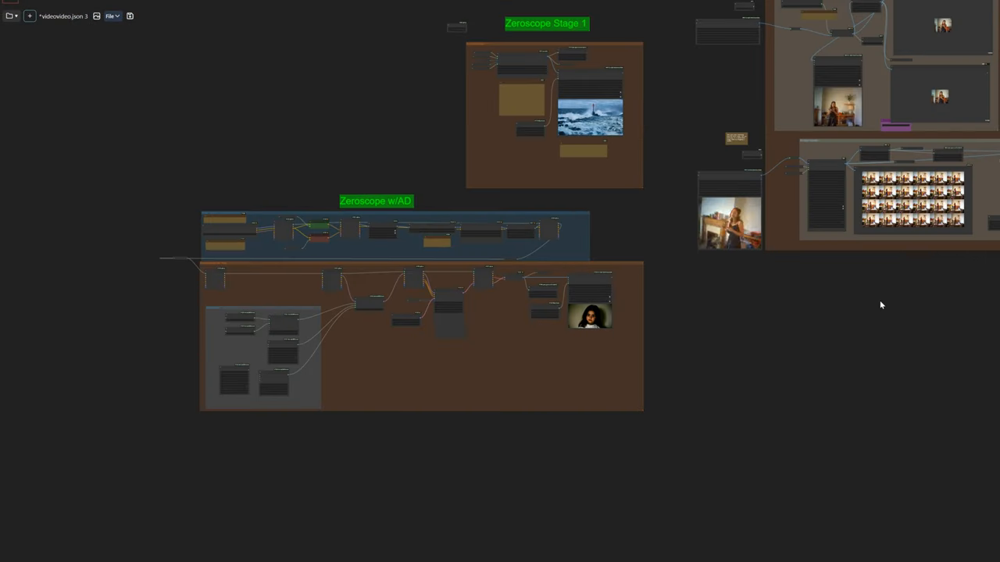